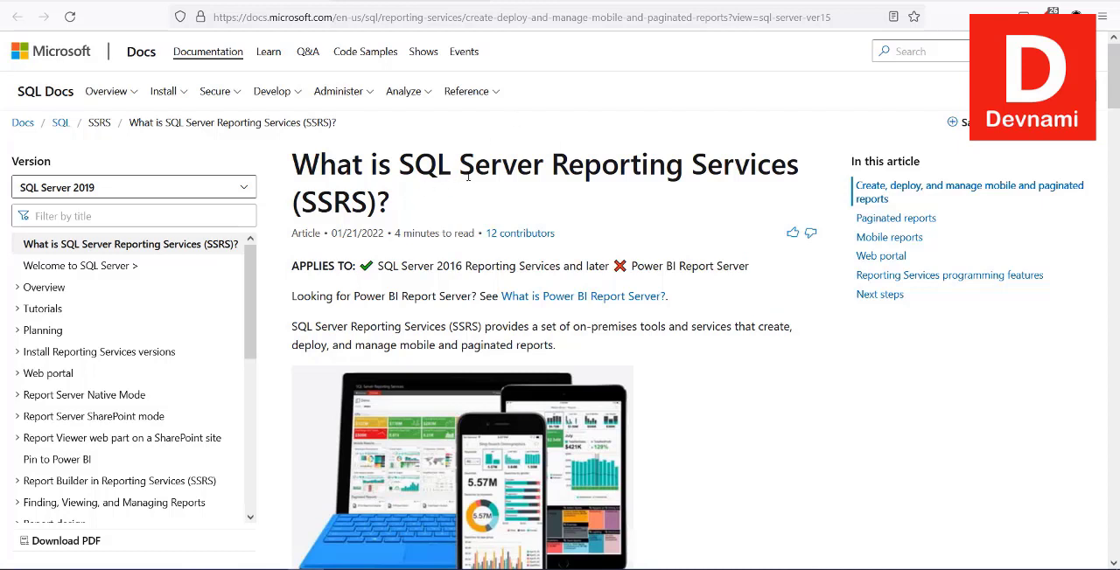
mouse_move(783, 190)
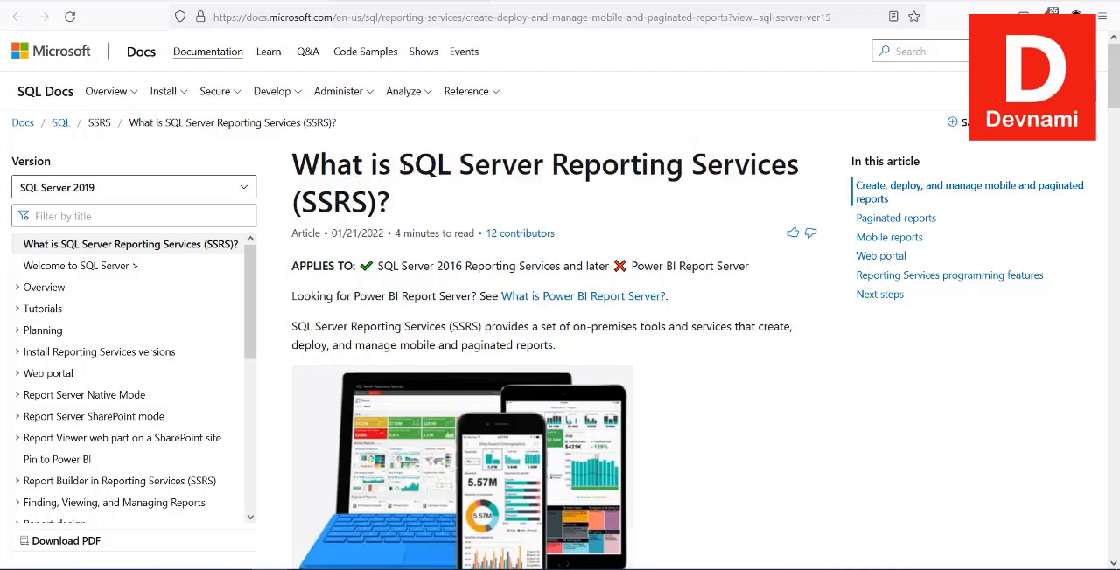
mouse_move(392, 147)
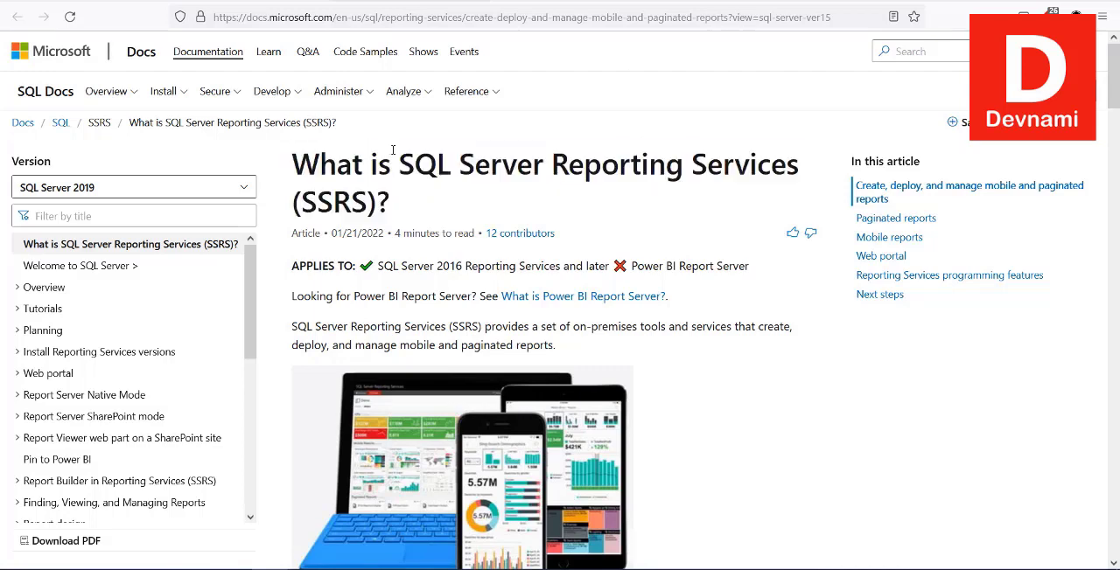
mouse_move(545, 184)
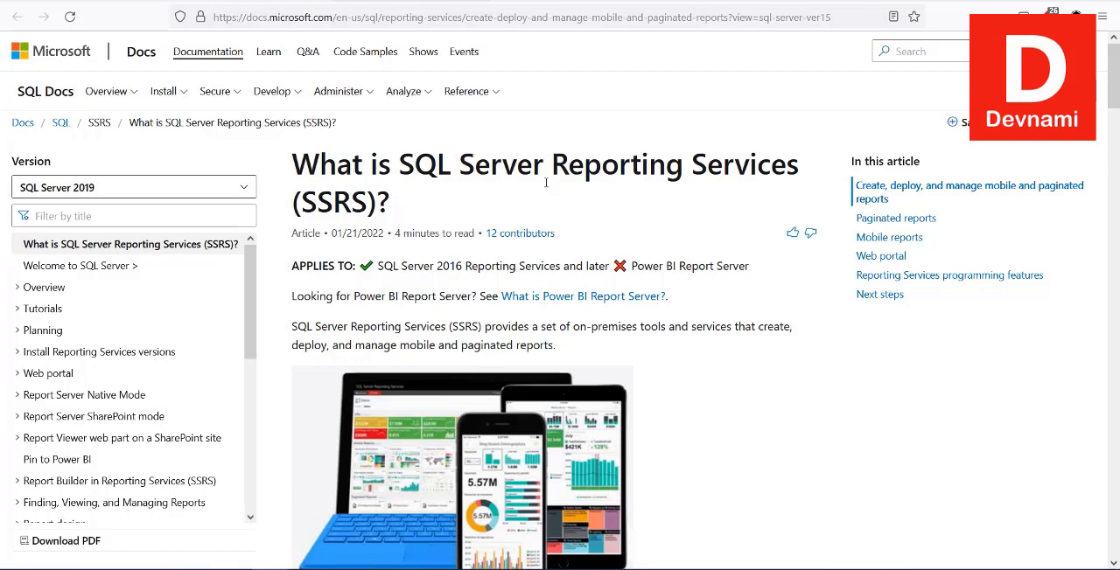
mouse_move(546, 183)
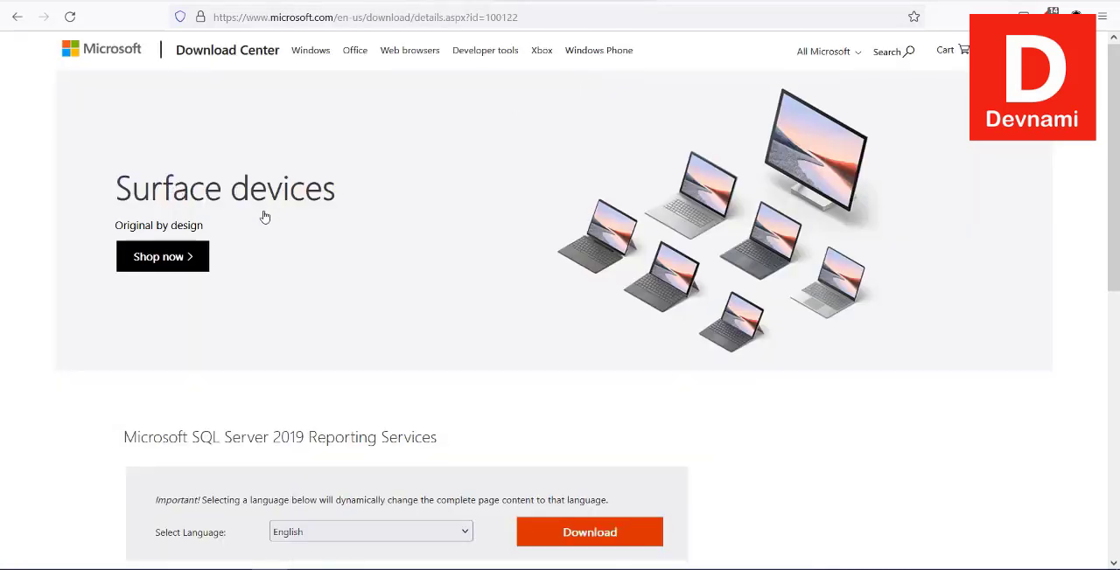
Download the English SQL Server 2019 Reporting Services installer from the Download Center page.
scroll(down, 3)
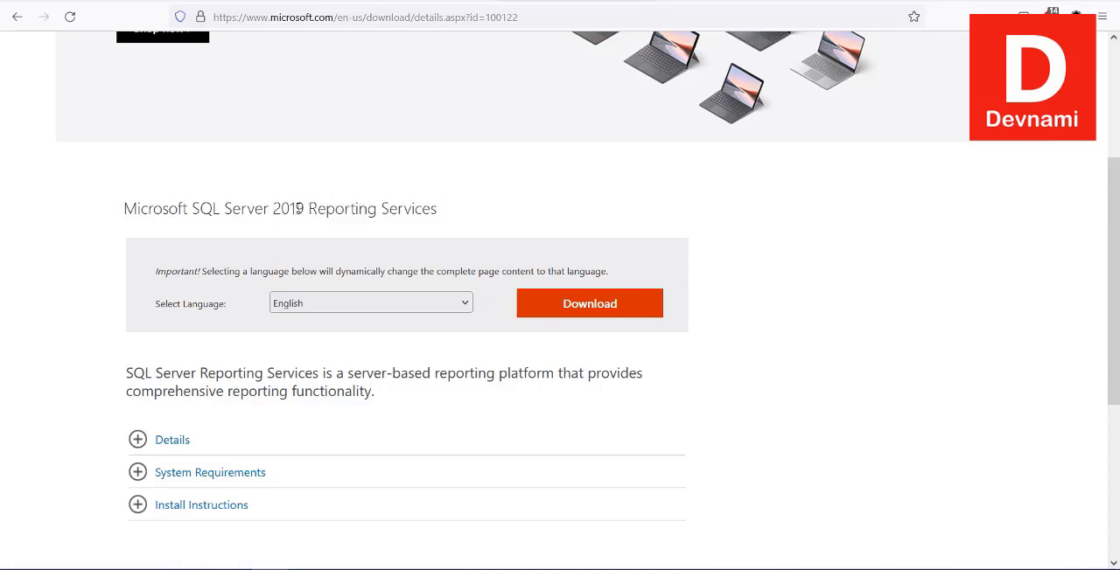
mouse_move(566, 303)
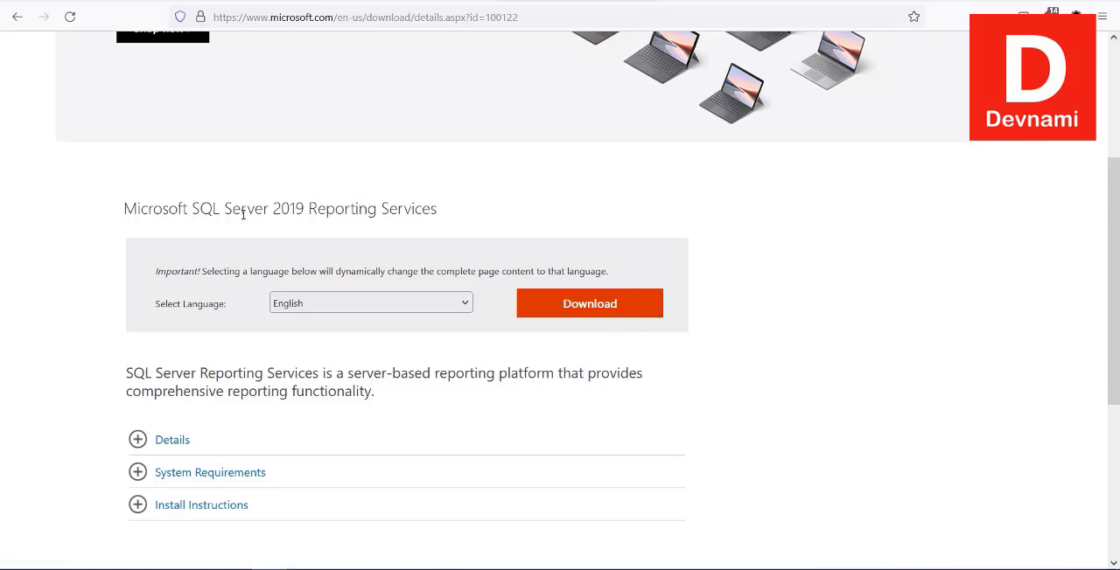
scroll(down, 3)
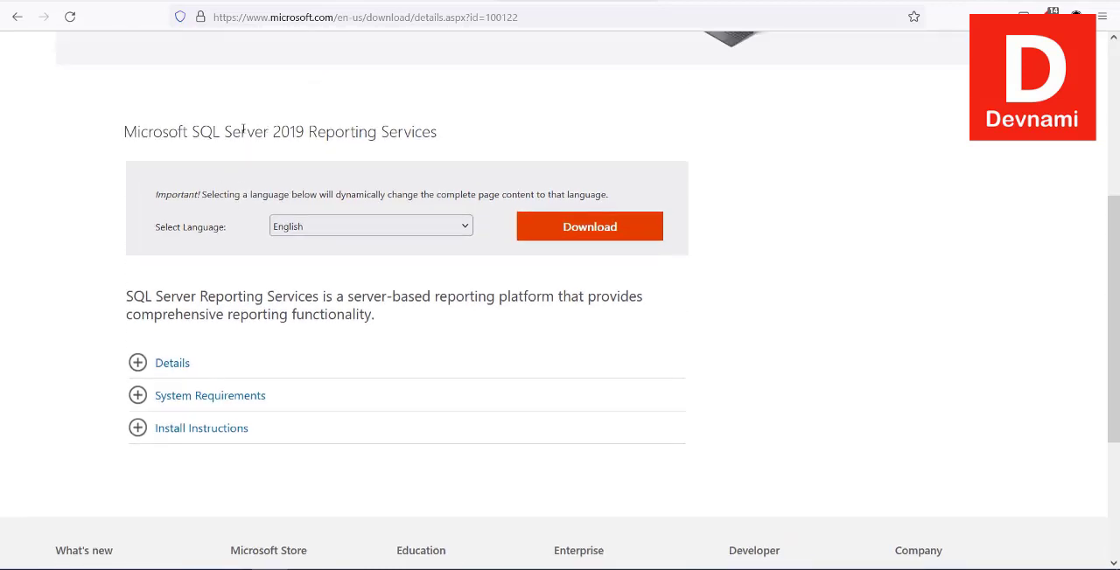
drag(231, 132, 390, 131)
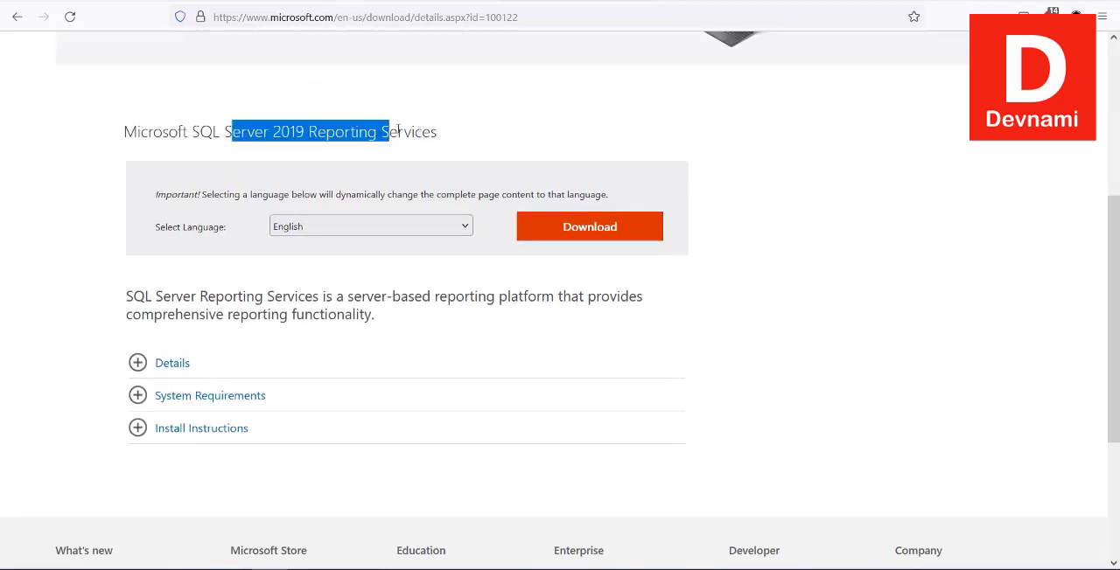
click(589, 227)
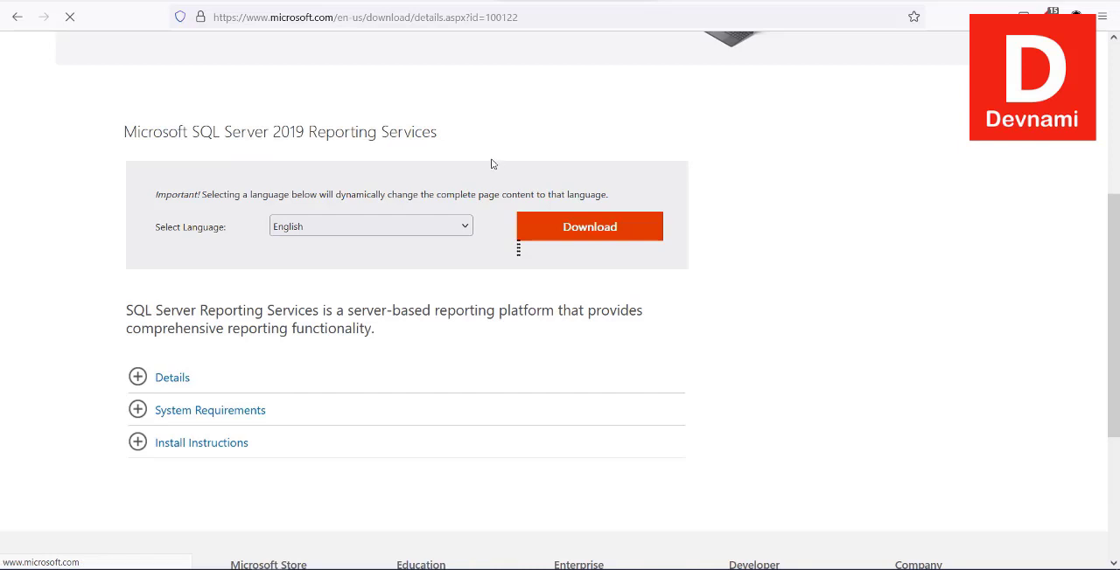
click(588, 227)
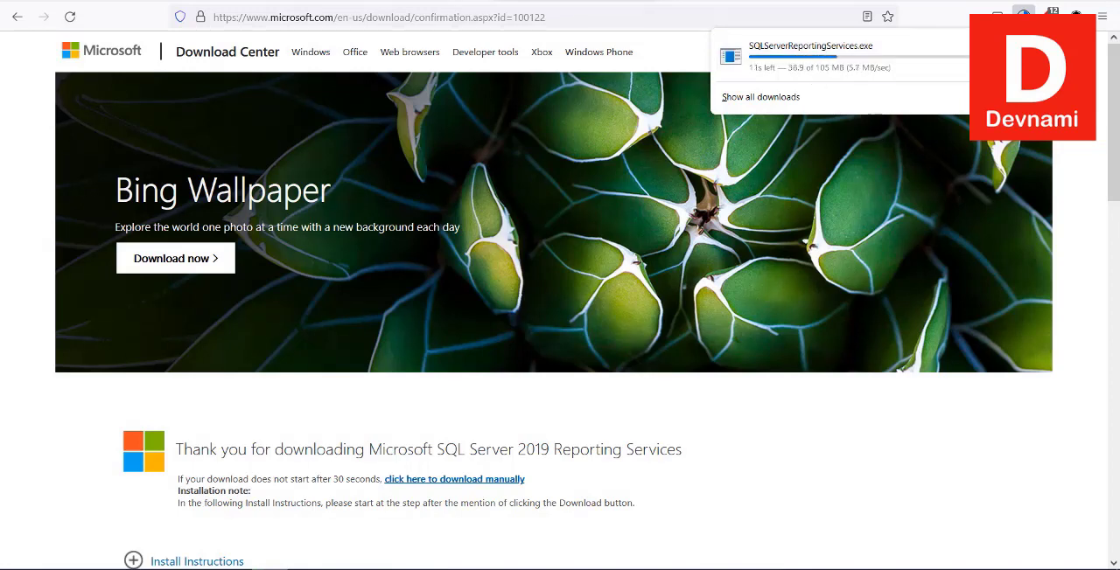
scroll(down, 3)
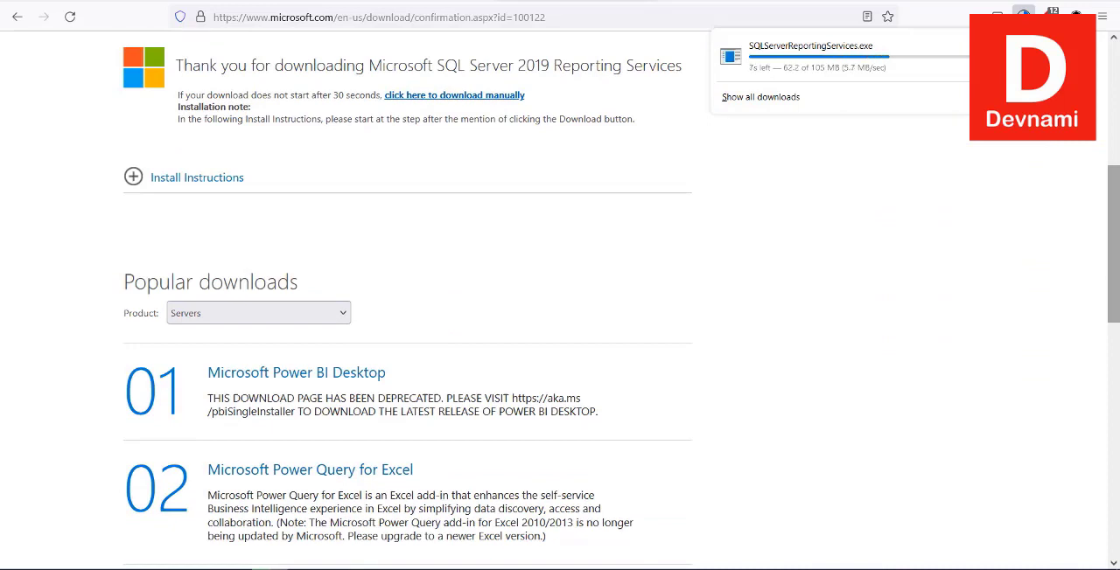
scroll(down, 3)
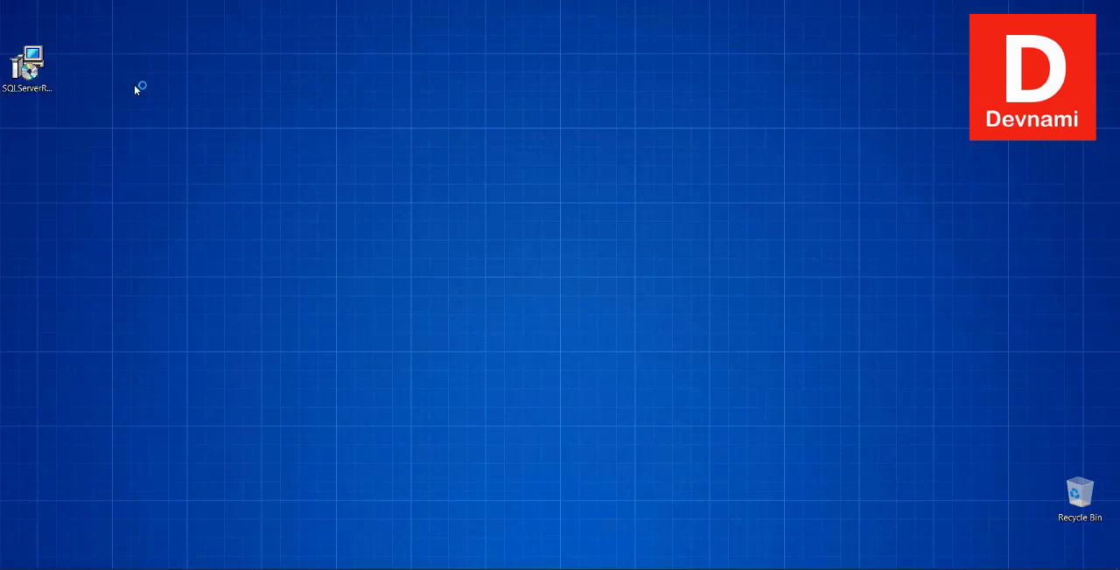
mouse_move(143, 90)
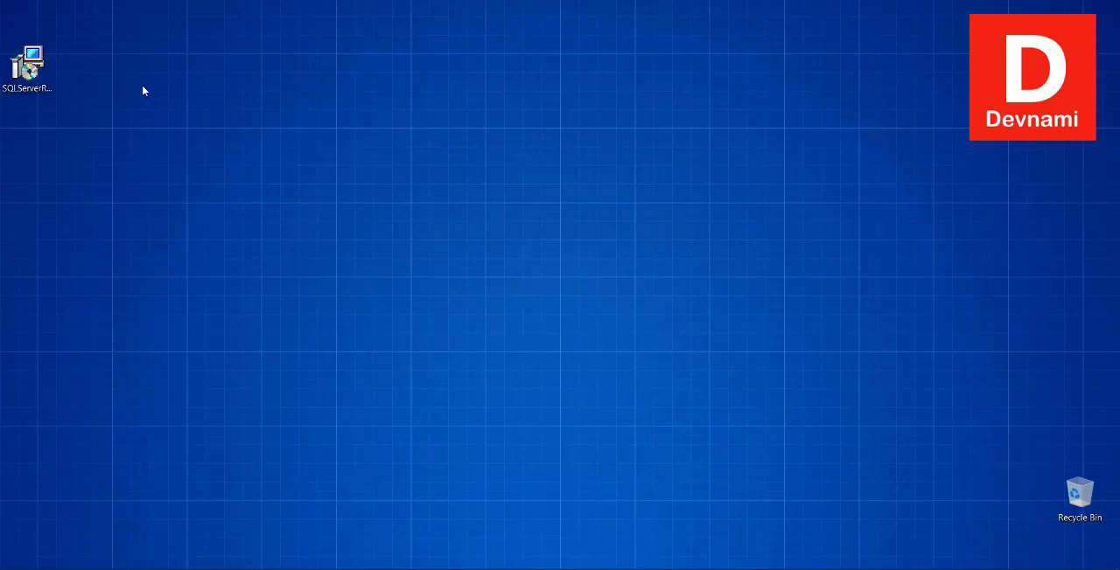
Launch the SQLServerReportingServices installer from the desktop to reach its Welcome screen.
double_click(26, 57)
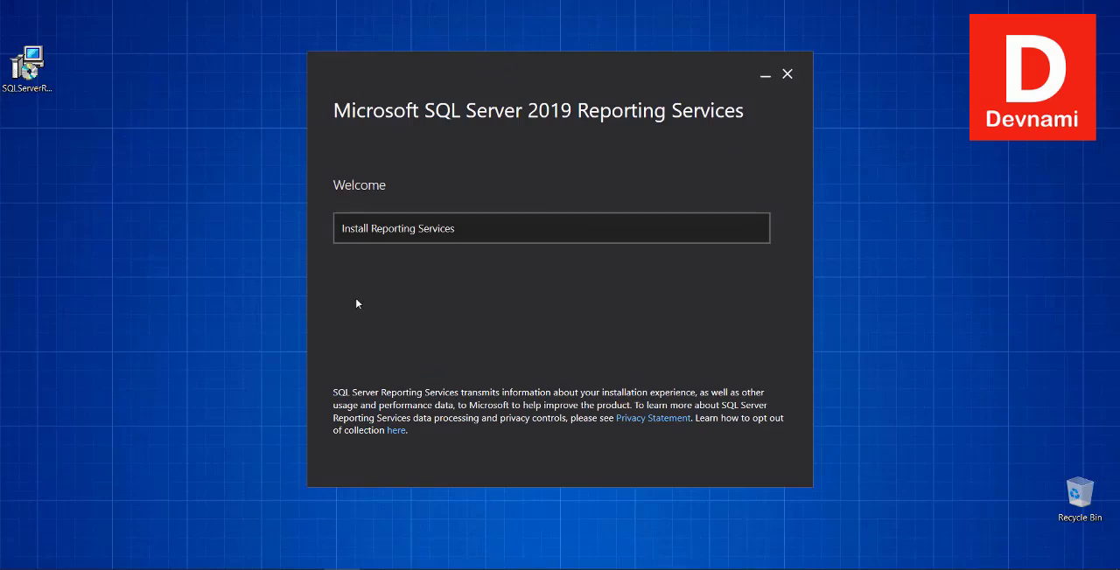
mouse_move(367, 237)
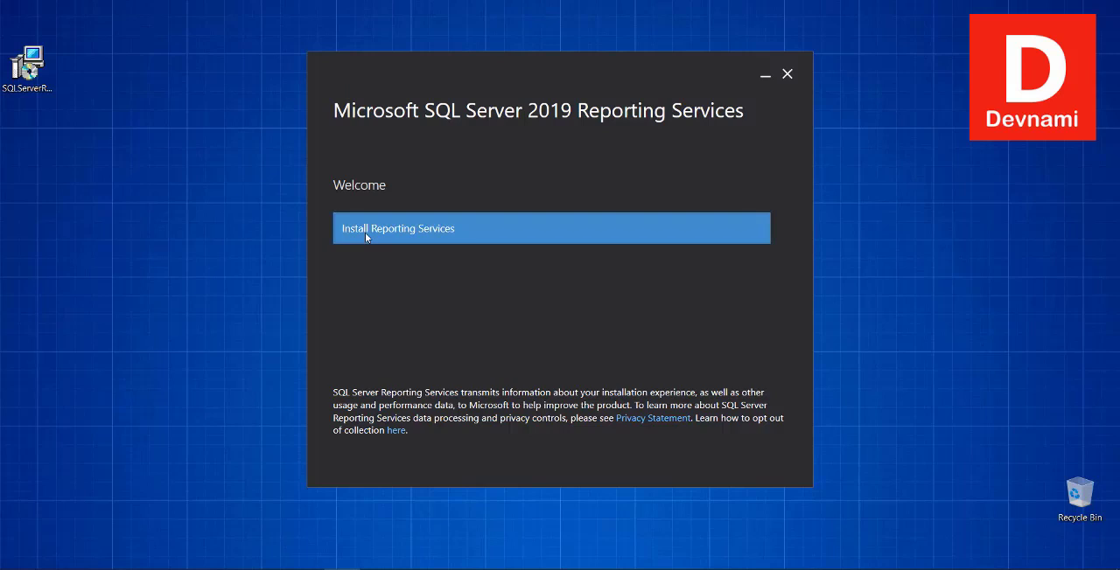
mouse_move(439, 234)
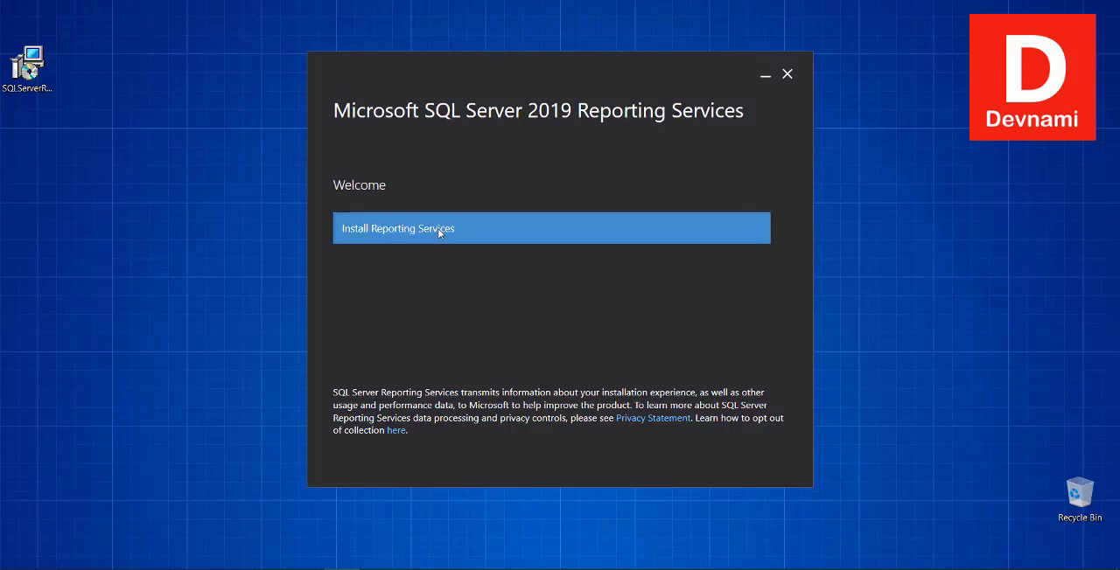
Start the Reporting Services installation and select Developer as the free edition.
click(550, 228)
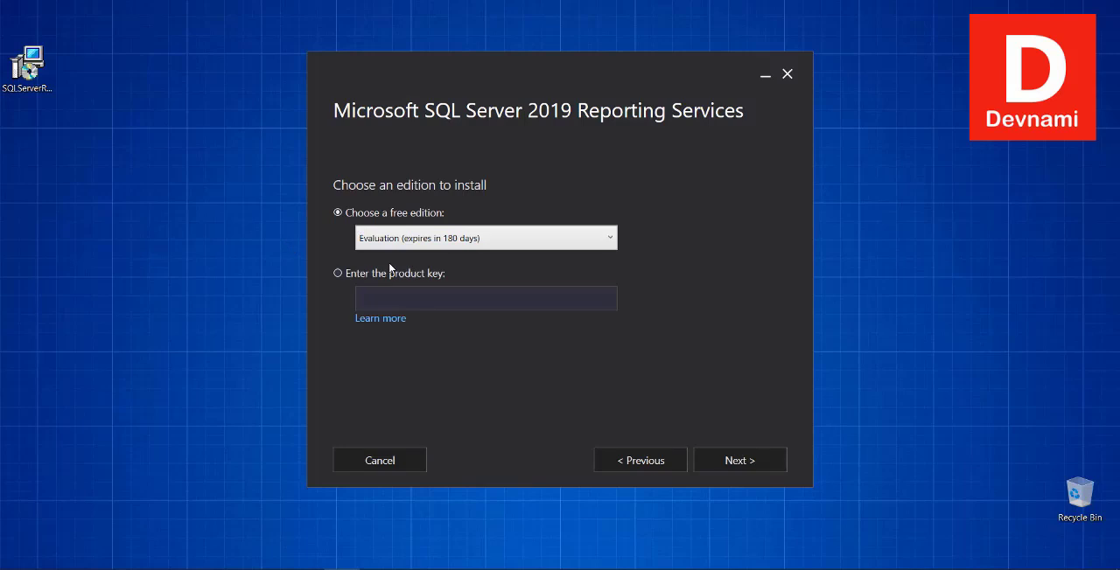
click(484, 237)
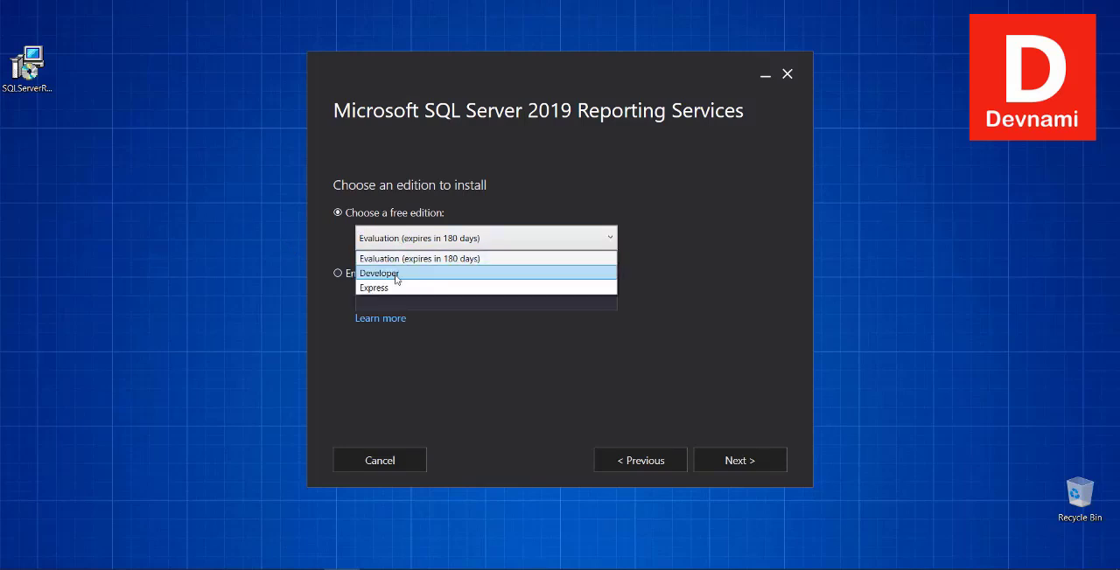
click(379, 273)
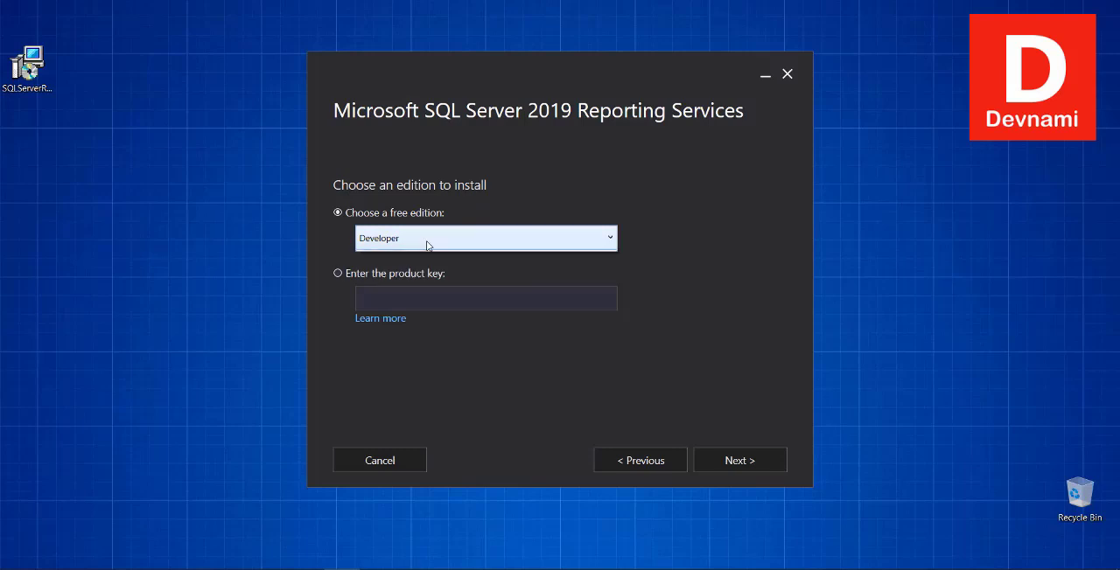
click(486, 238)
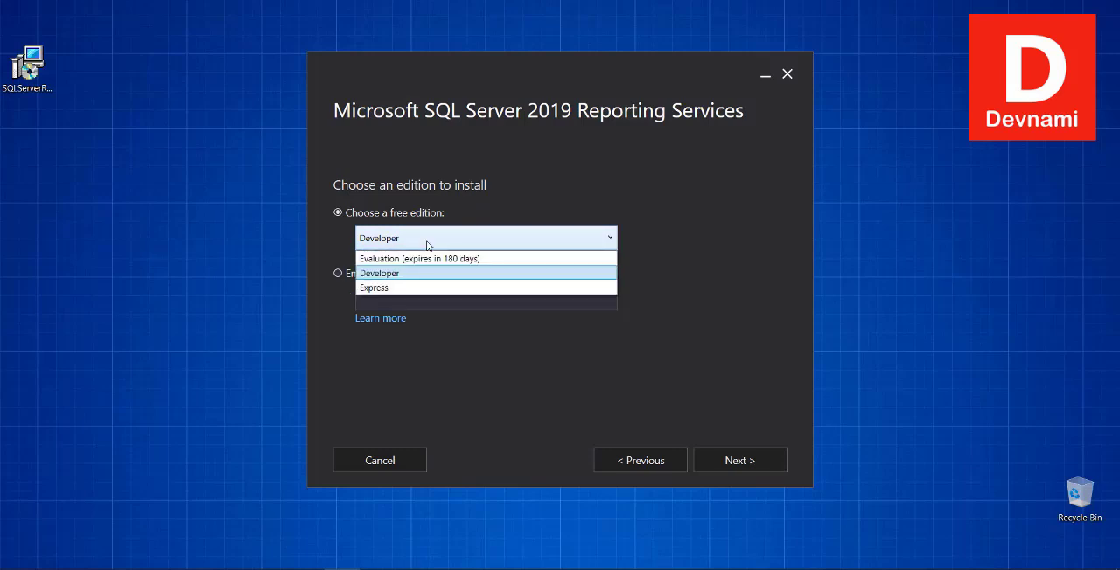
mouse_move(346, 234)
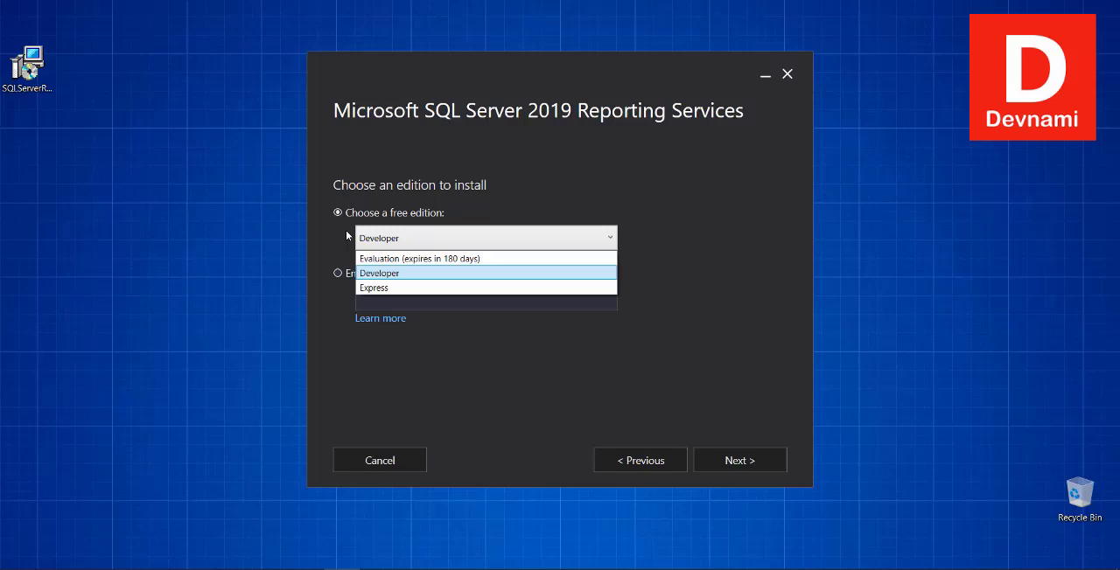
mouse_move(397, 213)
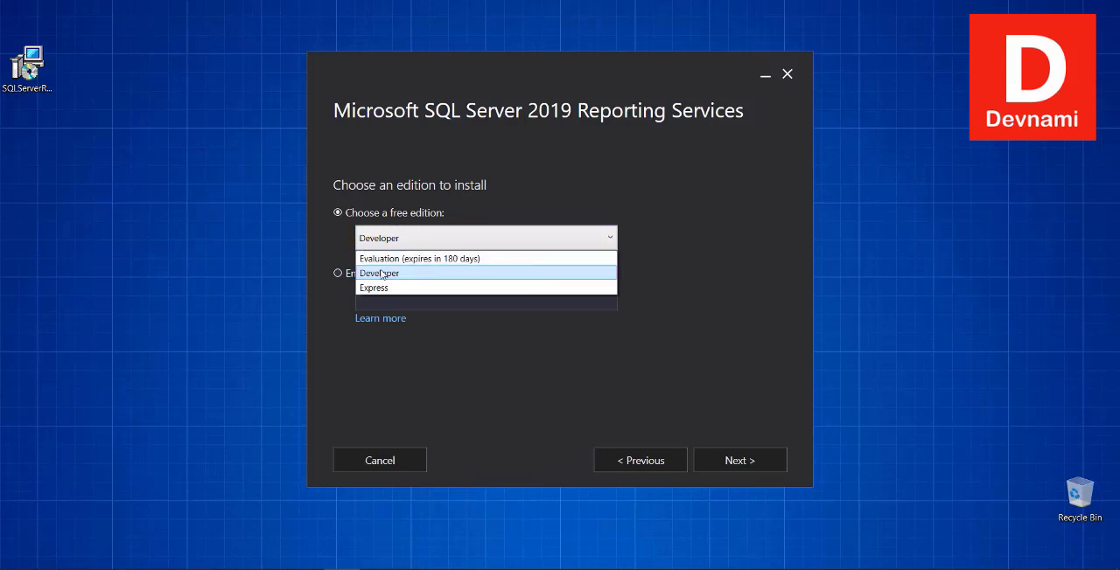
click(378, 273)
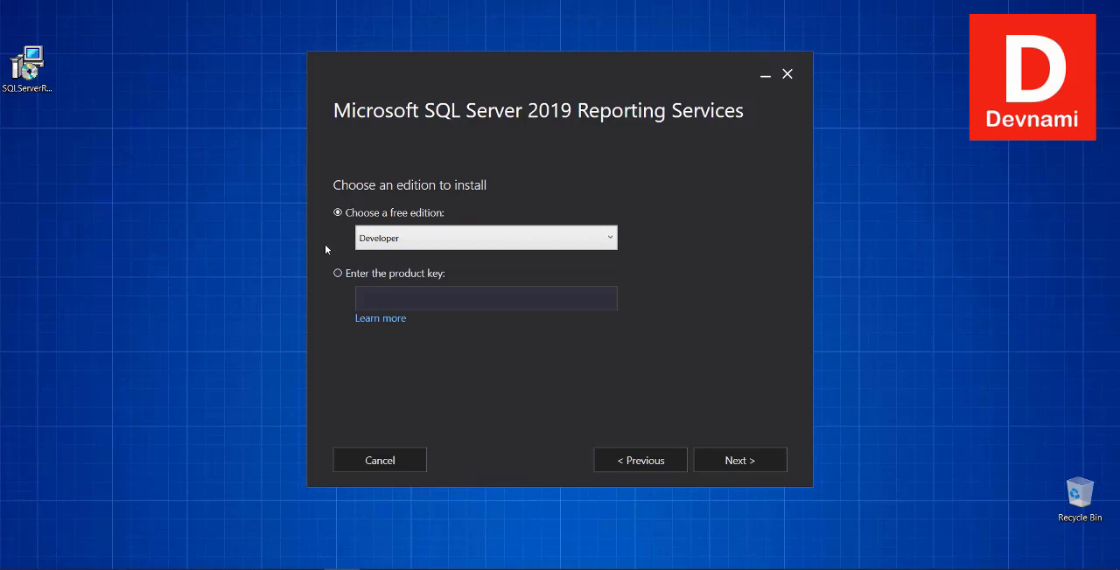
mouse_move(739, 461)
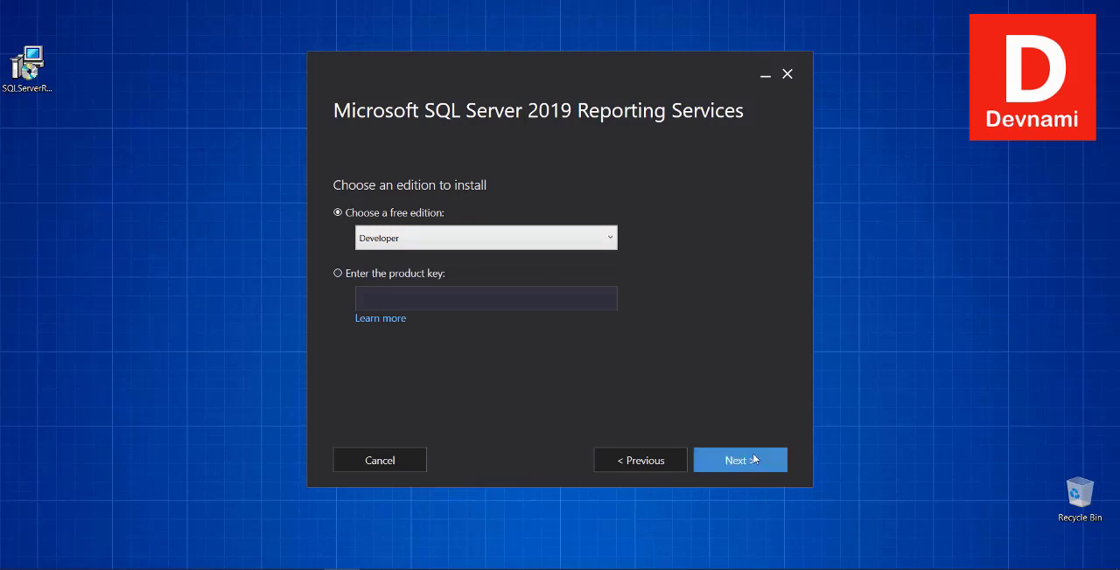
Accept the license terms and advance to the 'Install Reporting Services only' database engine page.
click(739, 460)
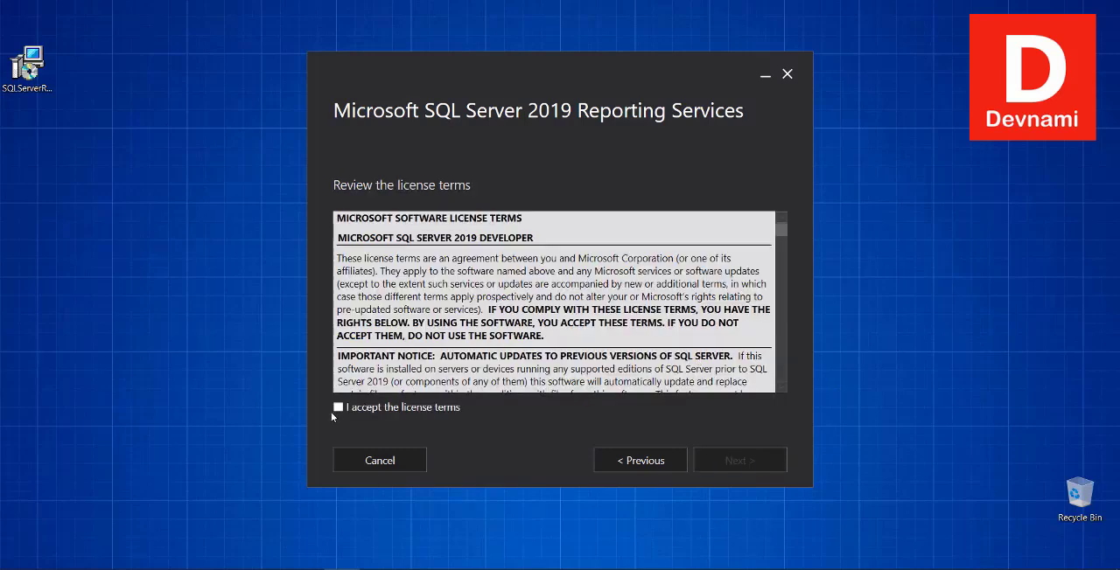
click(338, 407)
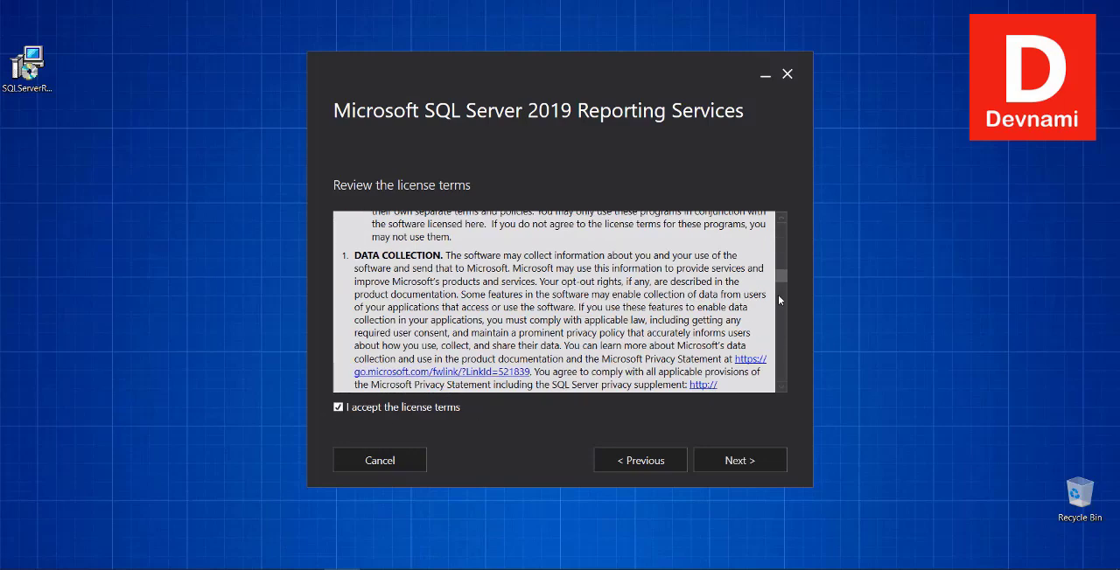
scroll(down, 3)
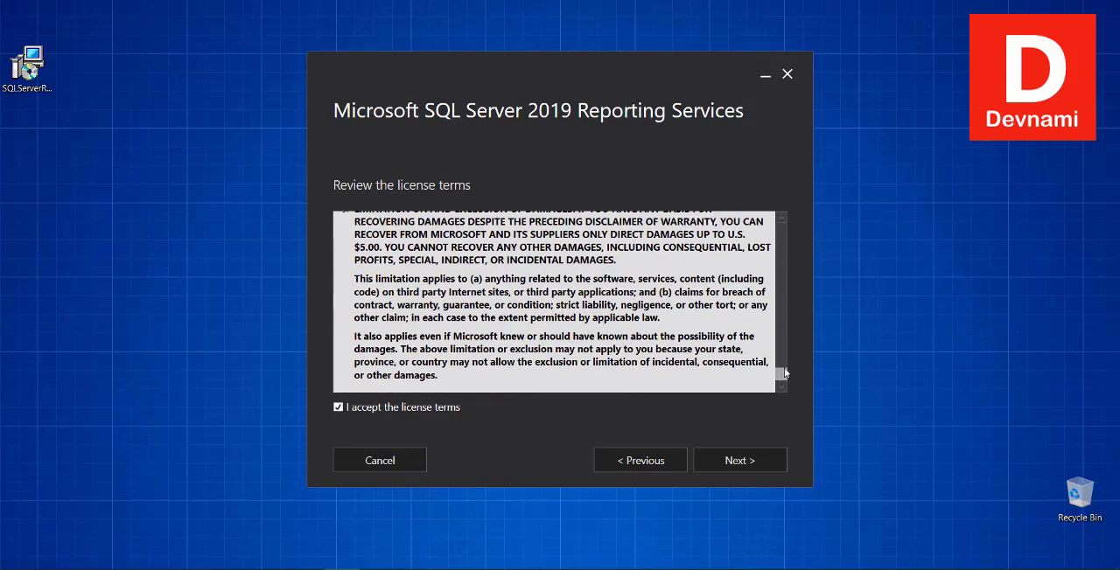
click(739, 459)
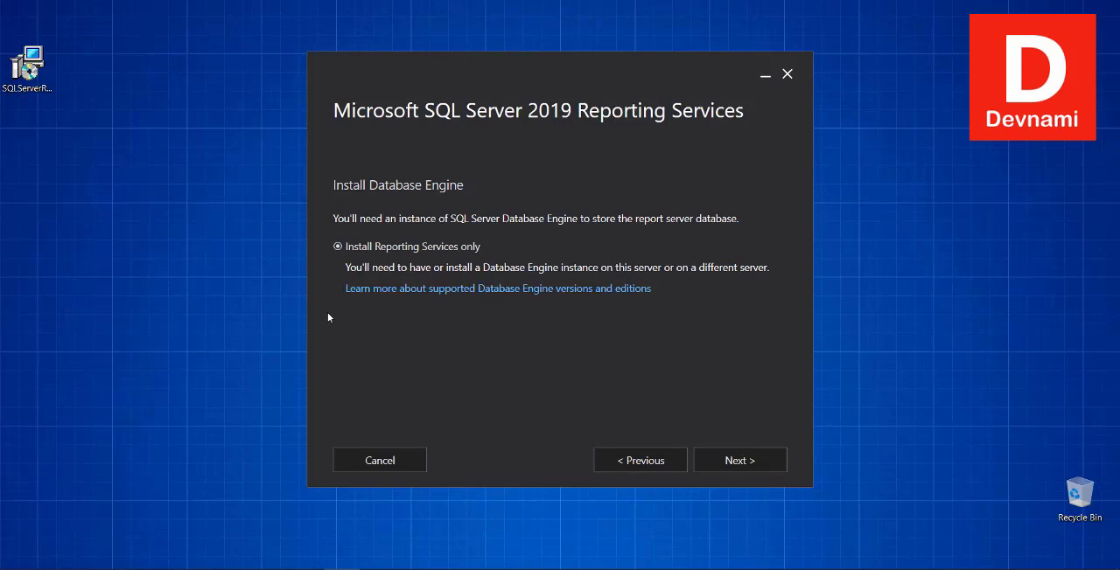
mouse_move(394, 221)
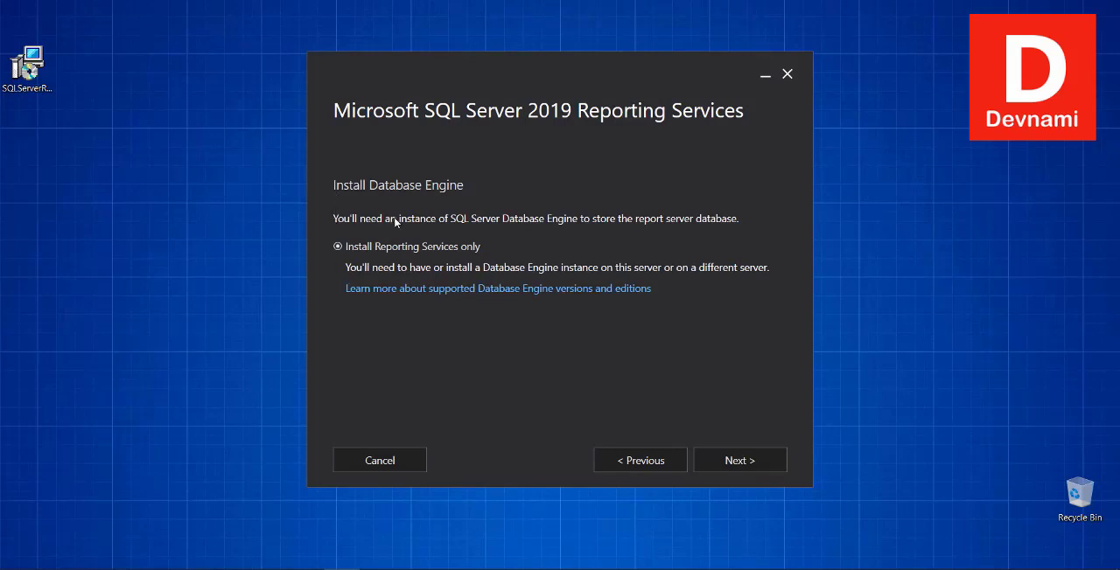
mouse_move(567, 227)
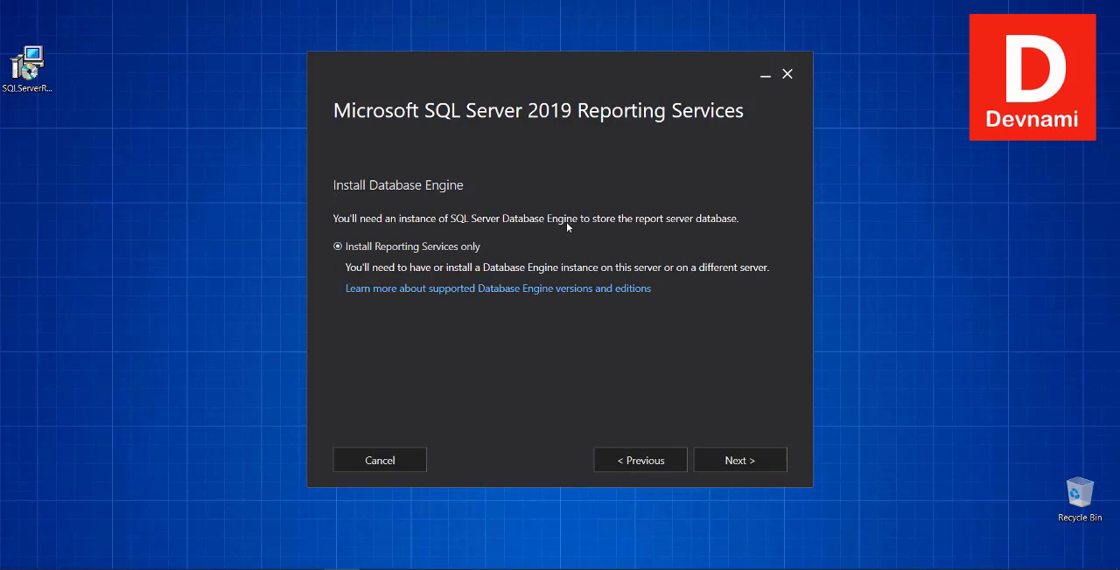
mouse_move(684, 225)
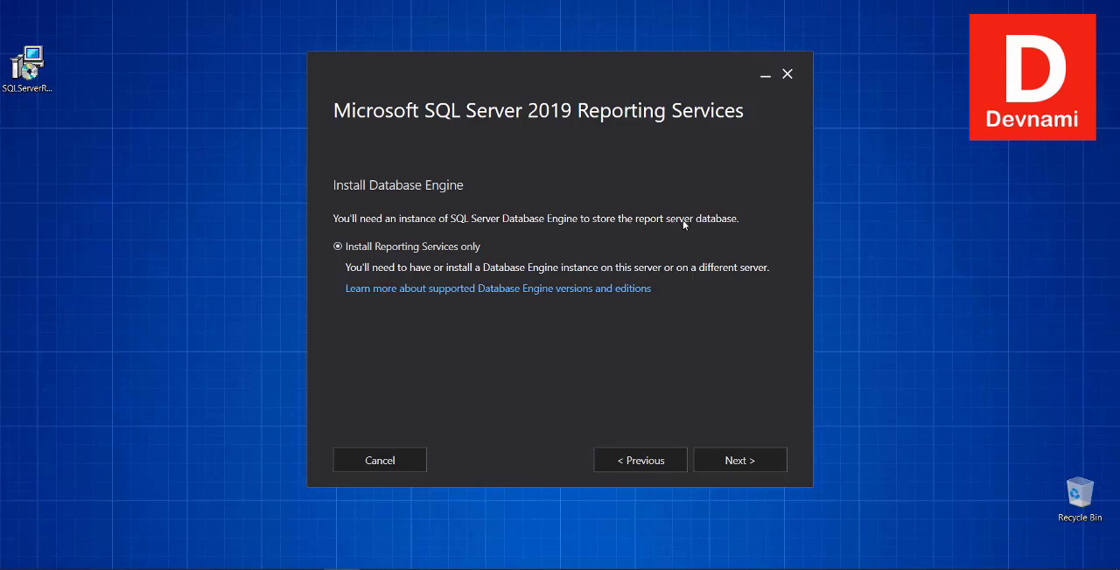
mouse_move(731, 225)
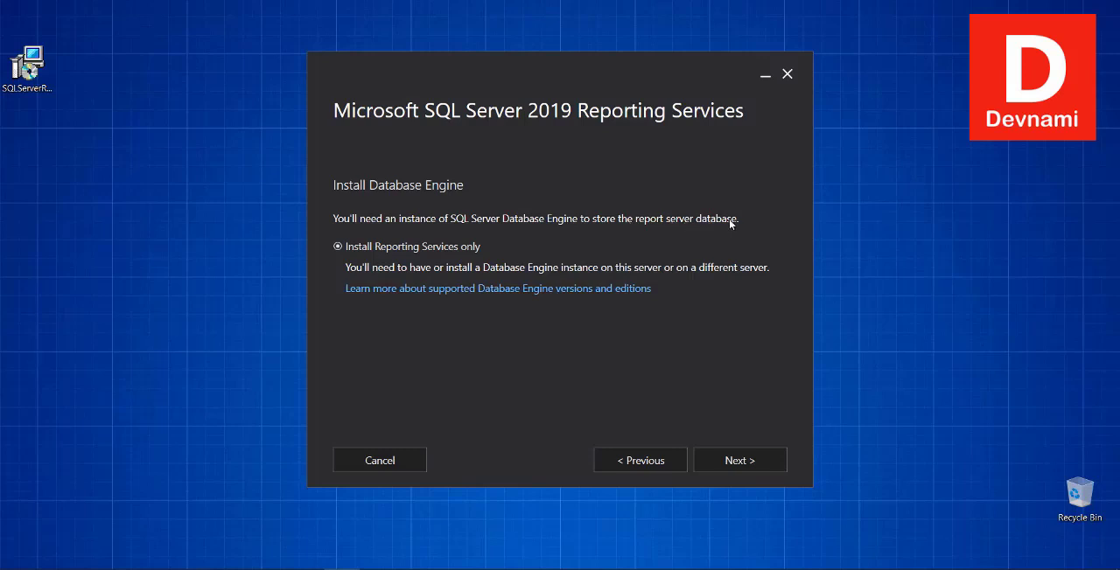
mouse_move(660, 406)
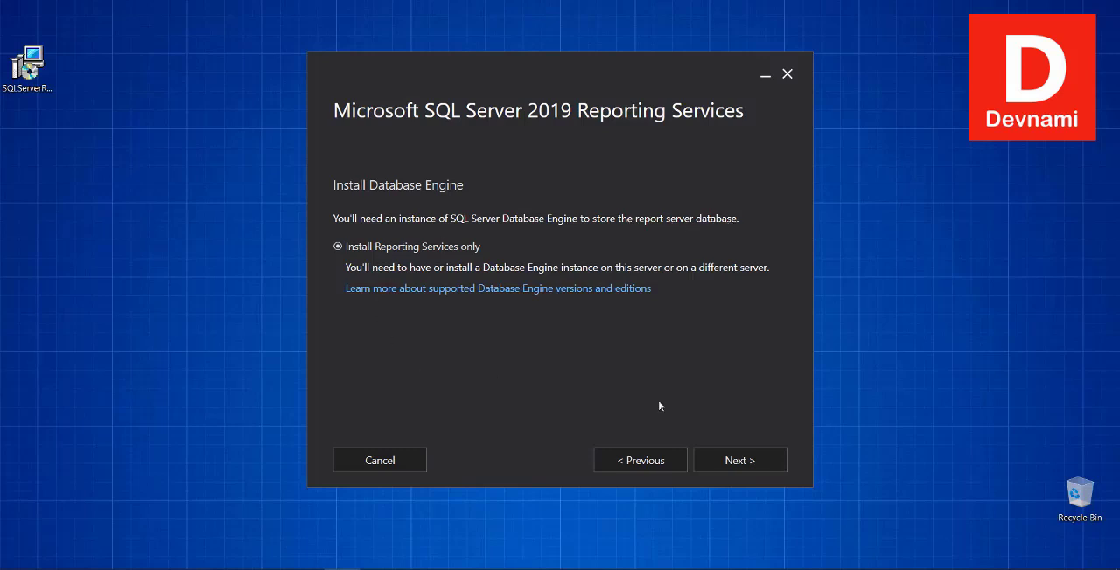
mouse_move(739, 459)
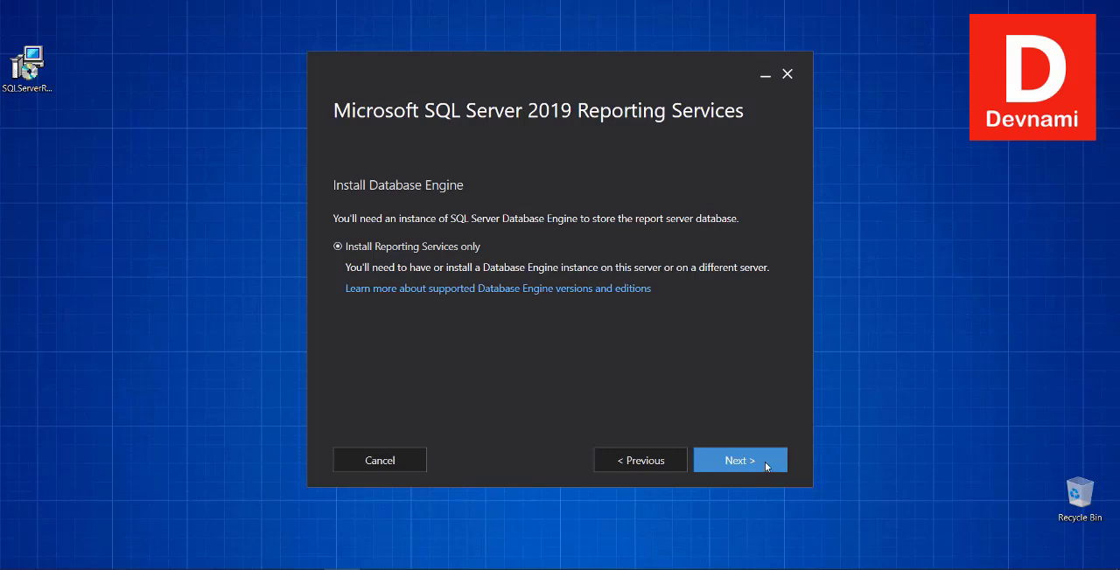
Keep the default Program Files install location and start installing Reporting Services.
click(739, 460)
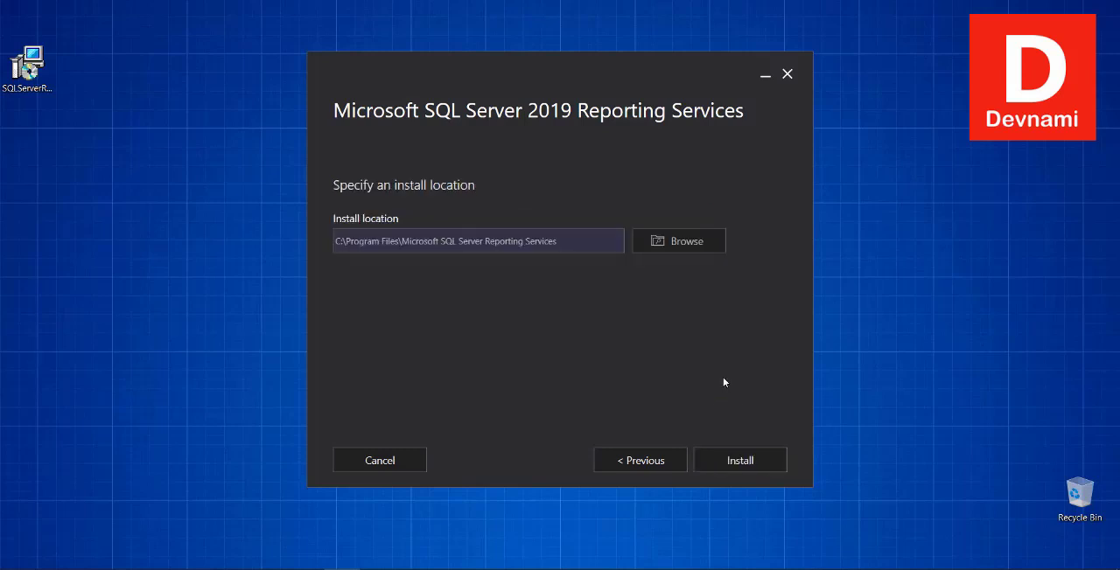
mouse_move(396, 227)
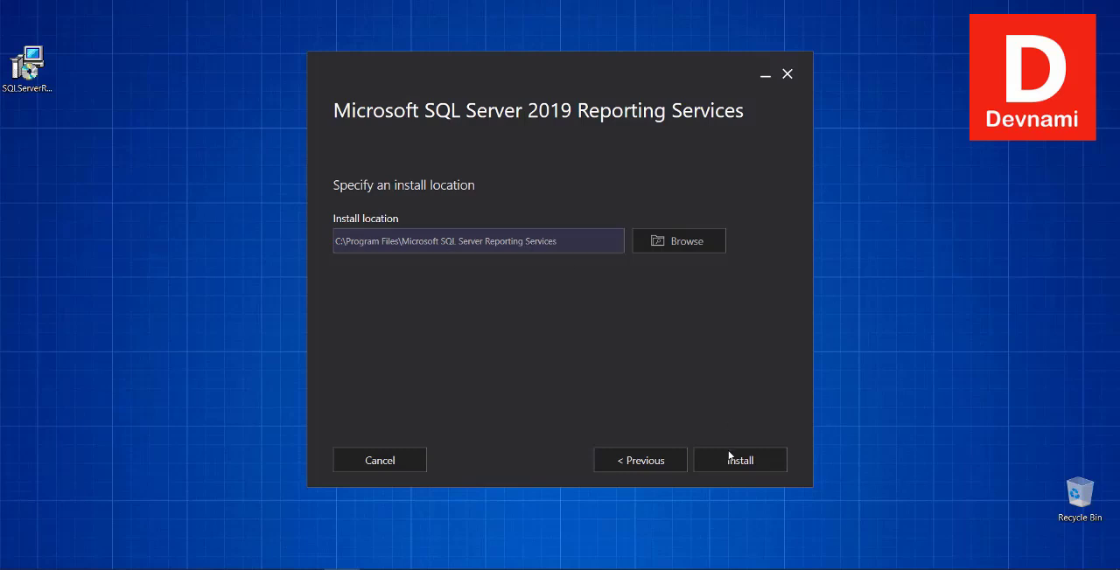
click(739, 459)
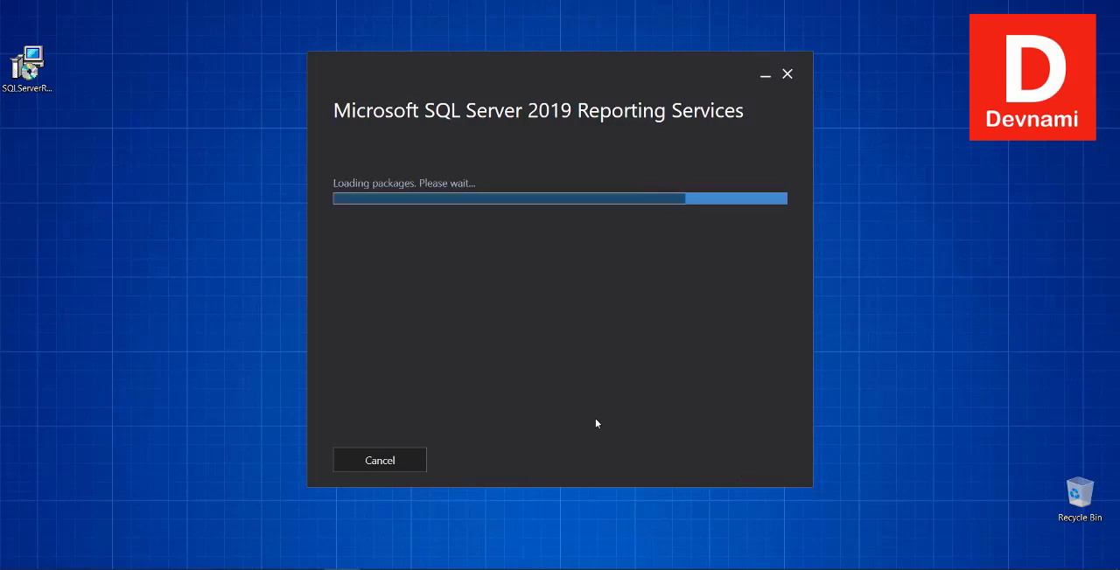
mouse_move(320, 351)
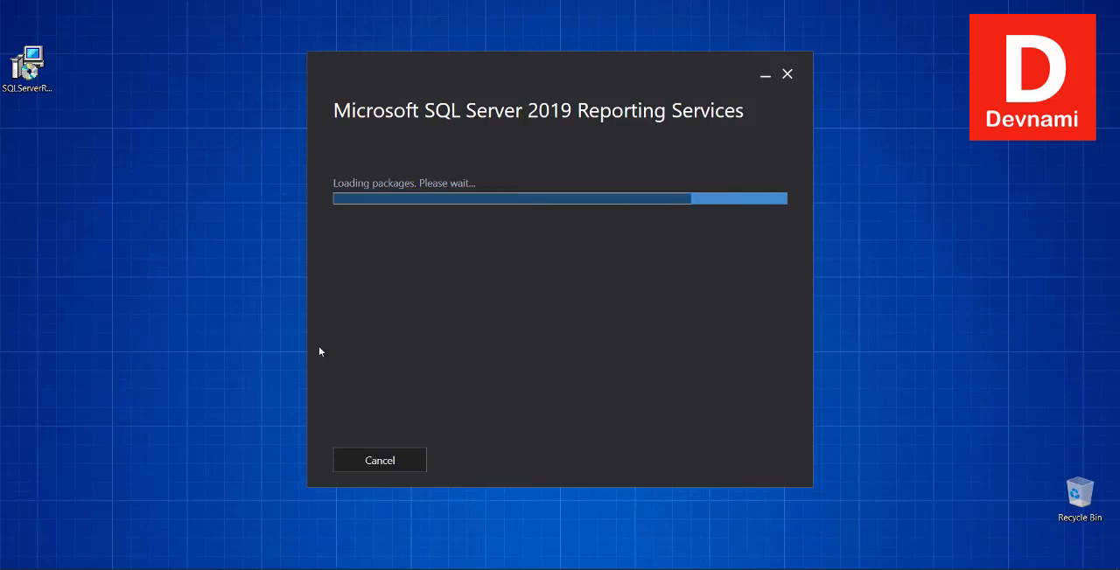
mouse_move(209, 281)
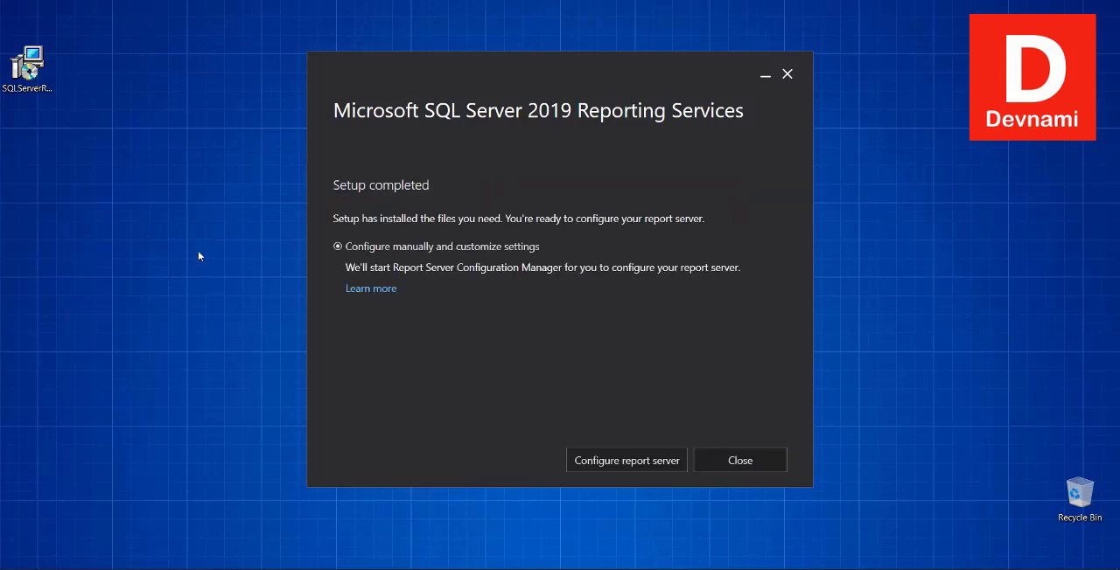
mouse_move(420, 229)
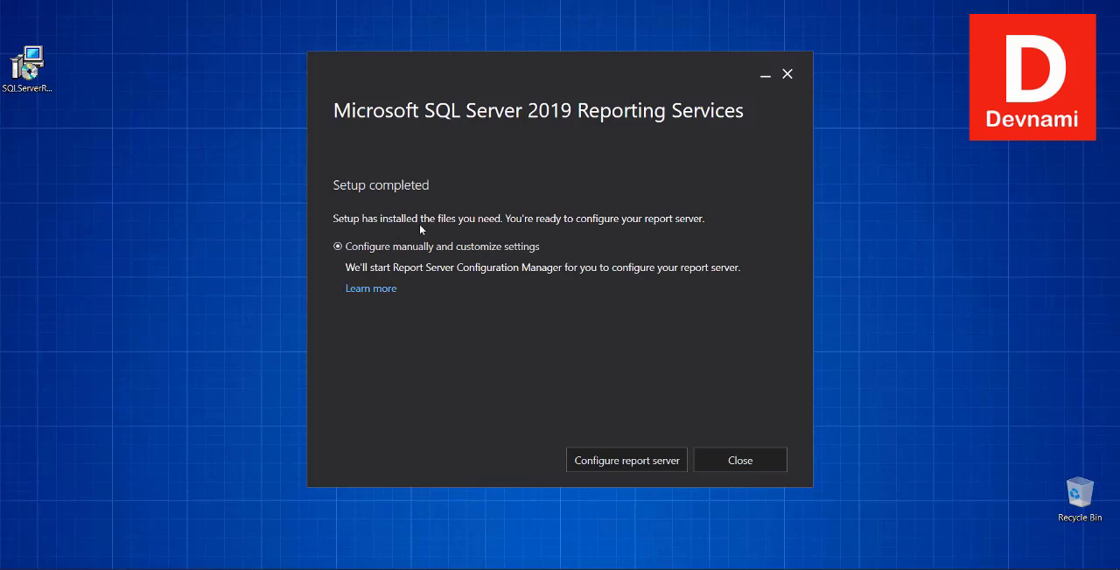
mouse_move(612, 414)
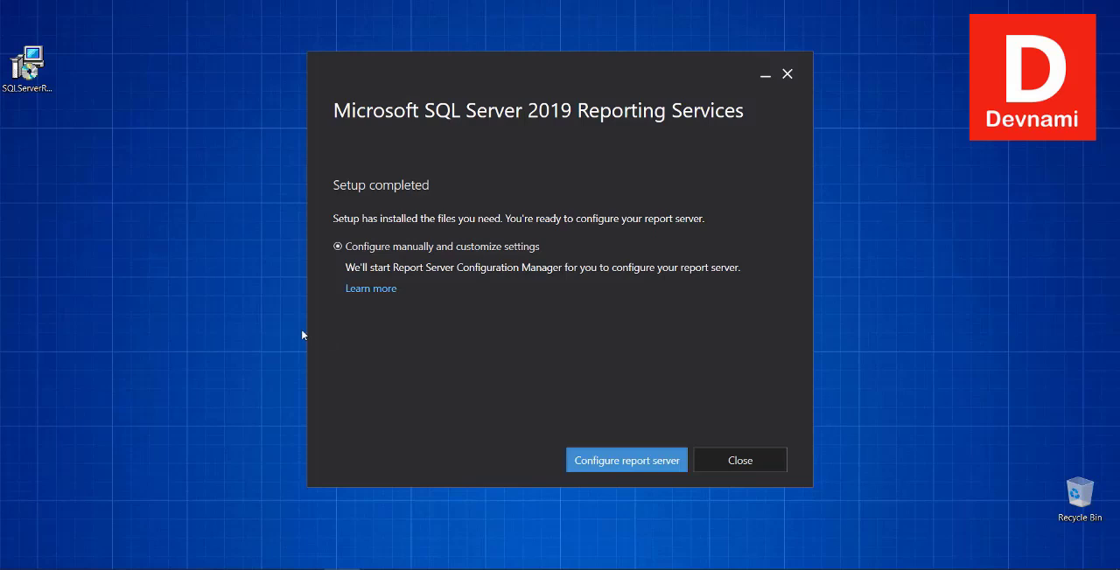
Connect Configuration Manager to the SSRS report server instance on server NOVA.
click(626, 460)
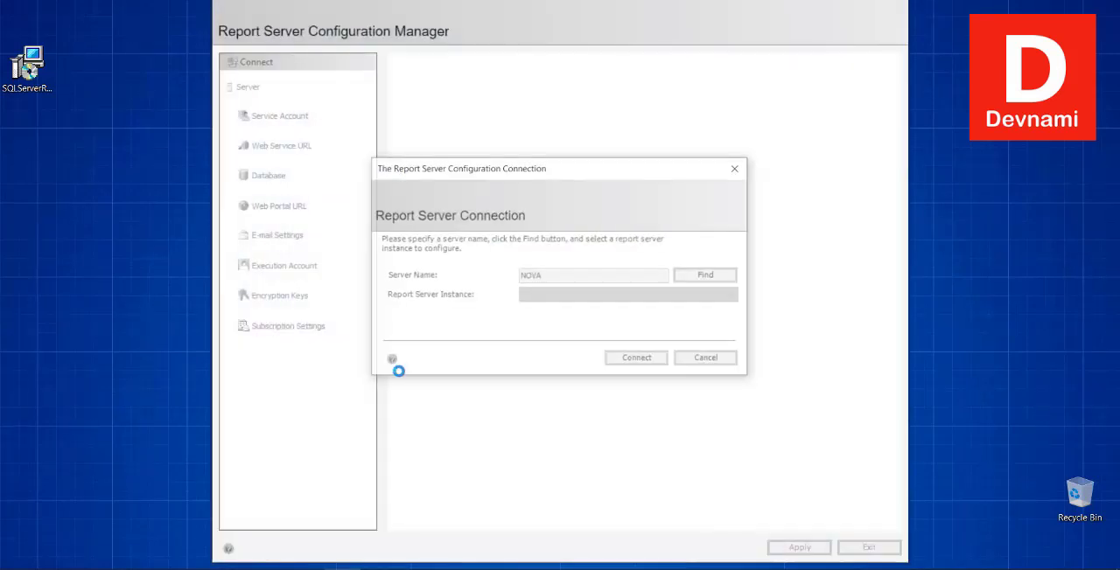
click(706, 275)
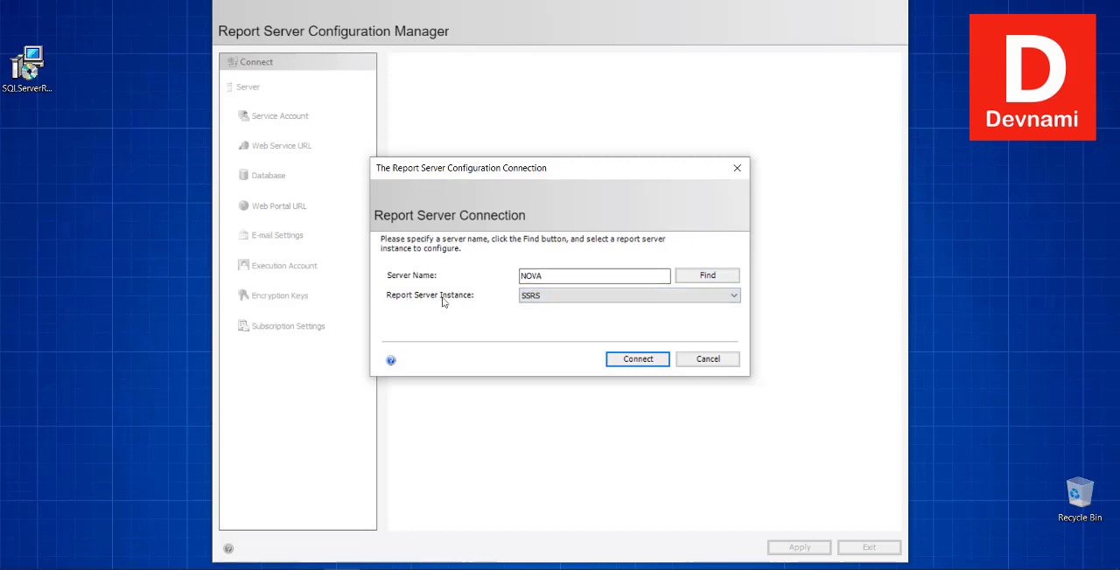
click(627, 295)
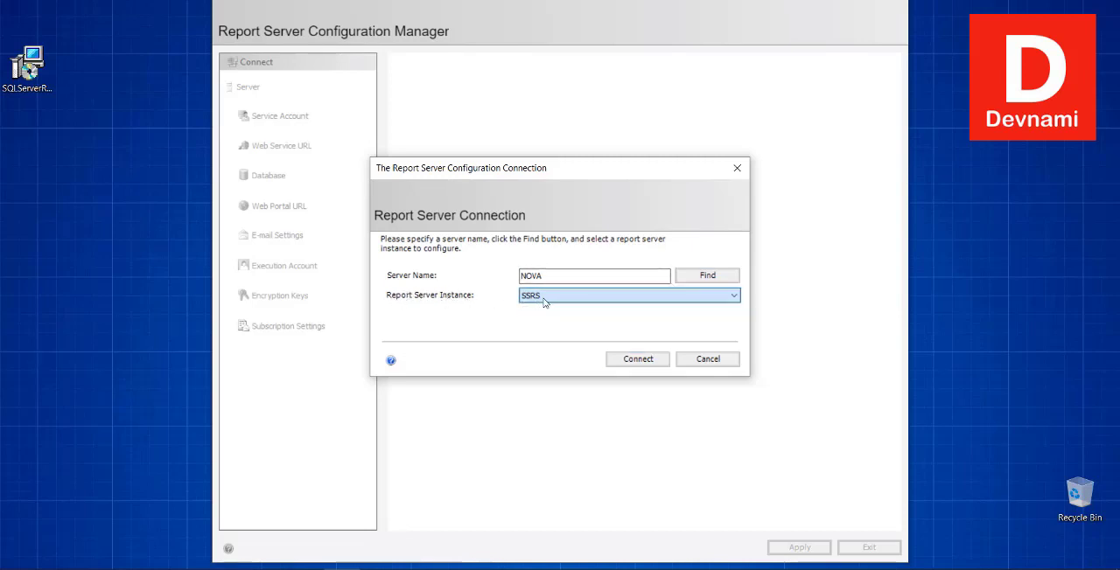
click(637, 359)
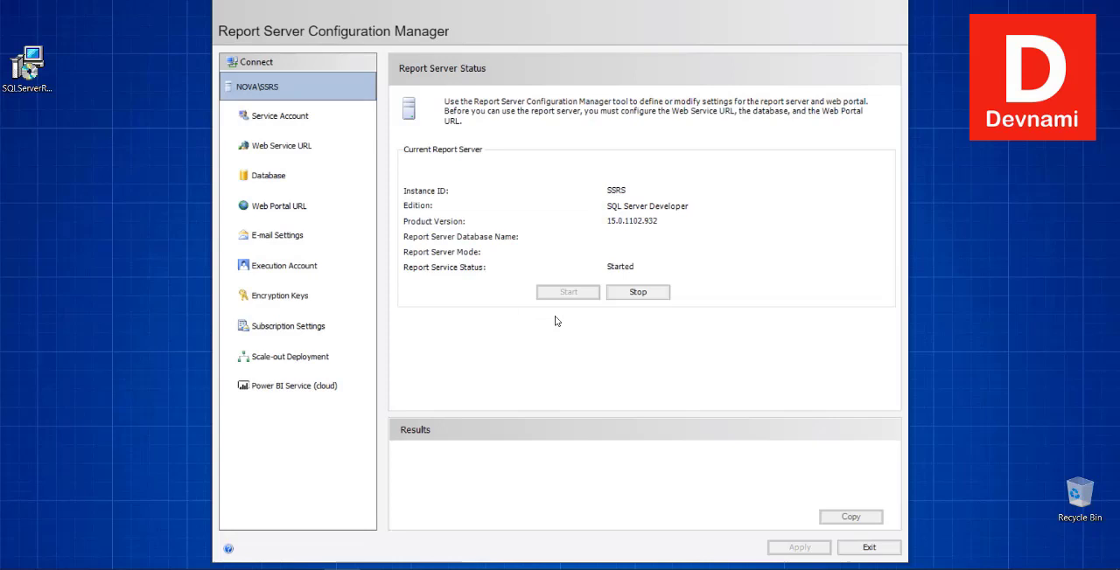
mouse_move(440, 308)
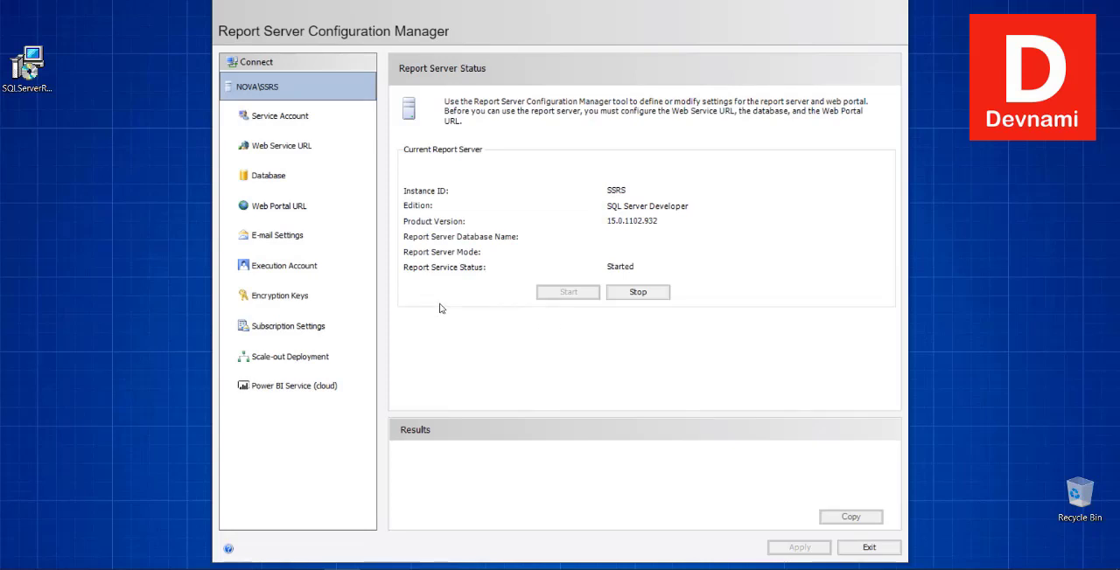
mouse_move(475, 112)
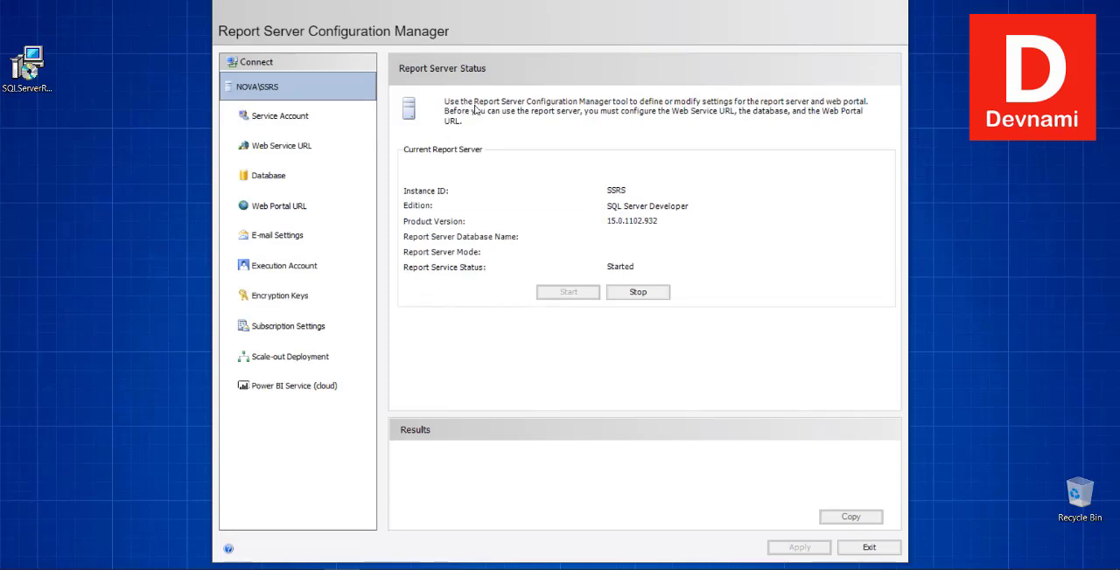
mouse_move(496, 111)
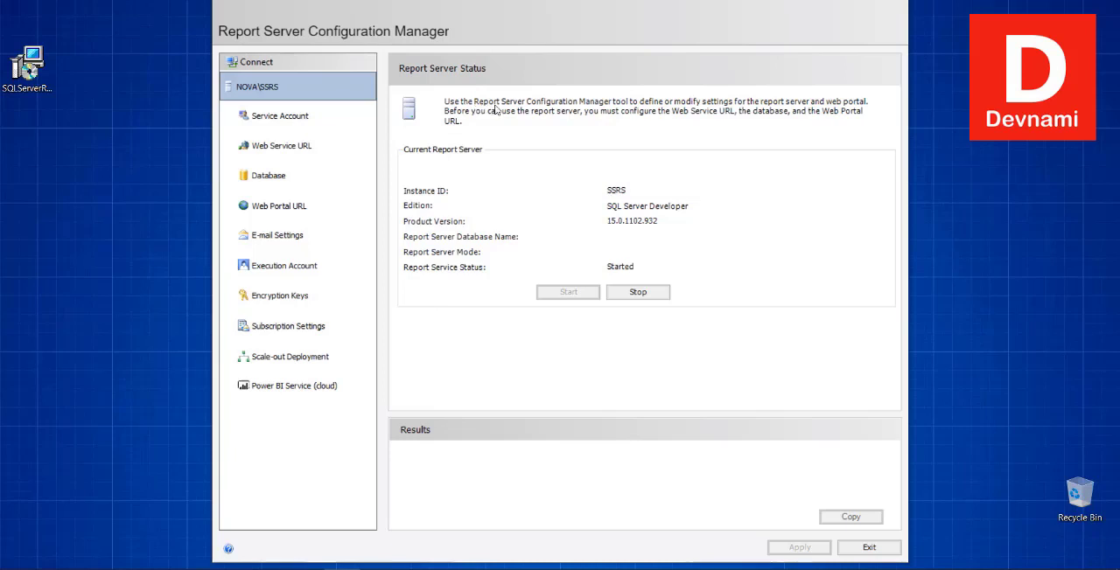
mouse_move(684, 114)
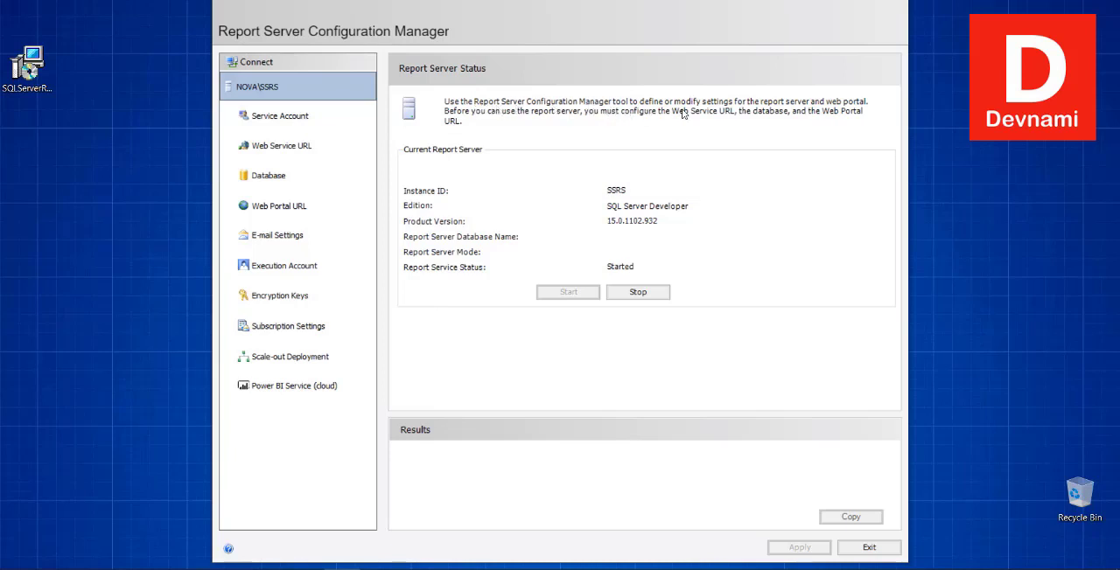
mouse_move(684, 113)
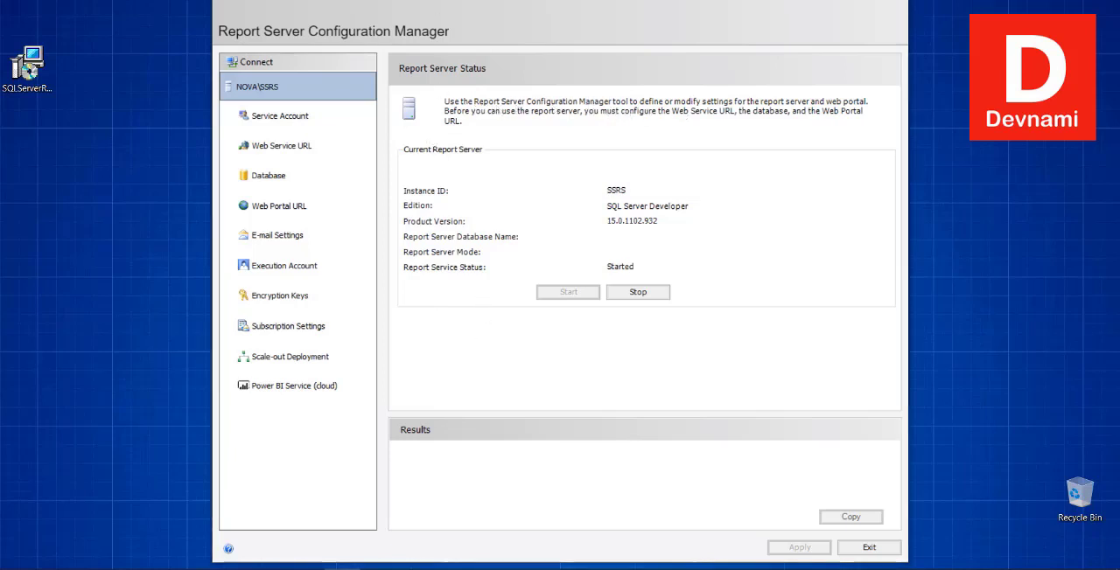
mouse_move(418, 44)
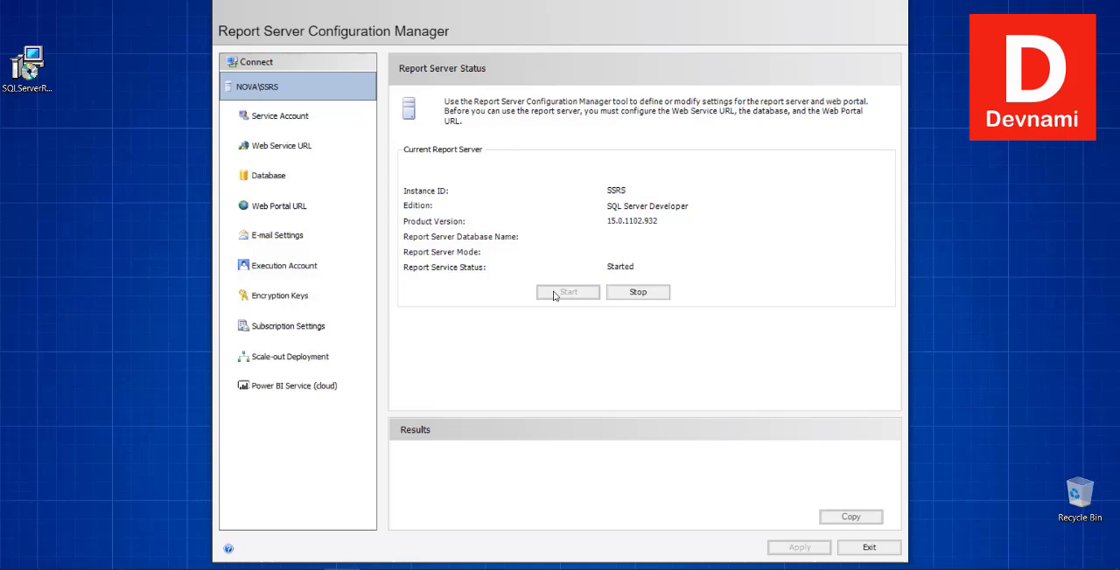
mouse_move(280, 115)
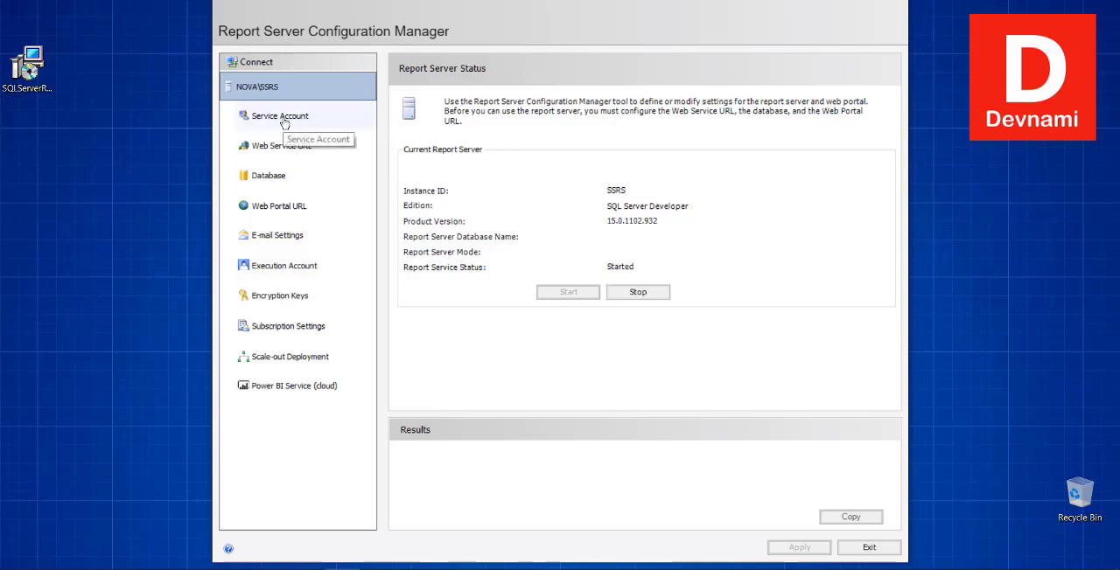
Review server status, then show the Service Account page using the Virtual Service Account.
click(279, 115)
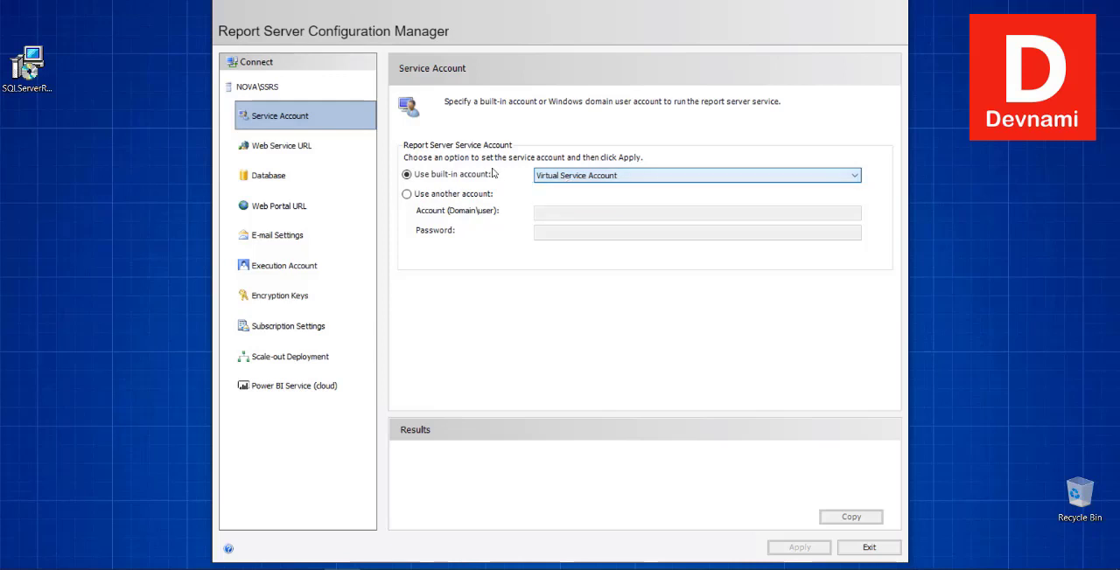
Show the Web Service URL page with the ReportServer virtual directory on port 80.
click(281, 145)
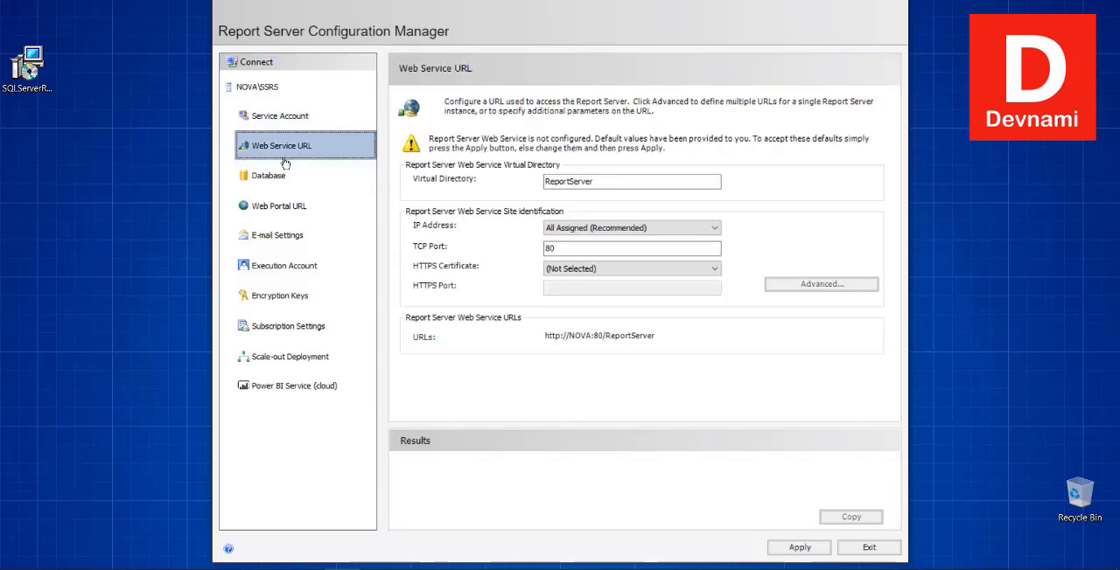
mouse_move(285, 159)
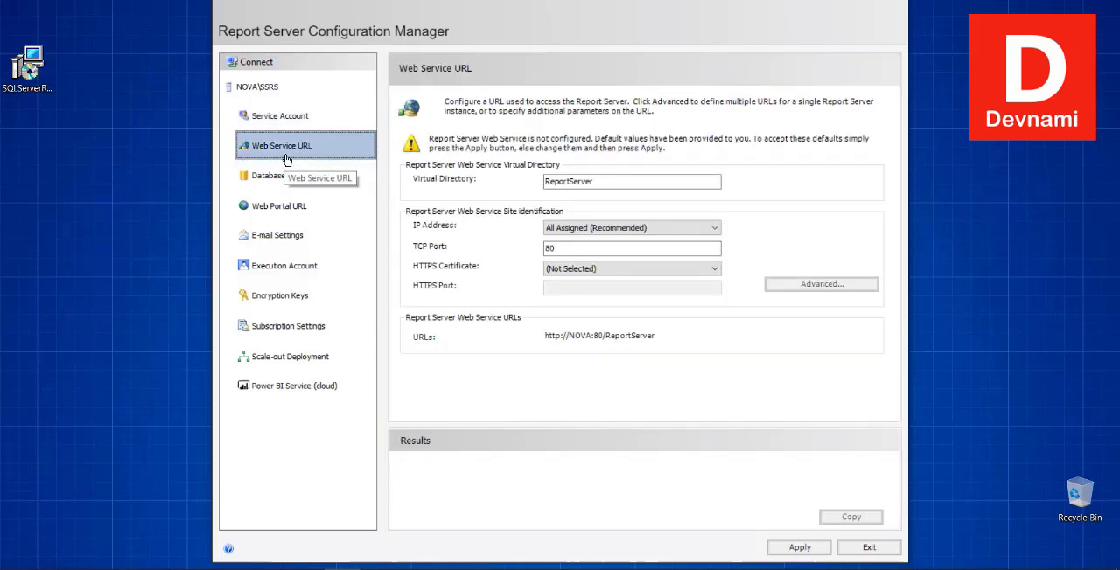
mouse_move(575, 340)
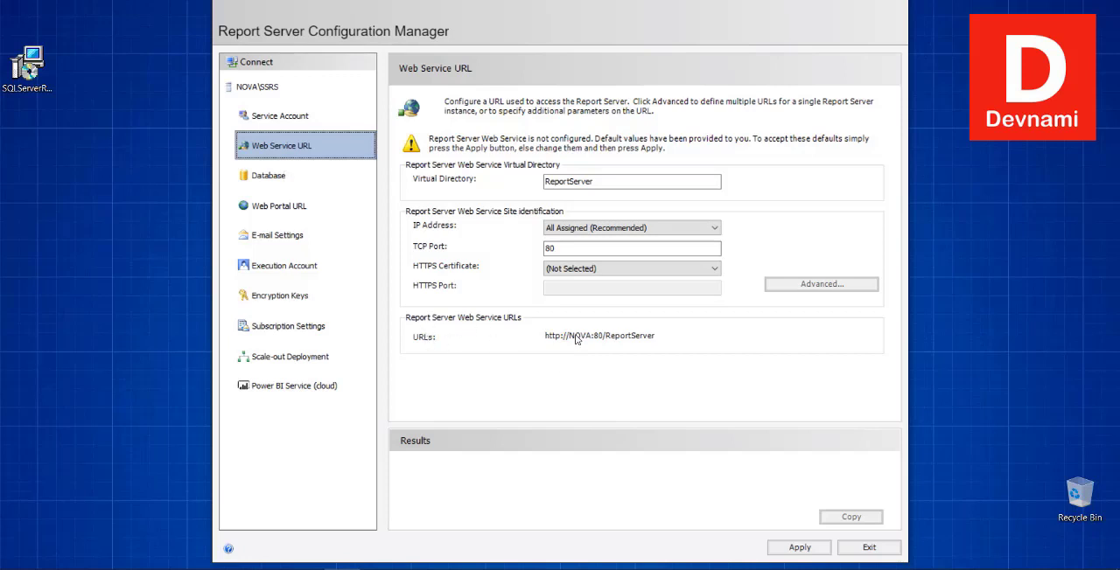
mouse_move(537, 338)
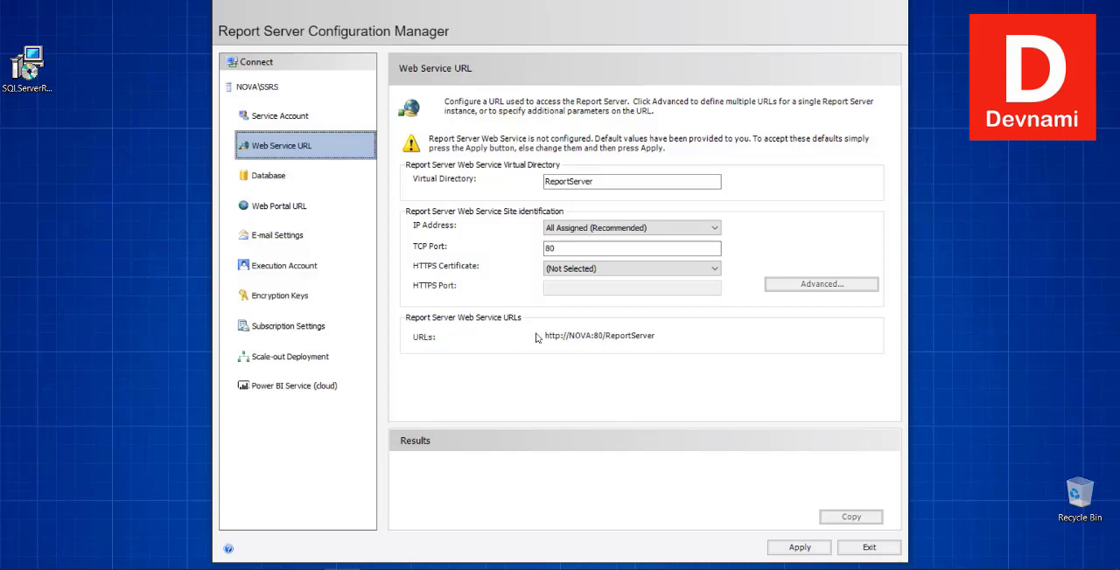
mouse_move(541, 342)
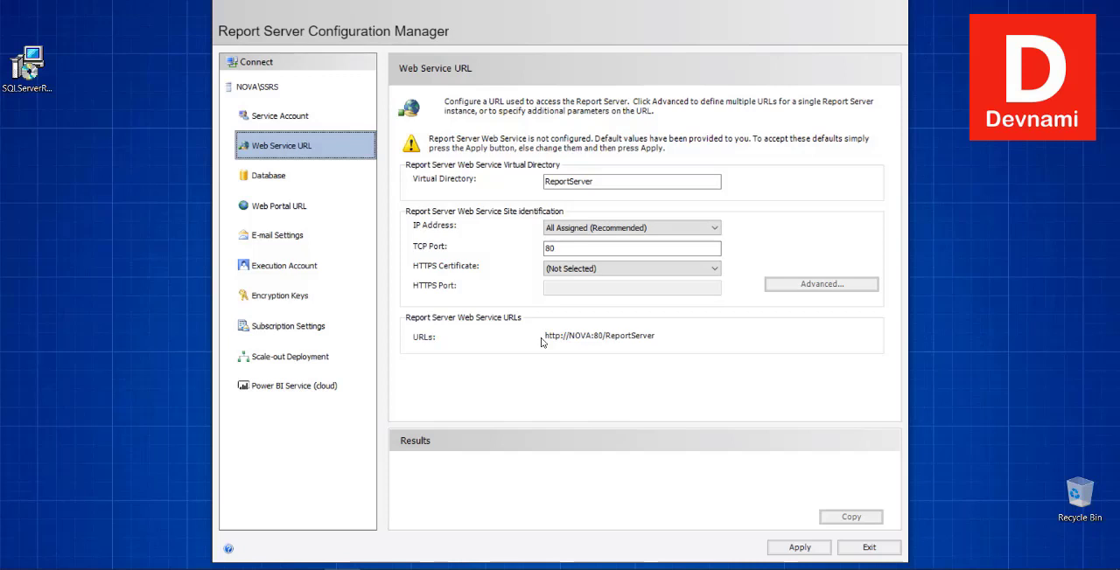
mouse_move(575, 341)
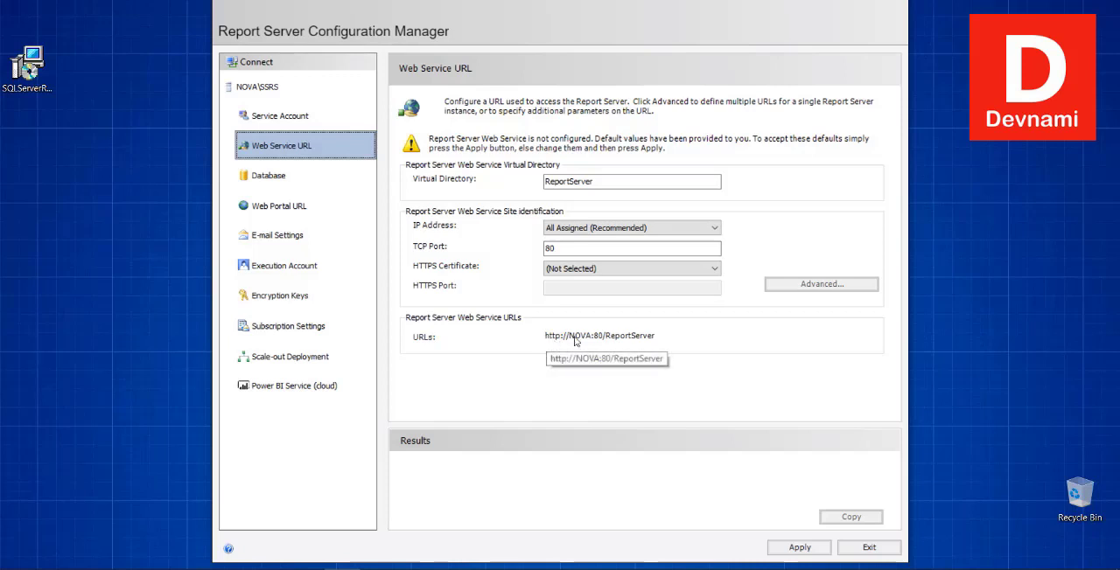
mouse_move(660, 347)
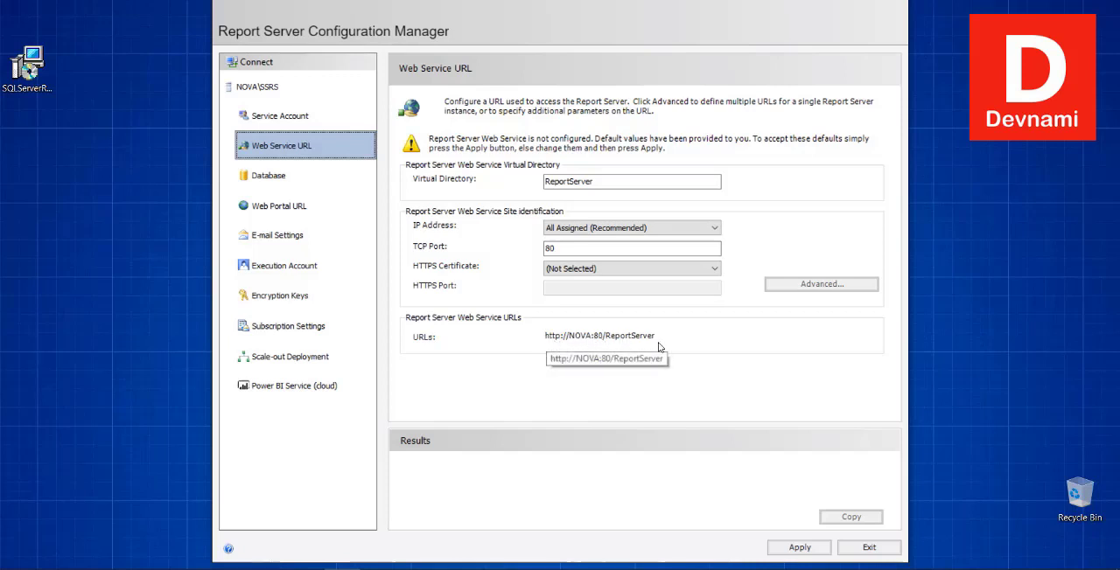
mouse_move(674, 367)
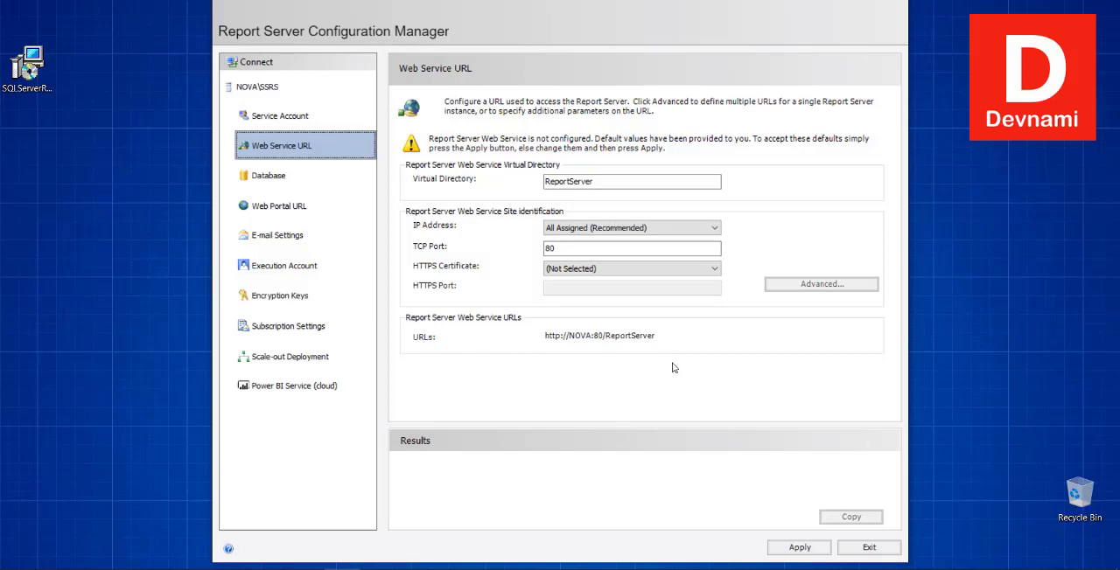
Open the Database page and launch the Change Database configuration wizard.
click(268, 174)
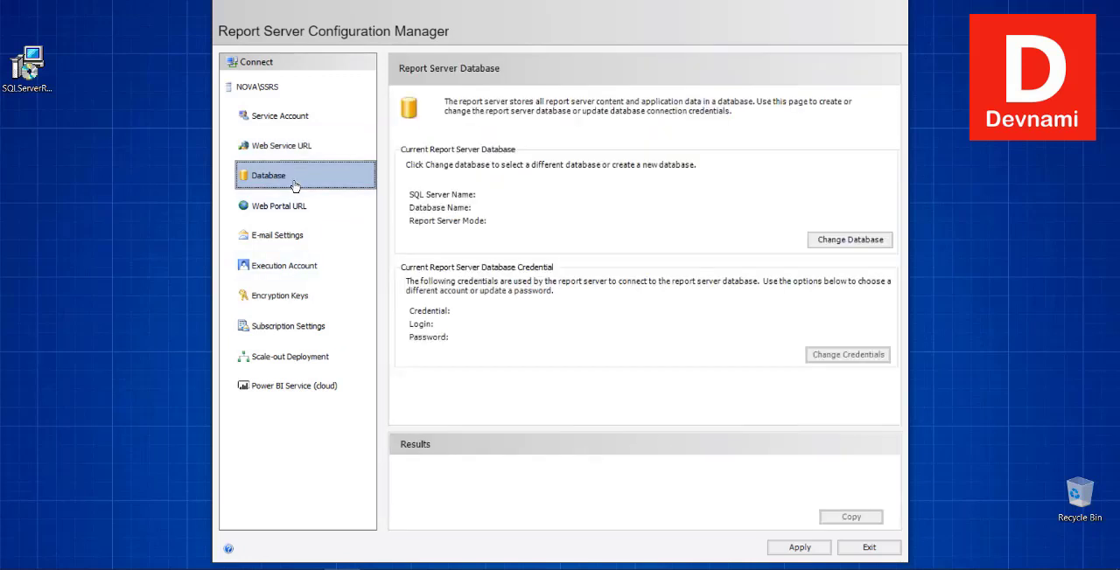
mouse_move(442, 210)
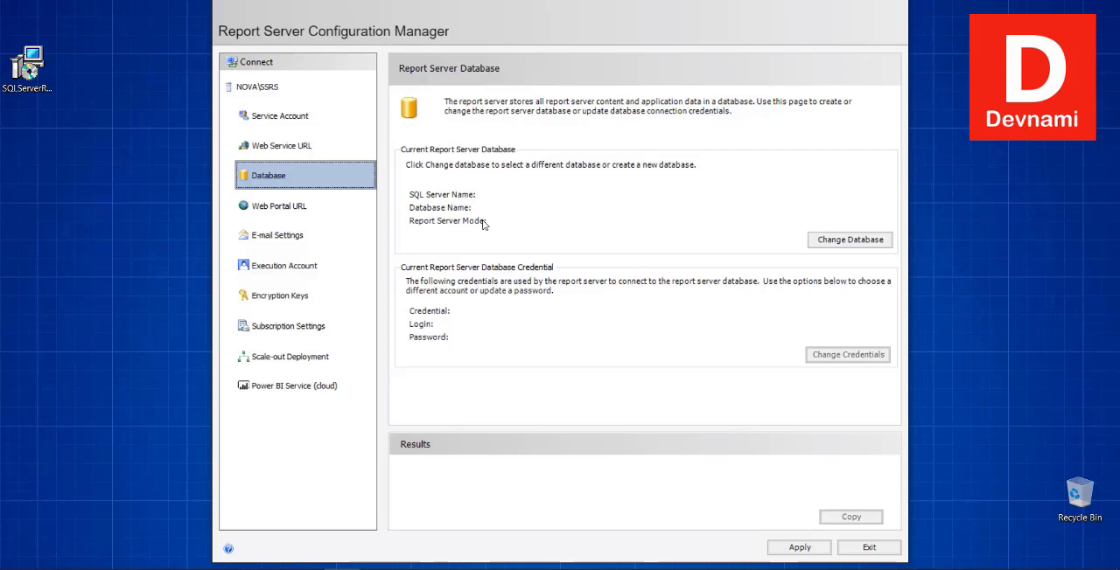
click(849, 239)
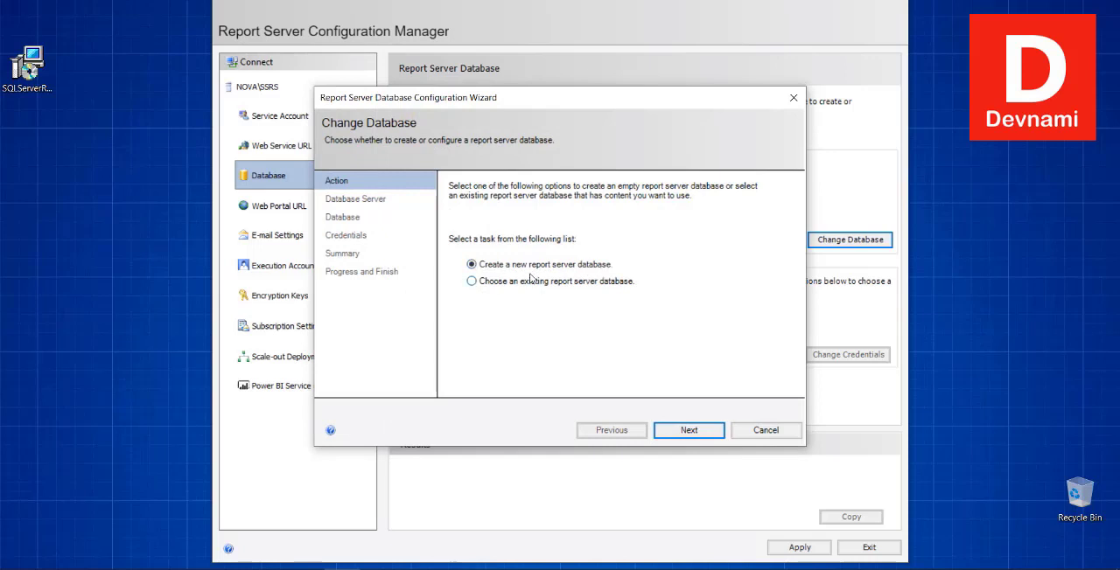
Create the native-mode ReportServer database on NOVA\SQLSERVER2019 using the service credentials.
click(688, 429)
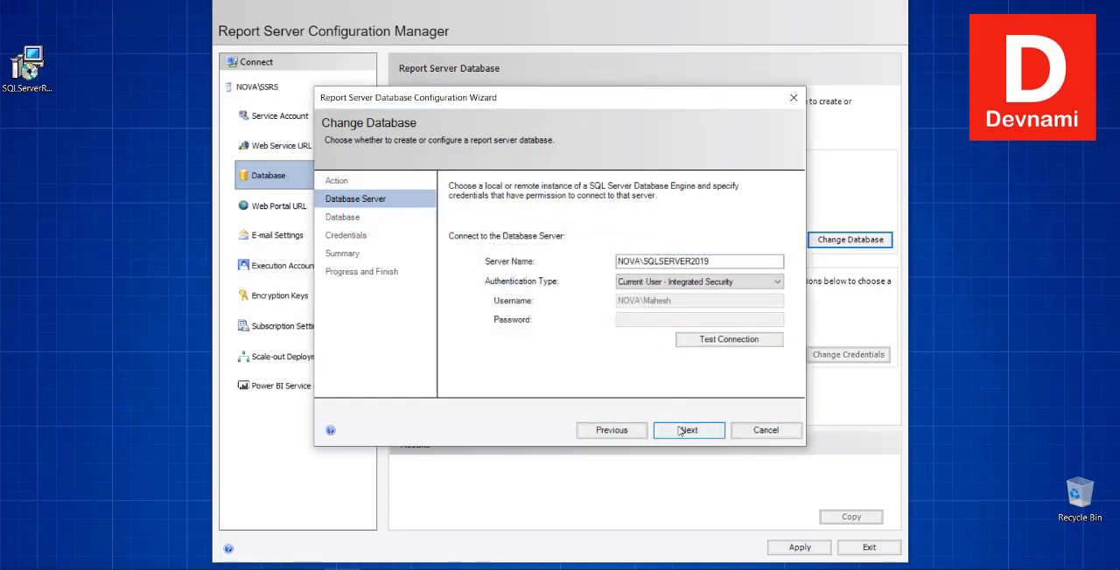
click(689, 429)
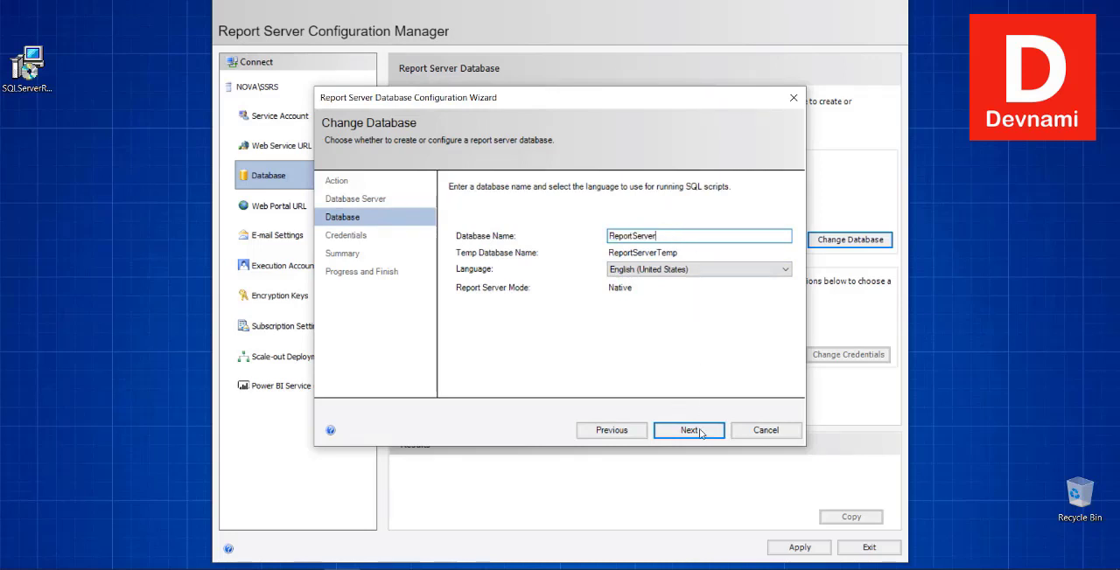
click(688, 430)
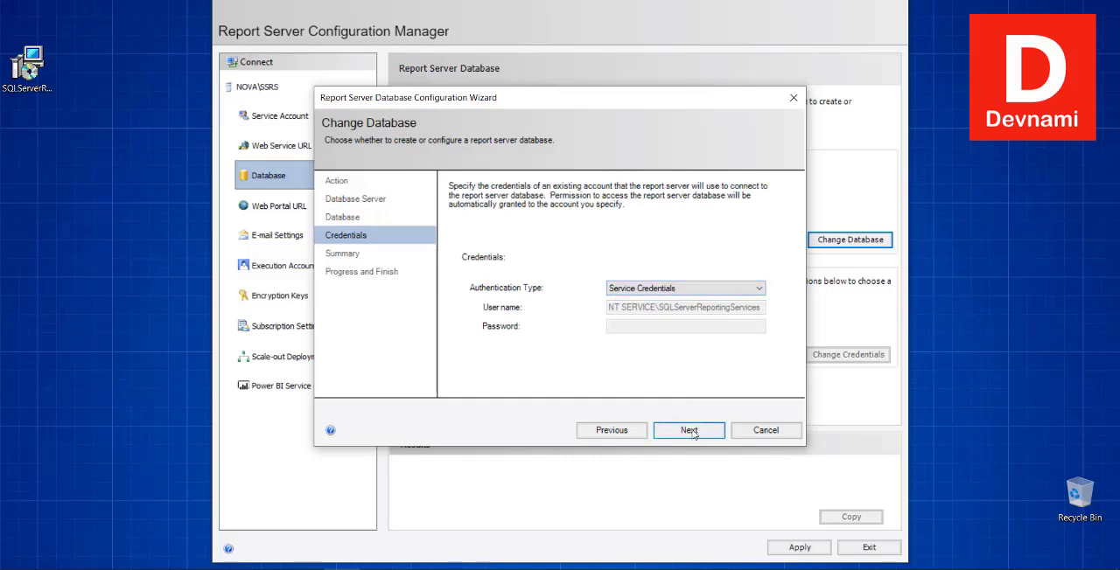
click(688, 430)
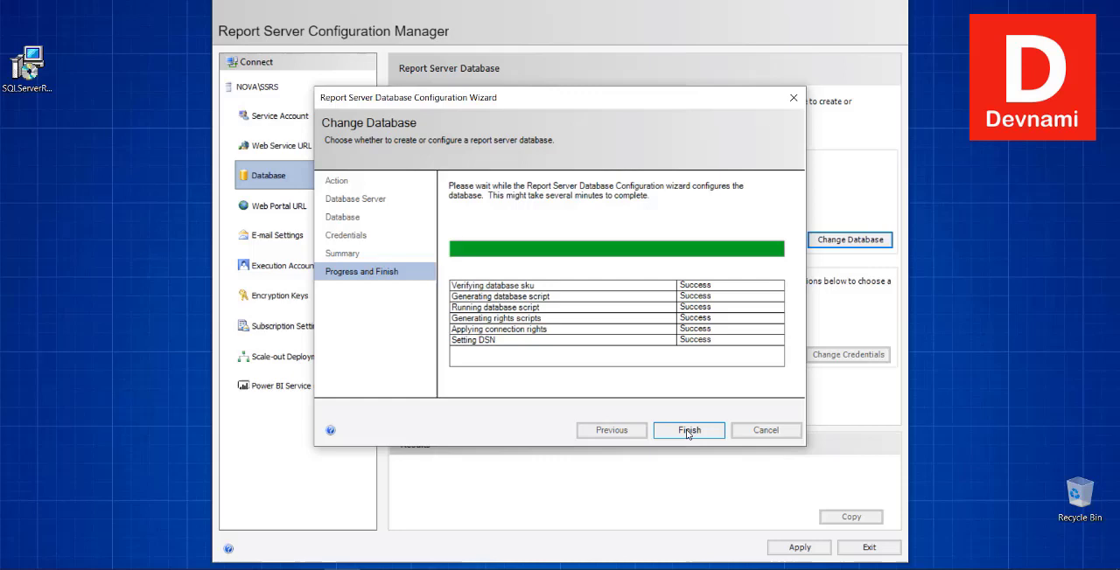
click(689, 429)
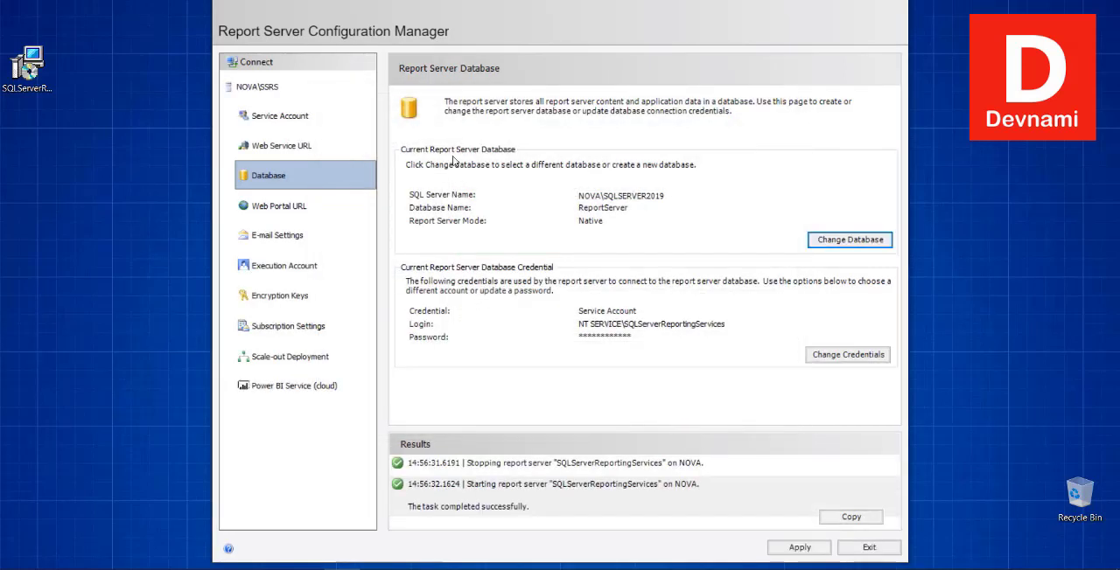
mouse_move(501, 224)
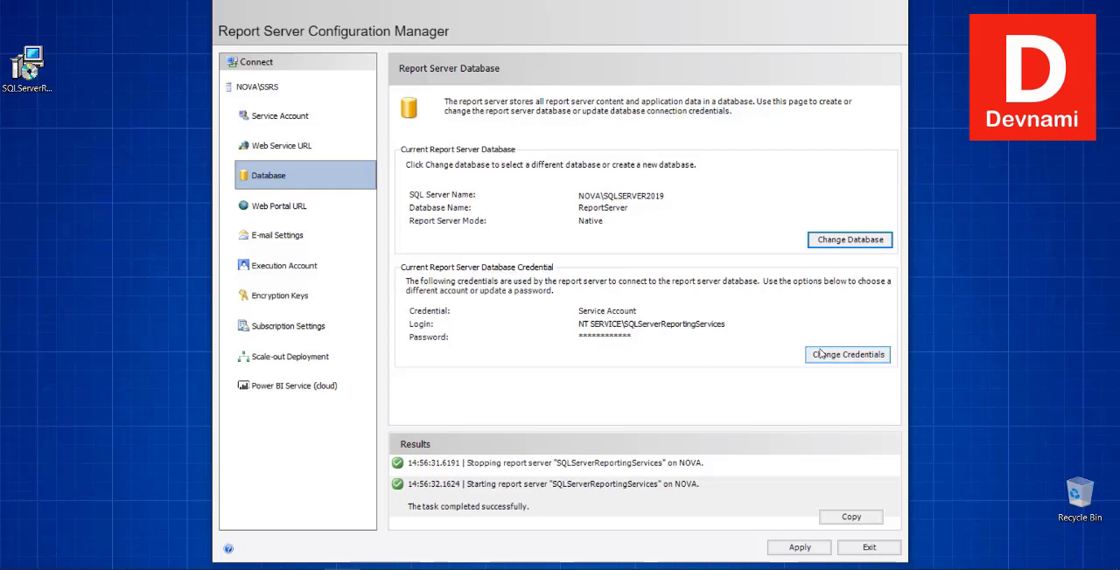
Return to the unconfigured Web Service URL page (ReportServer directory, port 80).
click(282, 145)
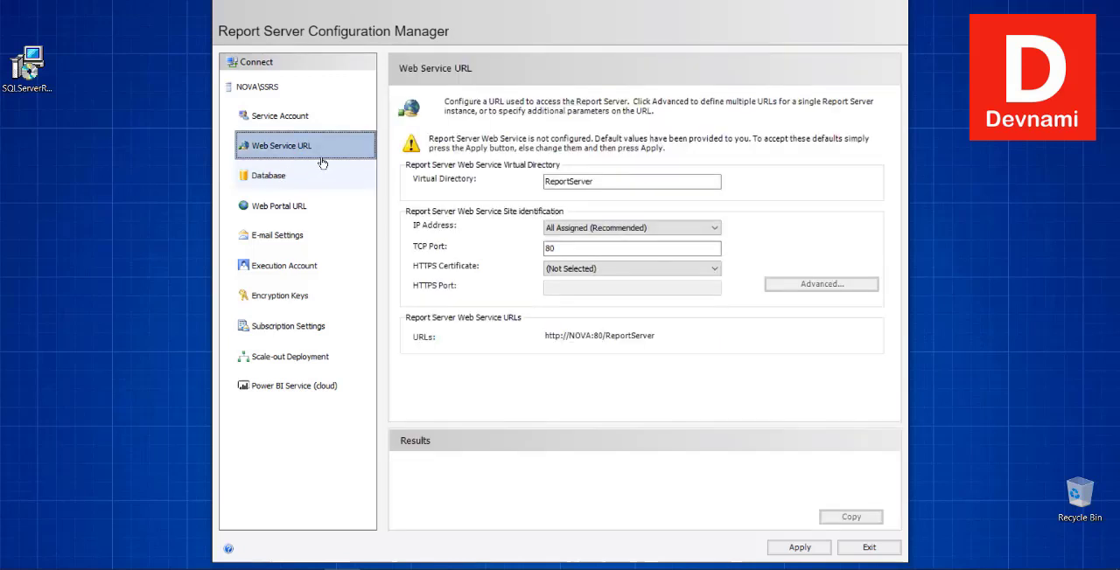
mouse_move(303, 121)
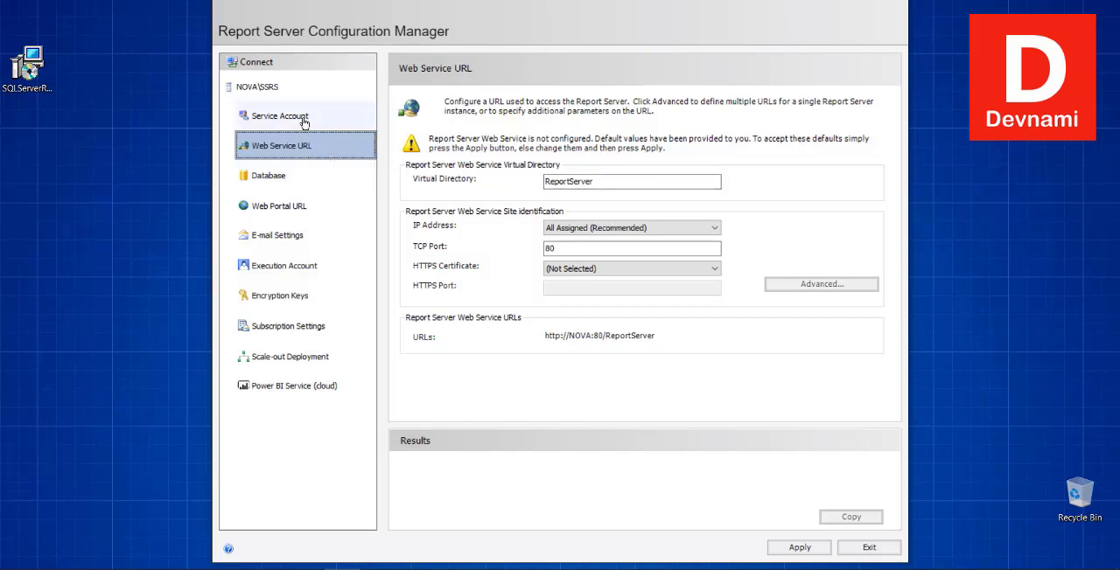
click(281, 205)
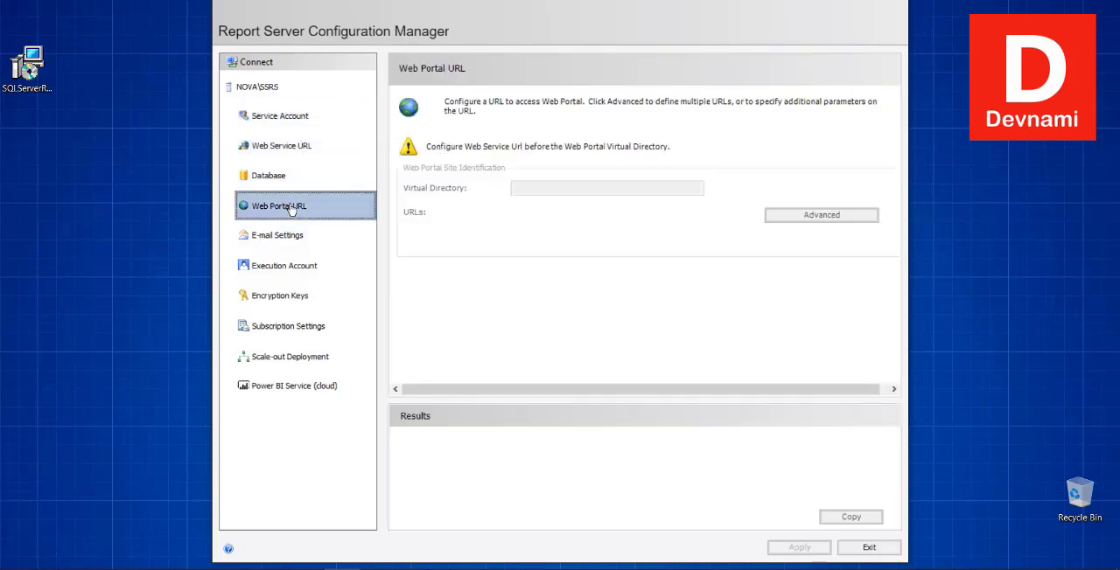
mouse_move(463, 209)
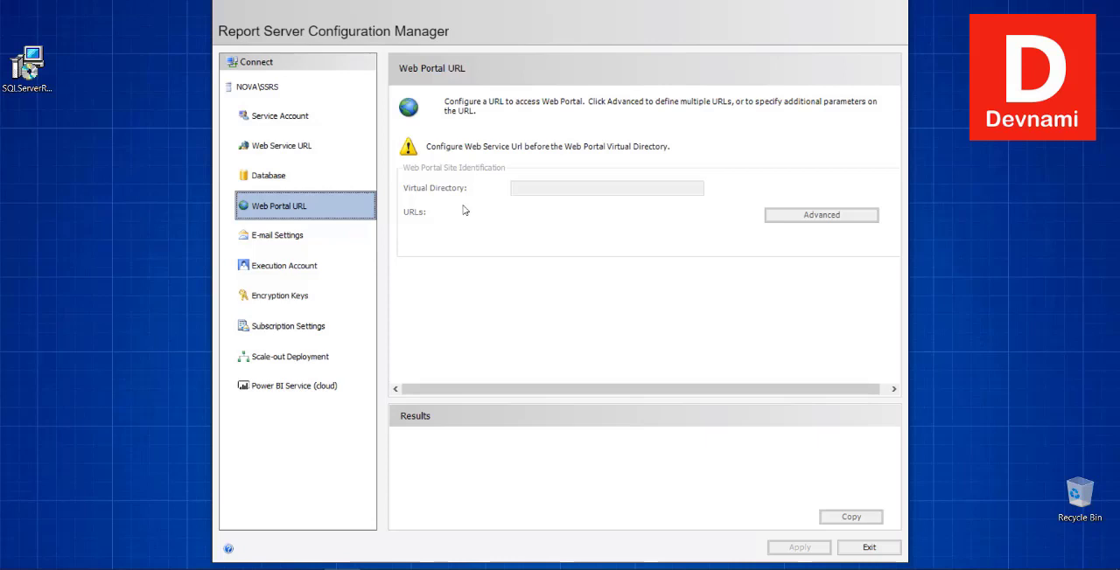
mouse_move(740, 218)
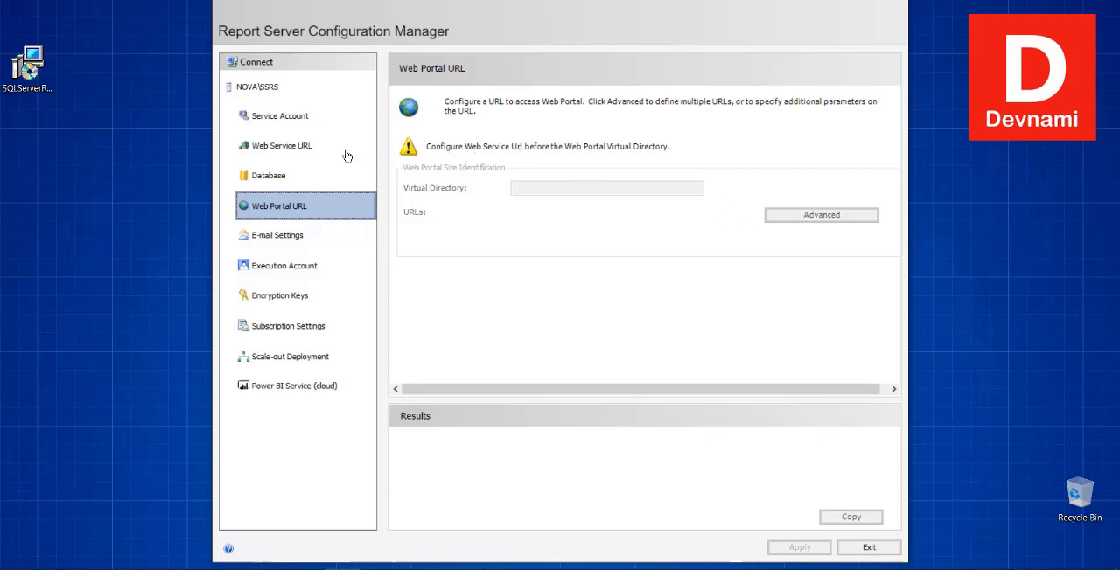
click(281, 145)
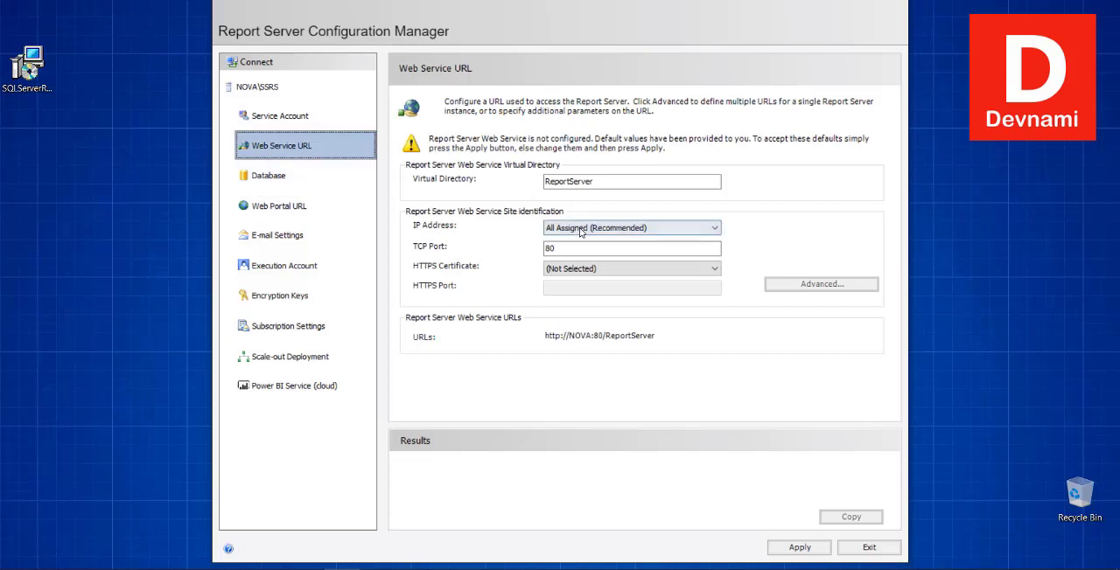
mouse_move(805, 292)
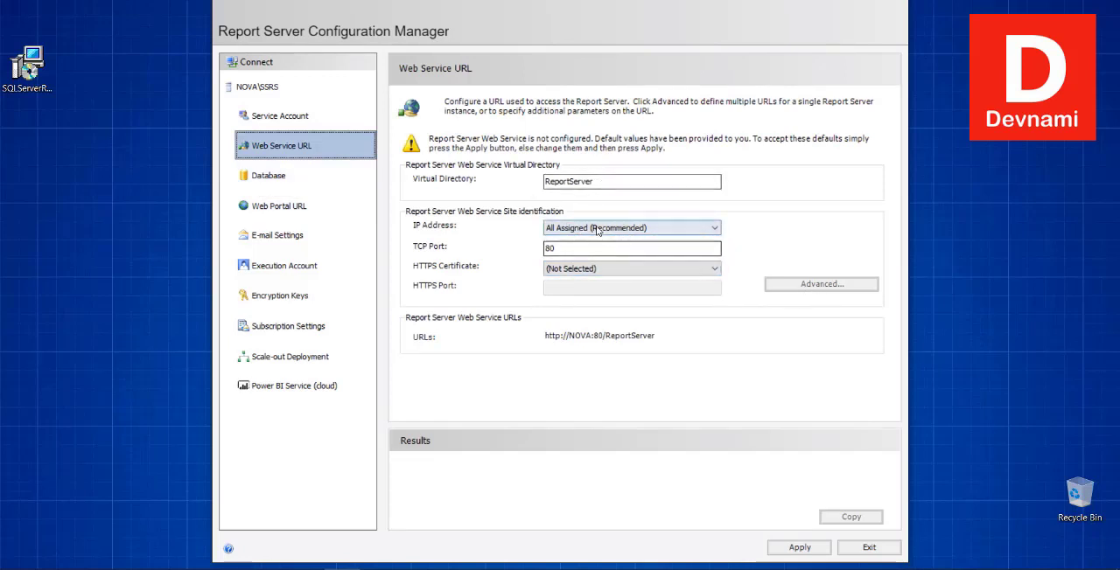
click(714, 228)
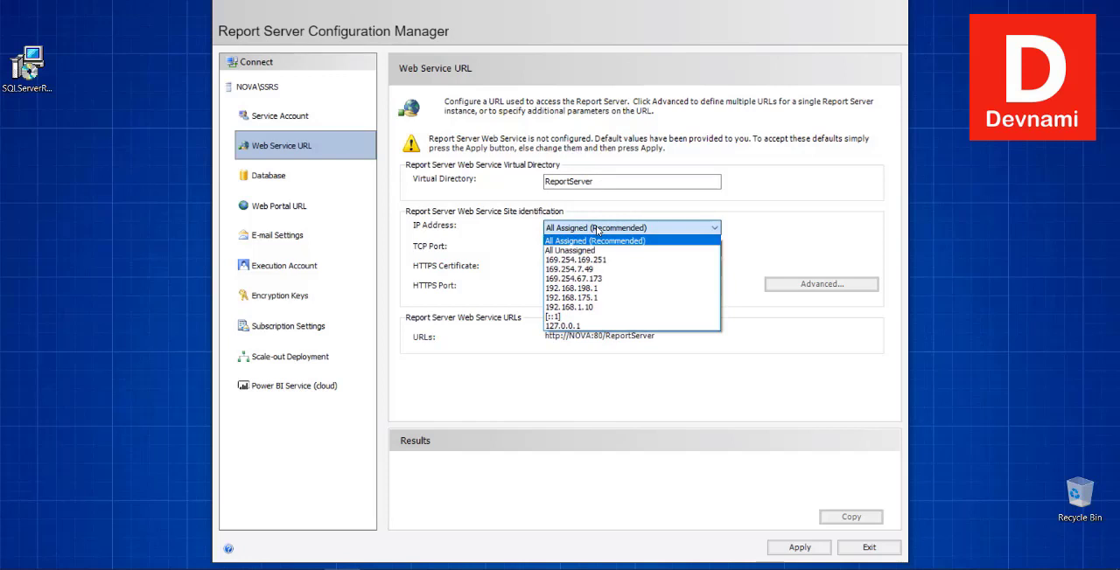
mouse_move(584, 307)
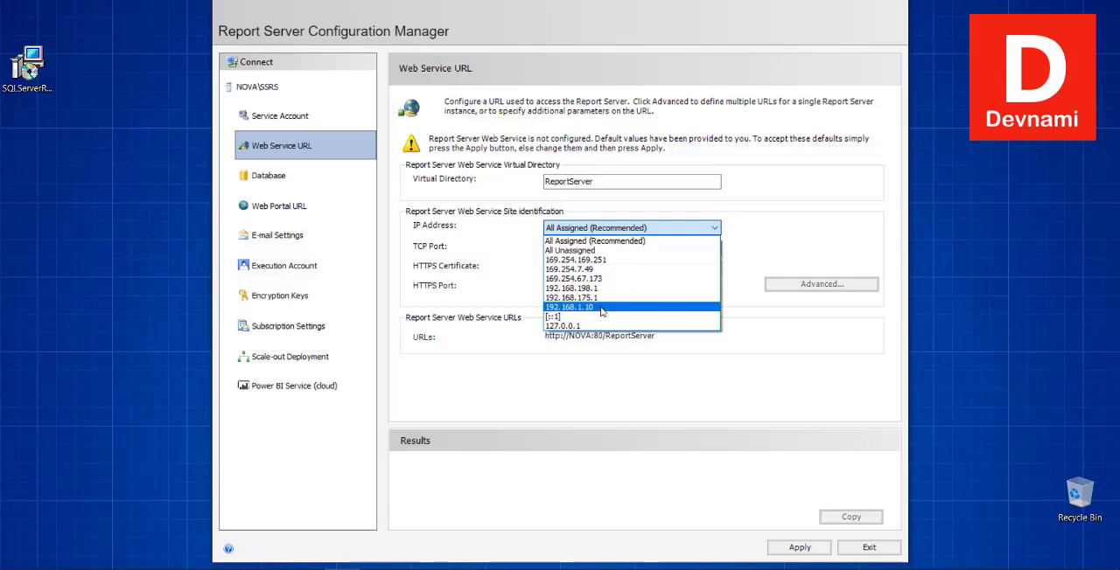
mouse_move(617, 309)
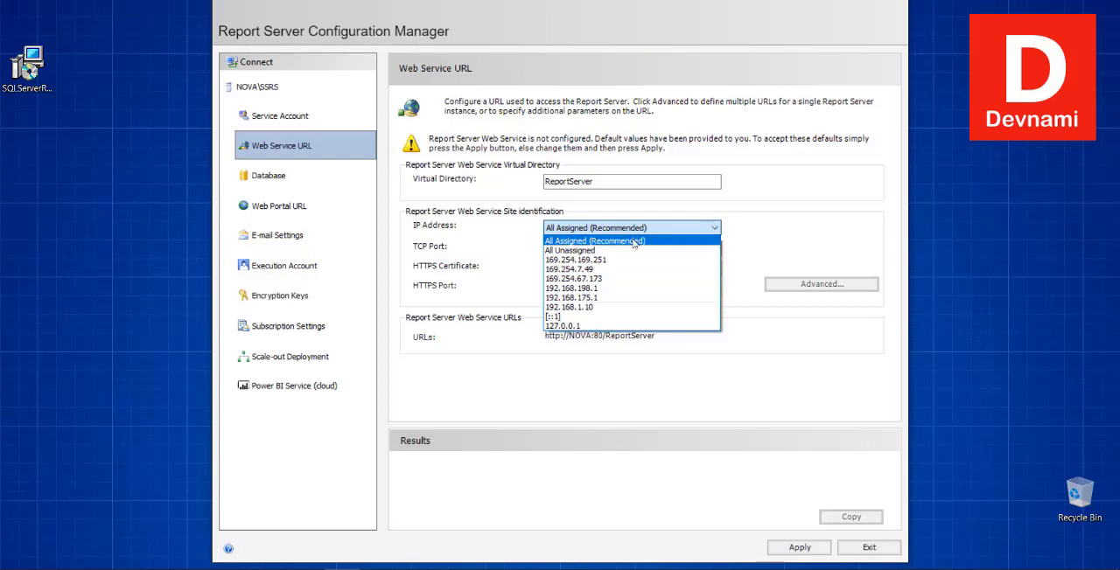
click(595, 241)
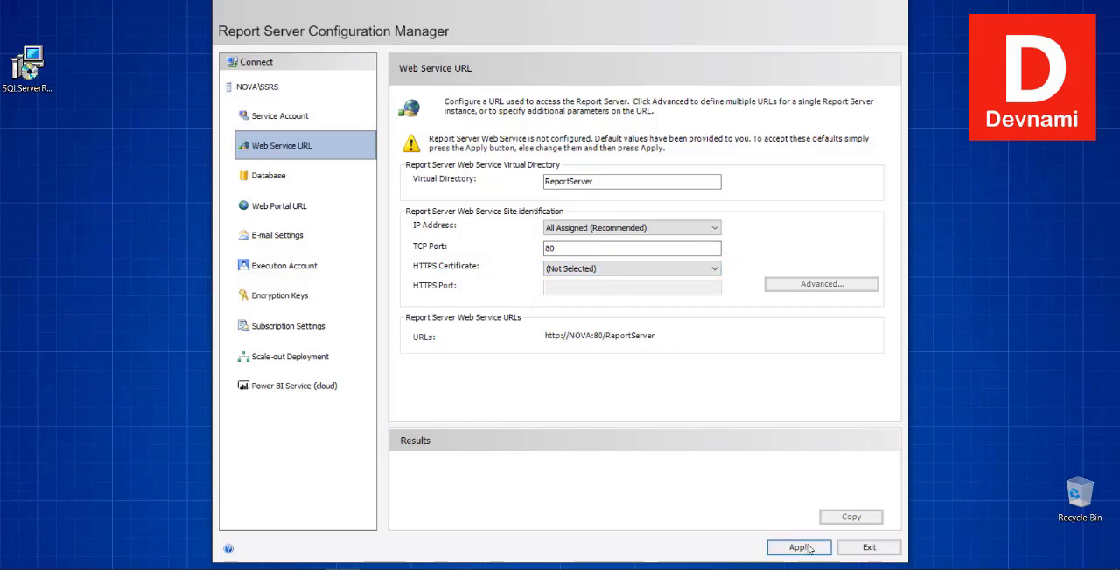
click(799, 547)
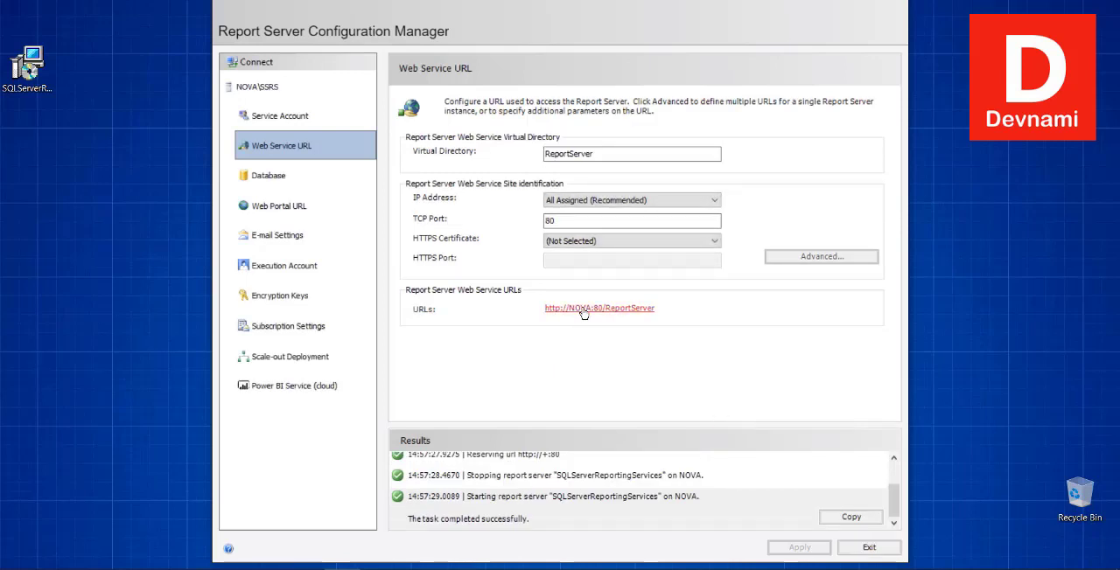
click(599, 308)
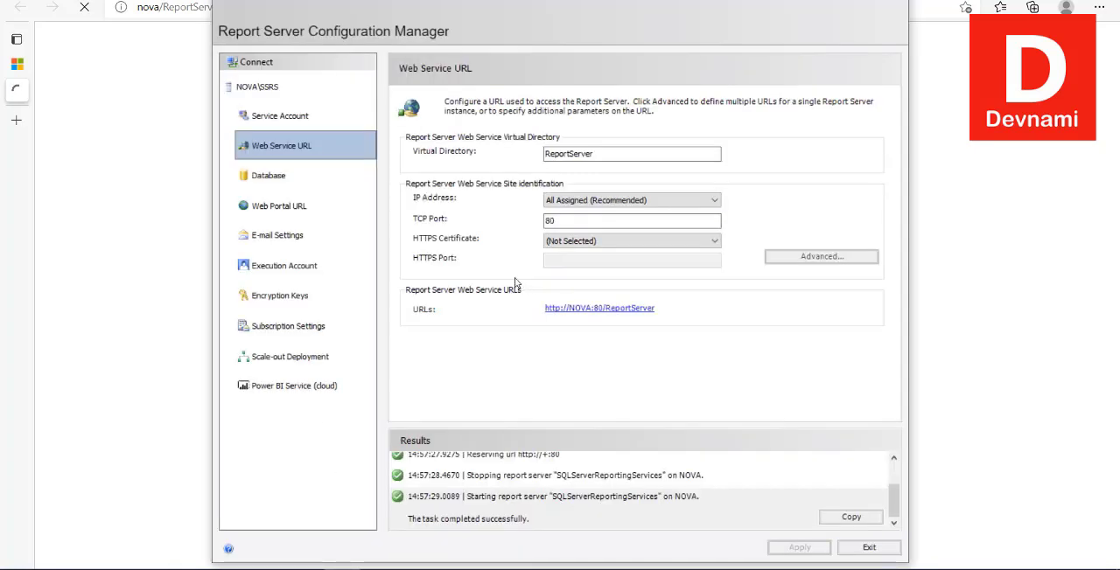
click(279, 206)
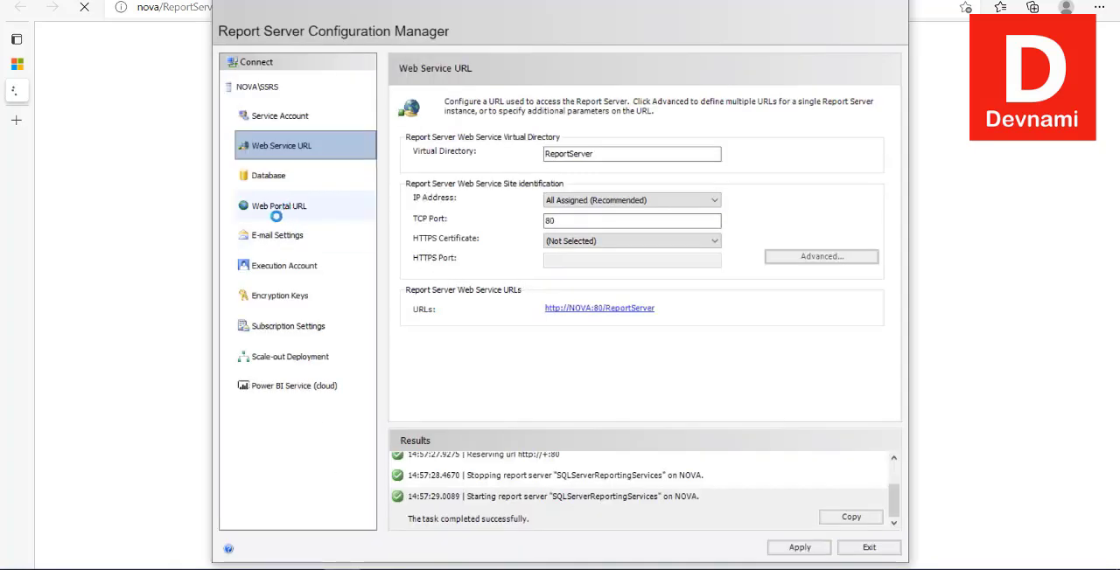
Check the Reports web portal virtual directory and e-mail settings, ending on Execution Account.
click(279, 206)
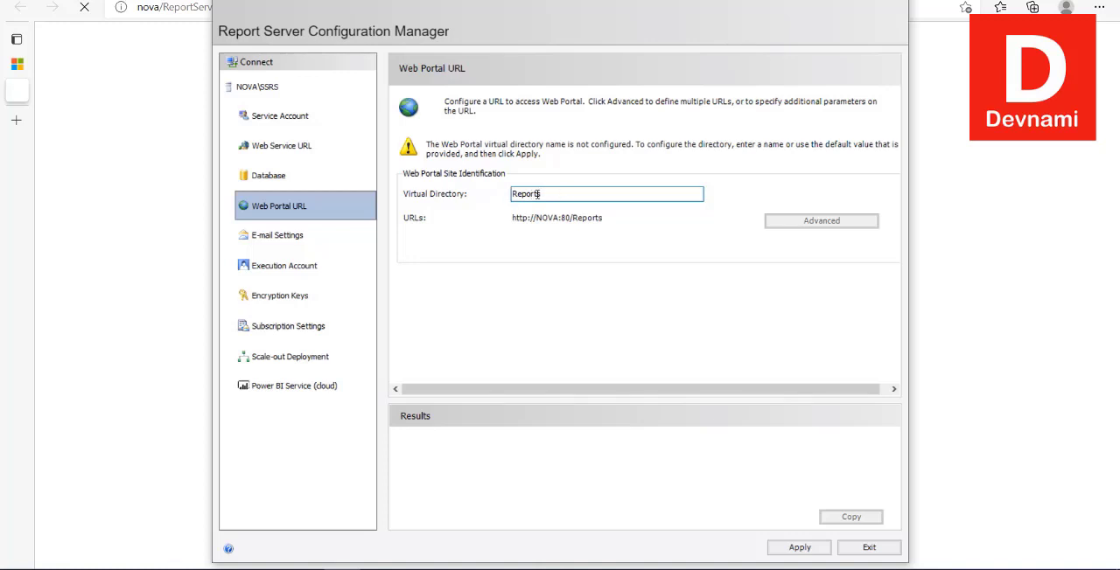
mouse_move(593, 228)
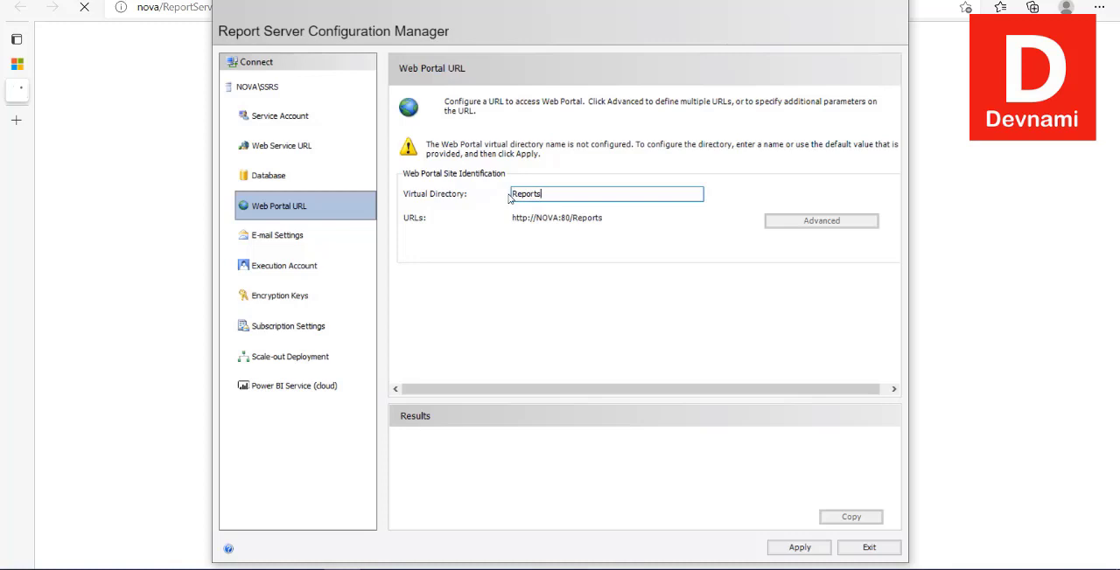
double_click(525, 194)
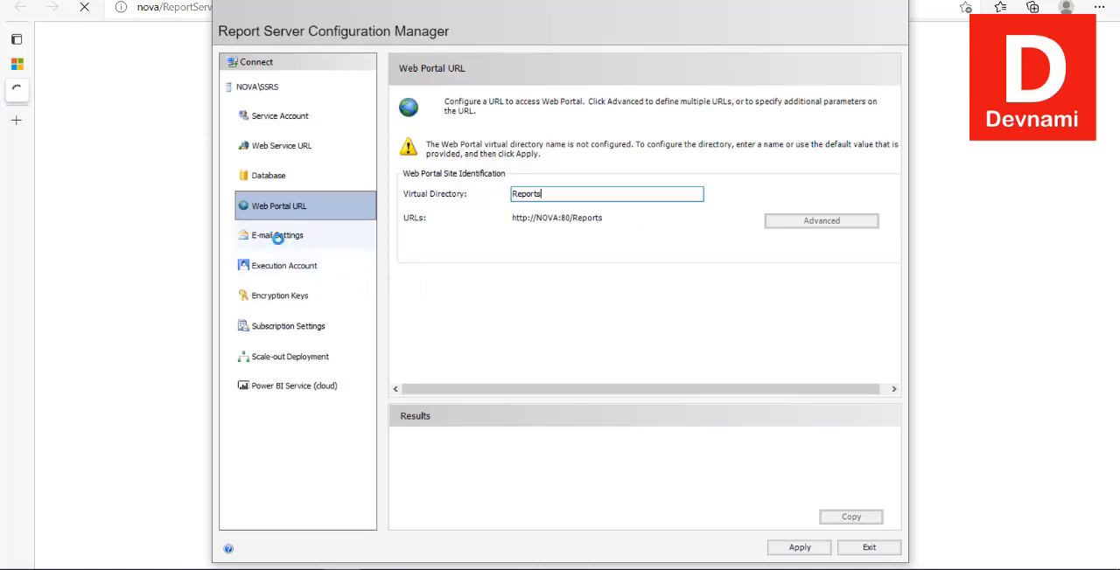
click(276, 234)
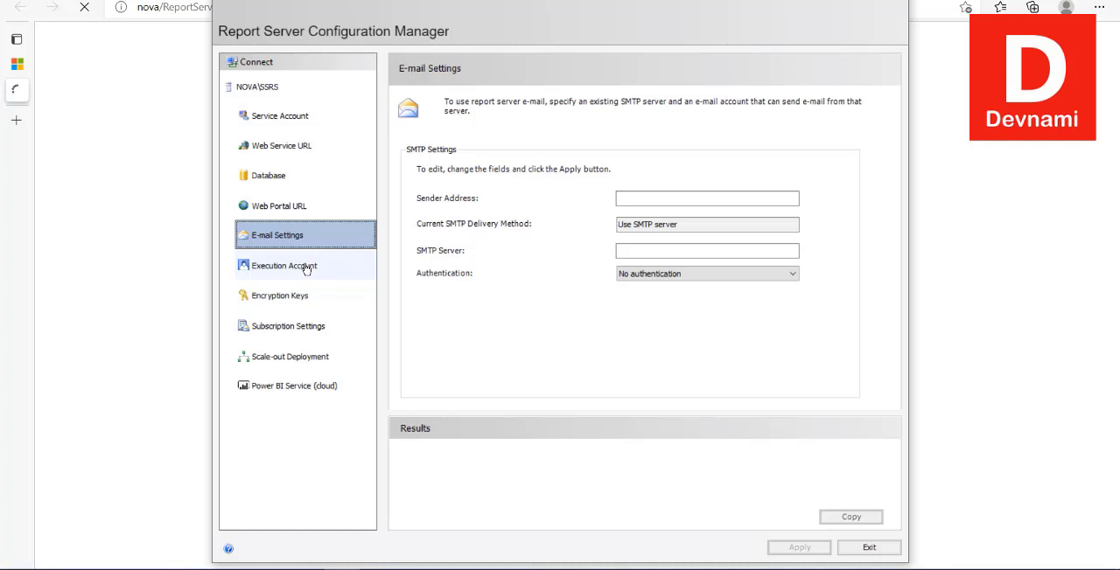
click(283, 265)
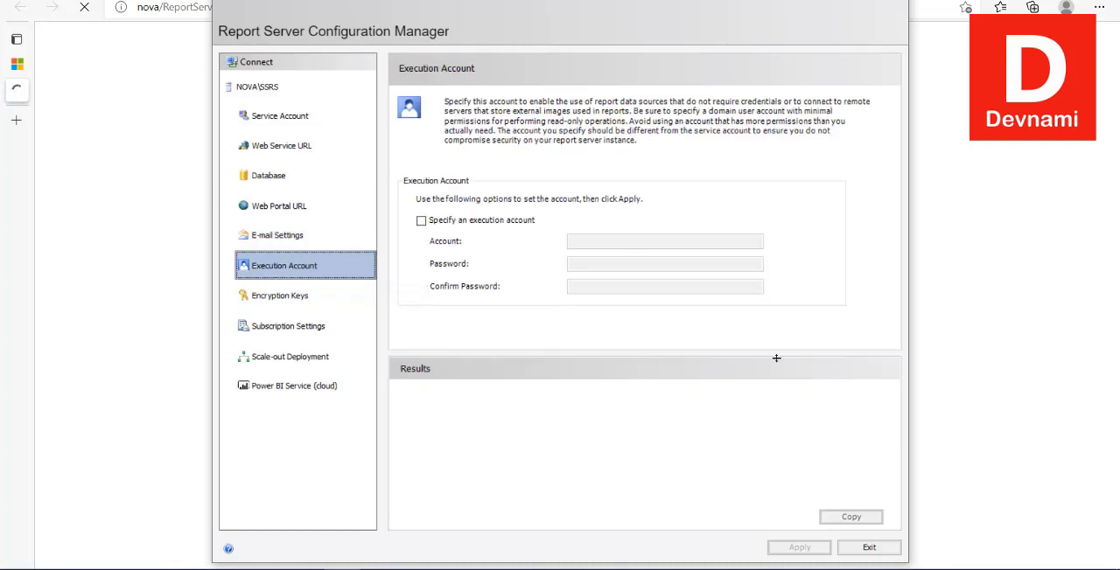
mouse_move(602, 333)
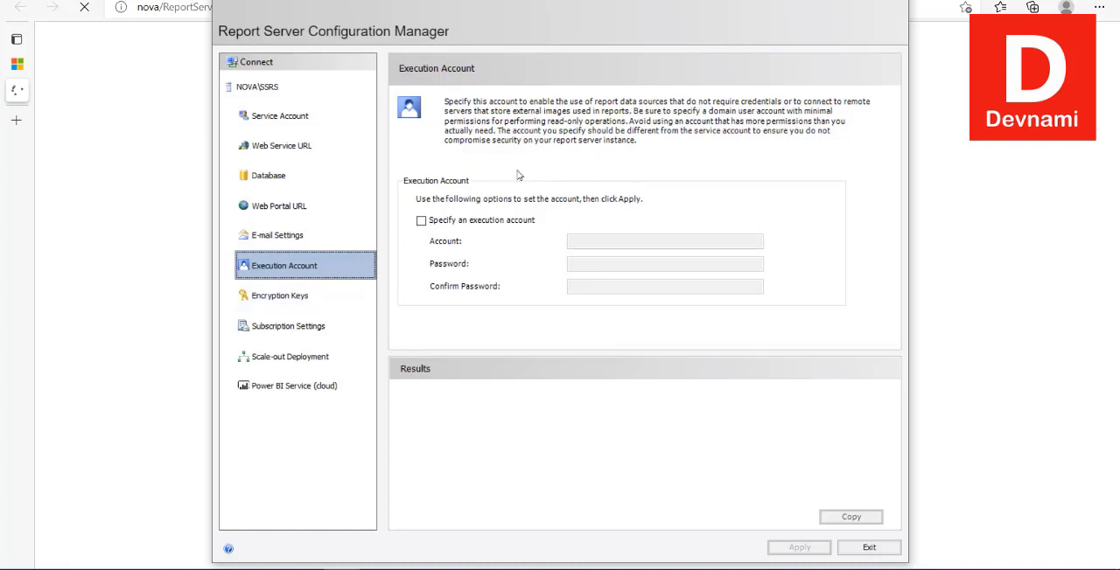
mouse_move(371, 303)
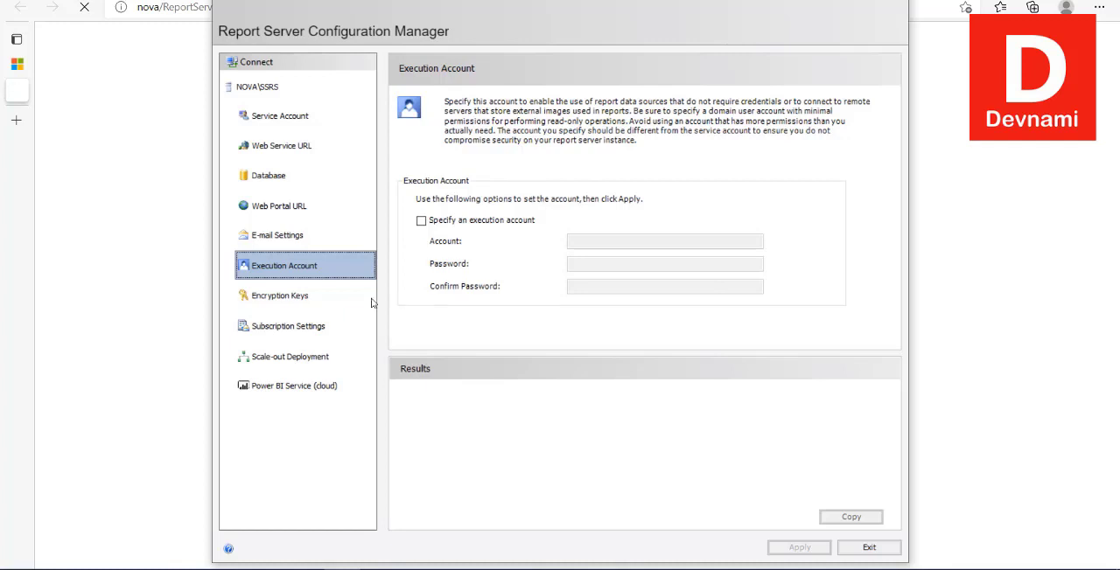
Browse the Encryption Keys, Subscription Settings and Scale-out Deployment pages, ending on Power BI Service.
click(279, 295)
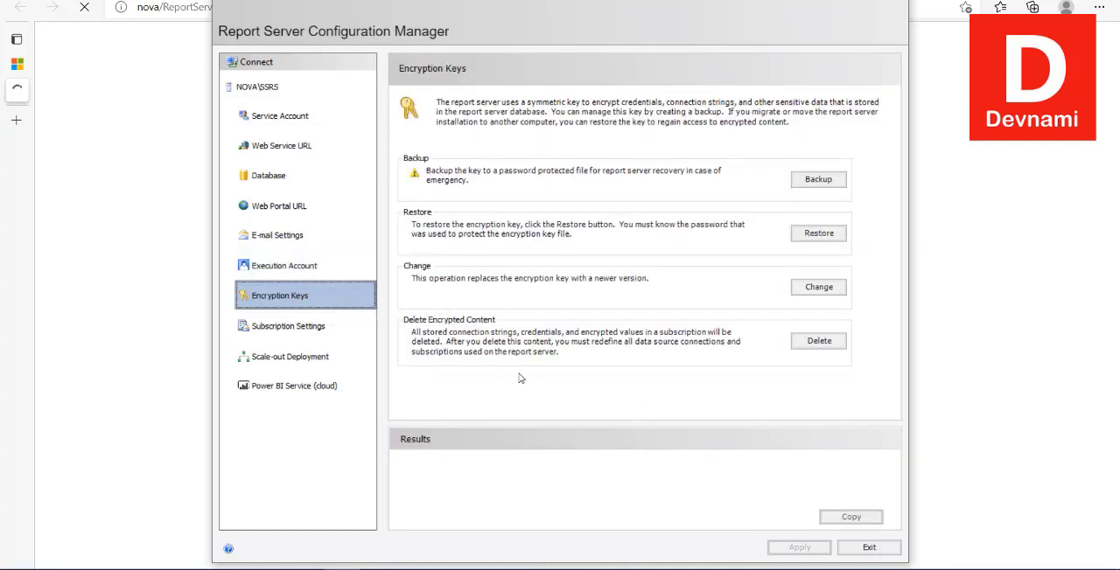
mouse_move(267, 332)
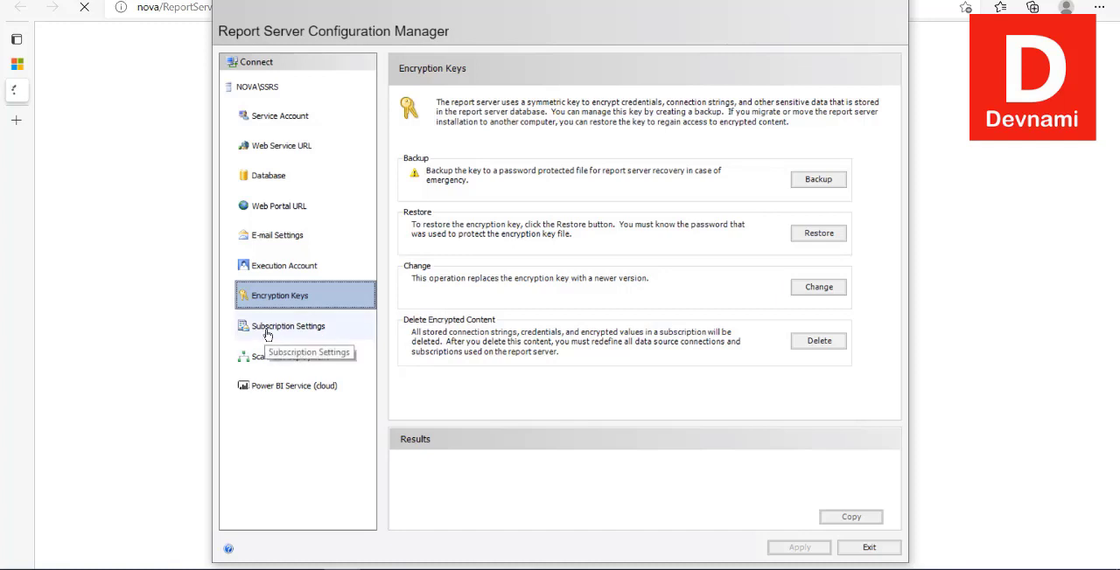
click(287, 326)
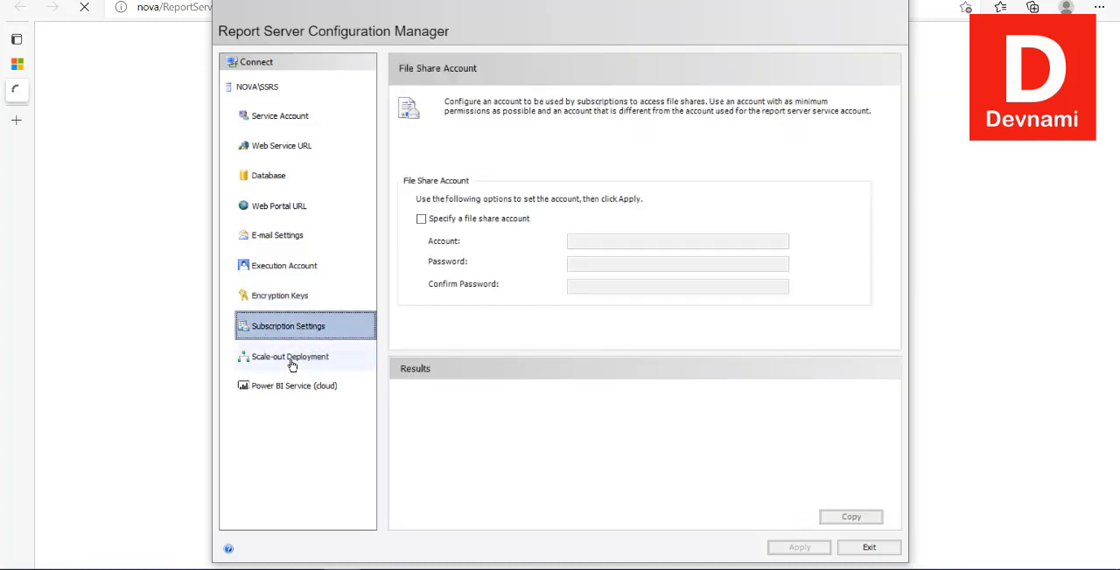
click(290, 356)
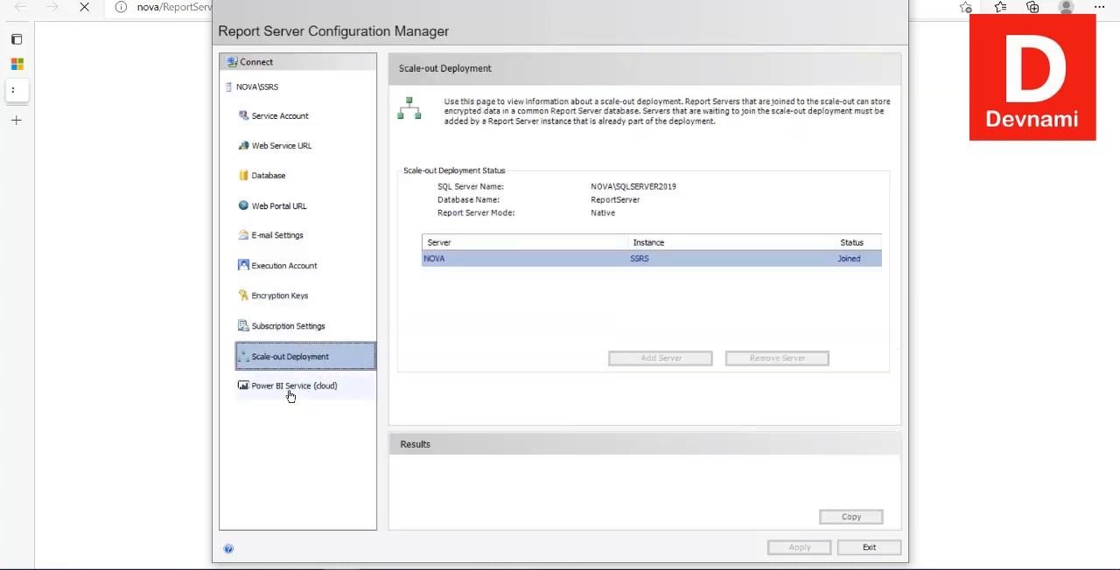
click(293, 386)
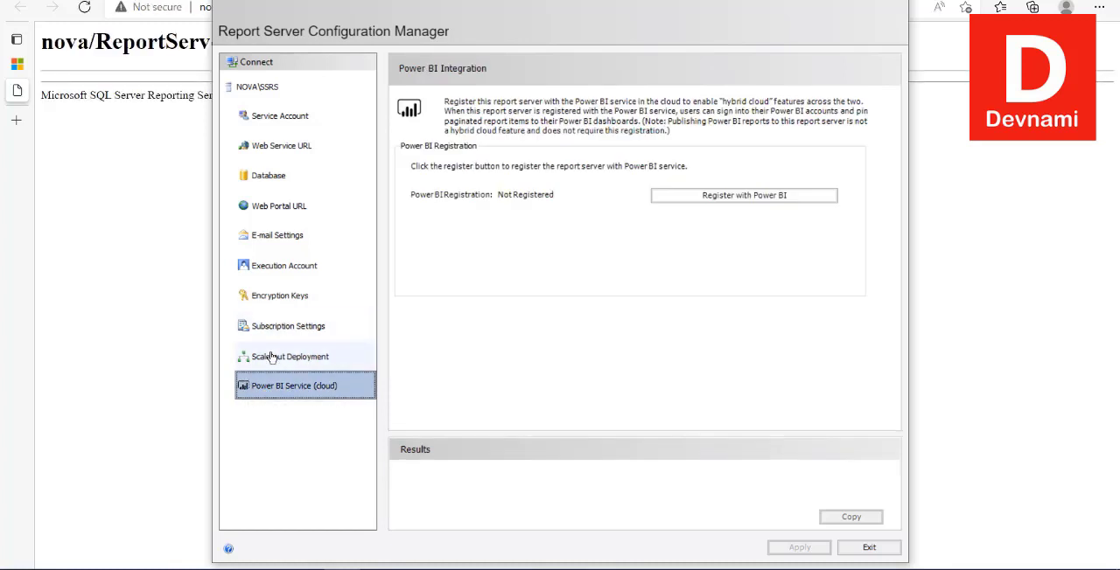
mouse_move(289, 128)
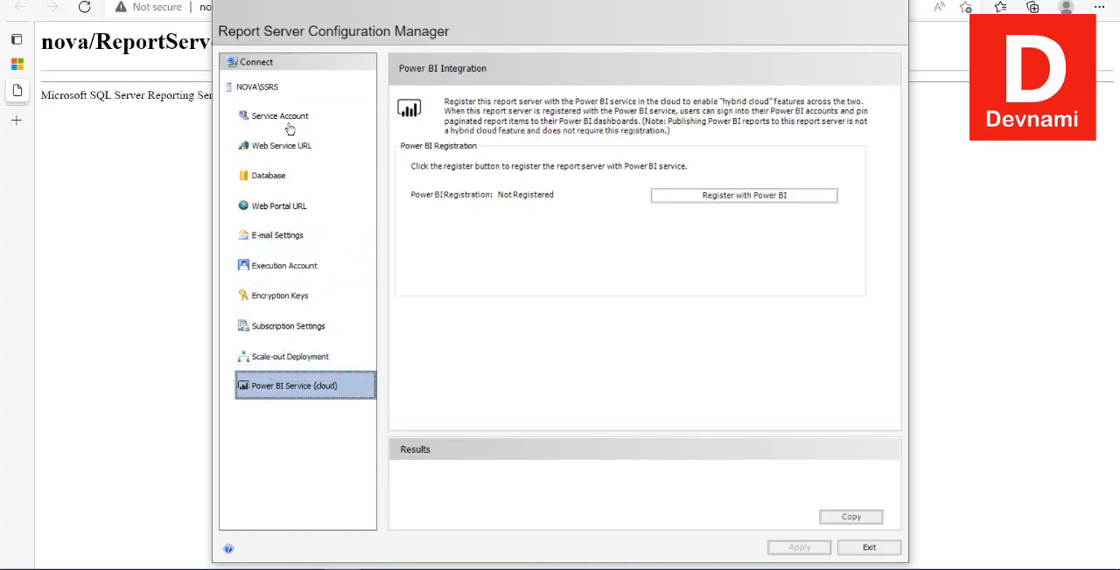
Verify in Edge that nova/ReportServer shows version 15.0.1102.932, then return to Configuration Manager.
click(256, 85)
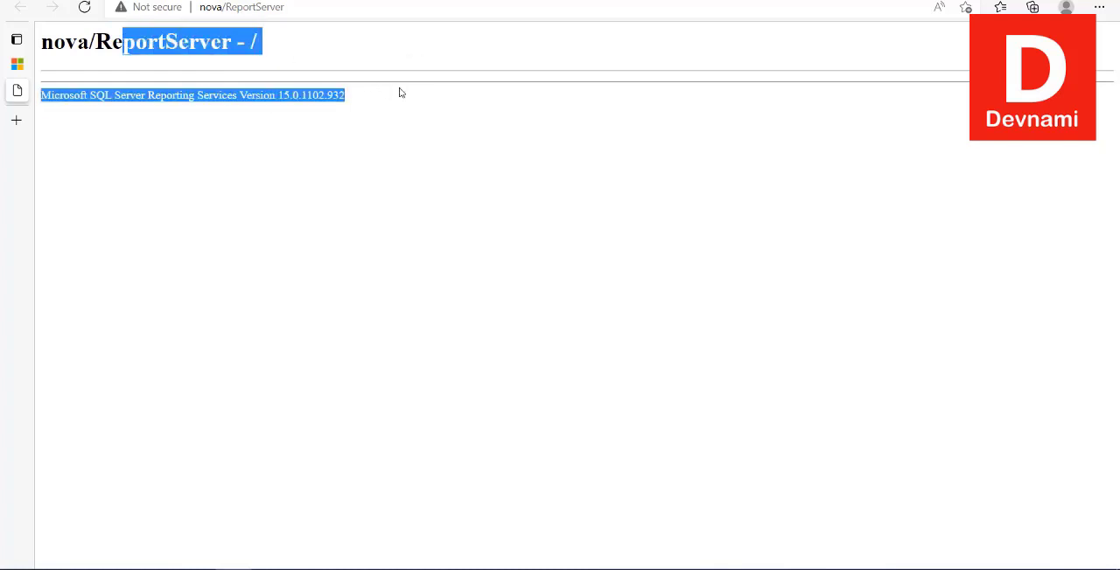
click(219, 113)
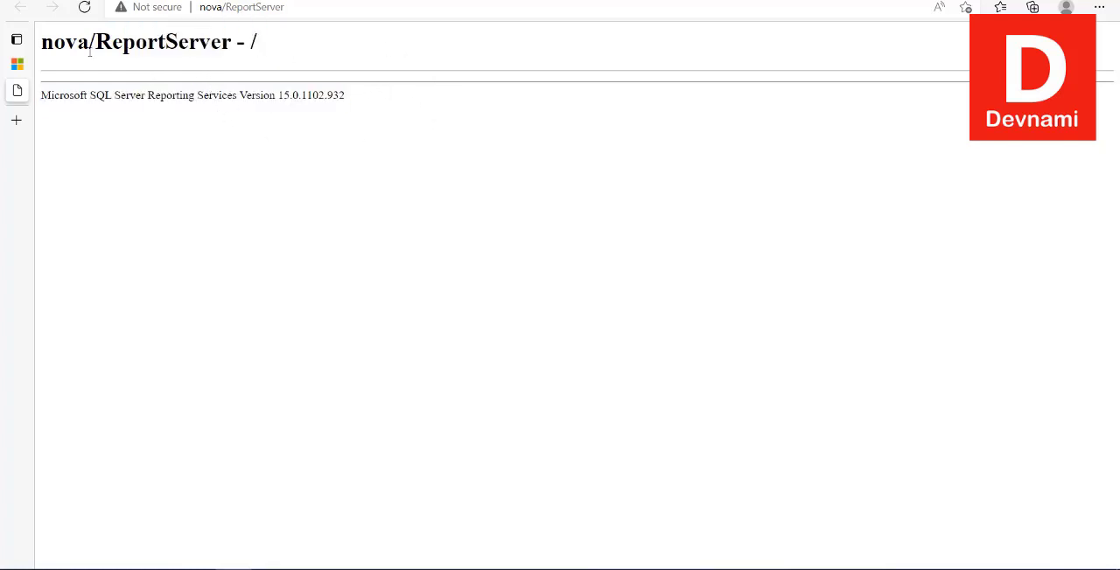
double_click(280, 95)
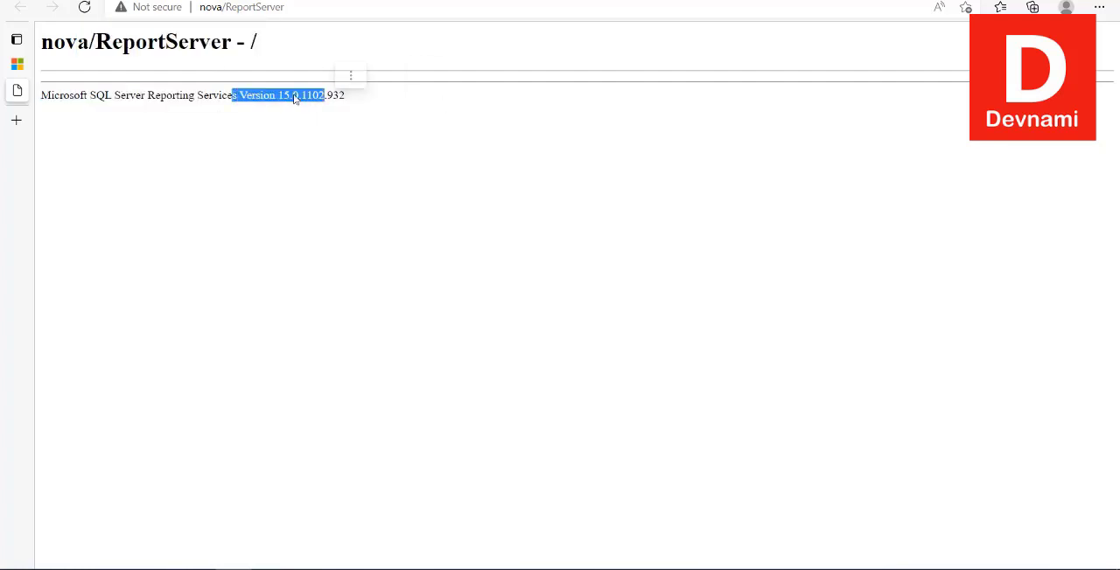
click(349, 502)
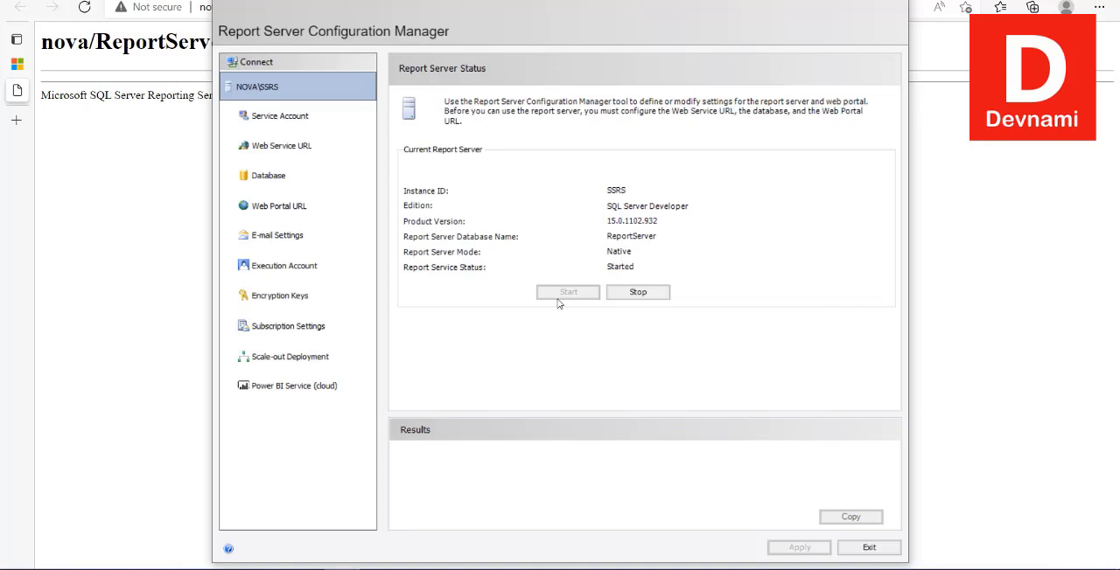
mouse_move(536, 160)
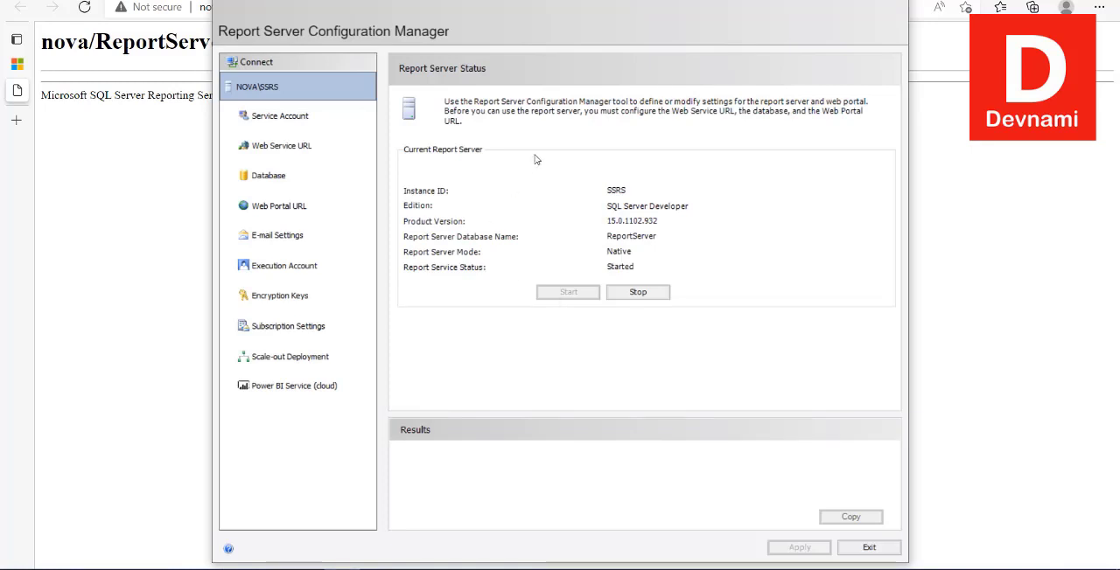
Review the Database page: ReportServer on NOVA\SQLSERVER2019 using the service account credential.
click(268, 175)
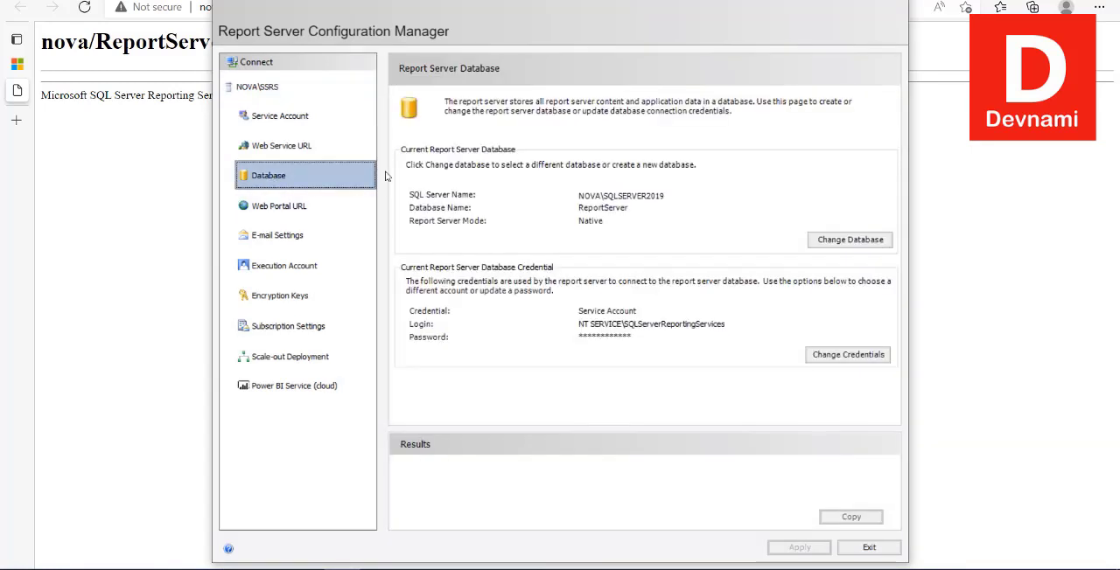
mouse_move(540, 340)
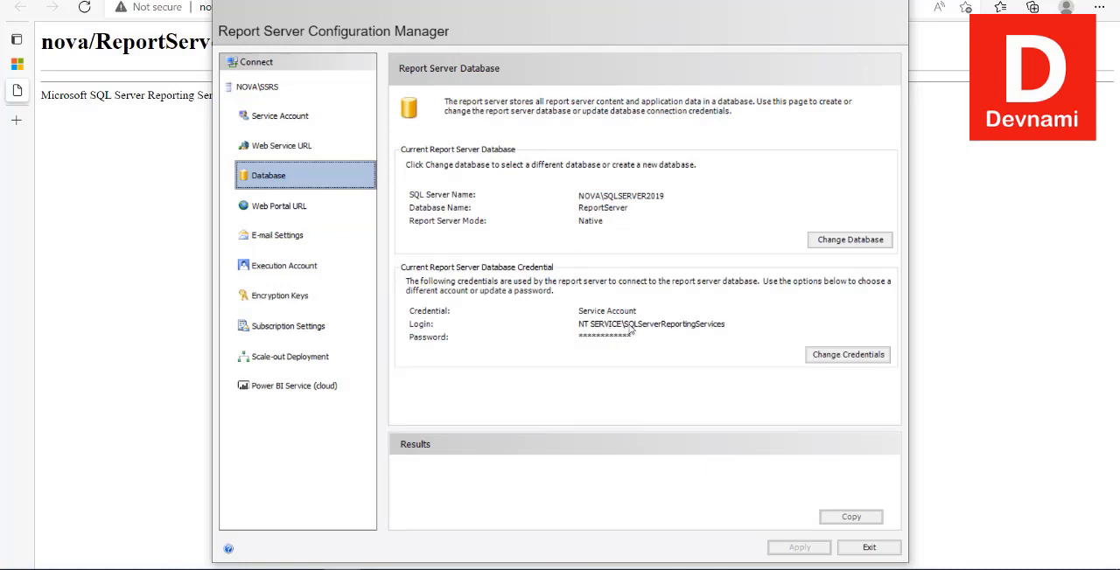
mouse_move(470, 158)
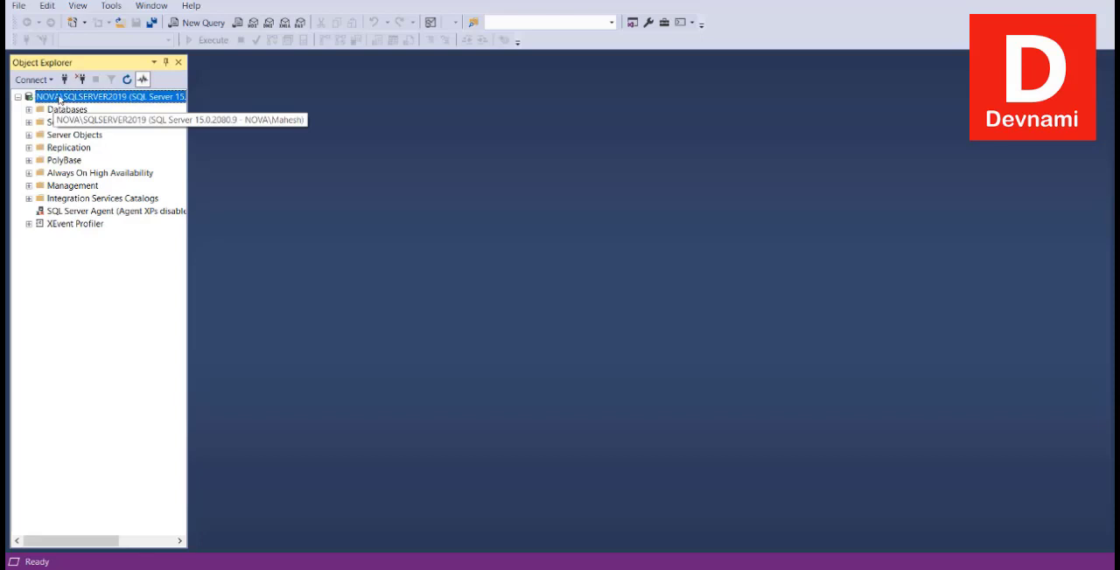
Bring up the standard reports list for the NOVA\SQLSERVER2019 instance in Object Explorer.
right_click(105, 96)
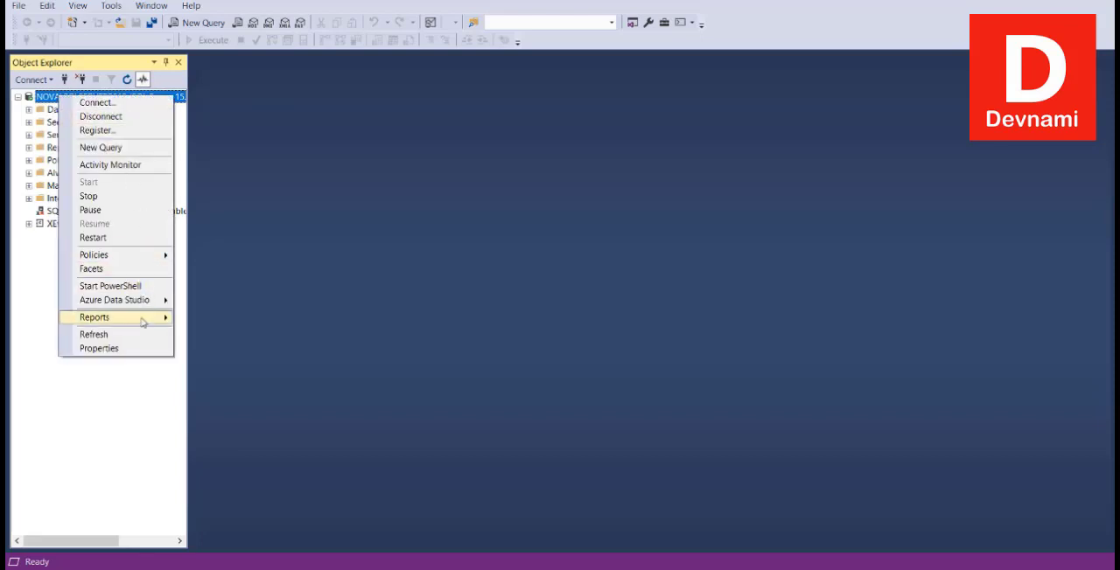
click(94, 317)
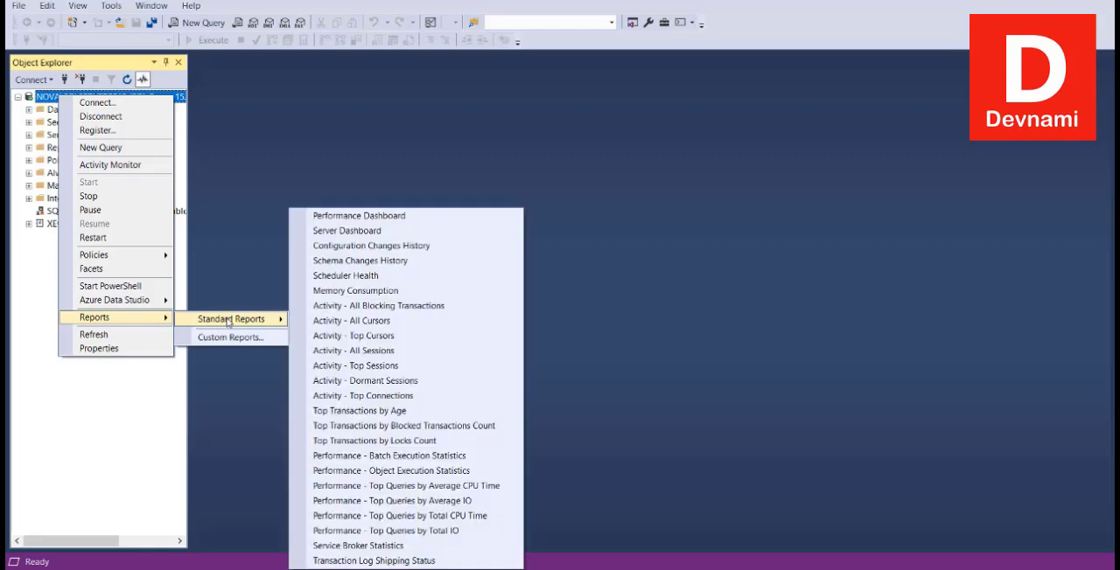
mouse_move(358, 215)
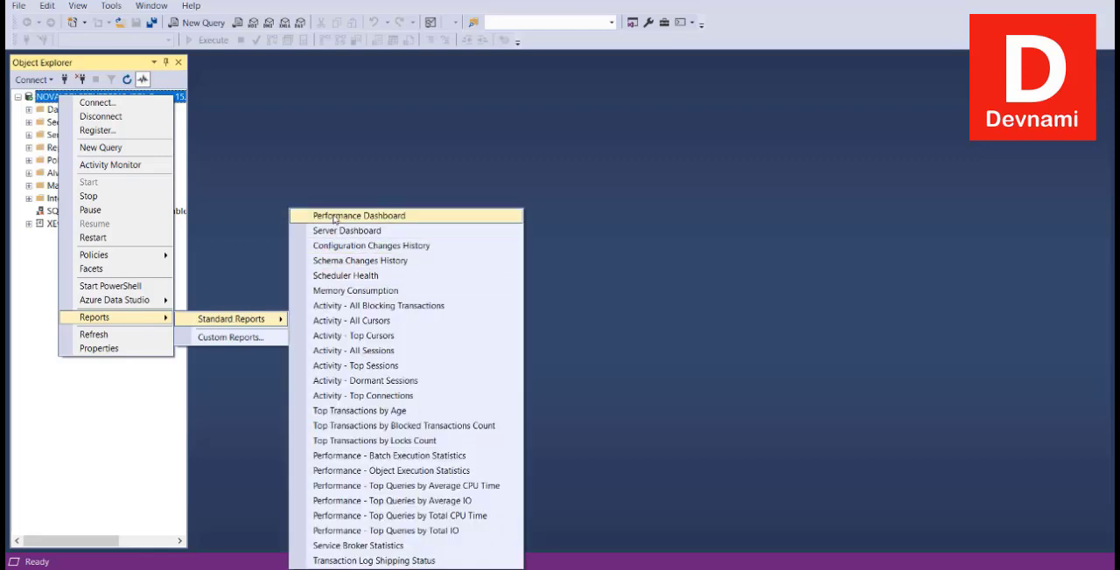
mouse_move(348, 231)
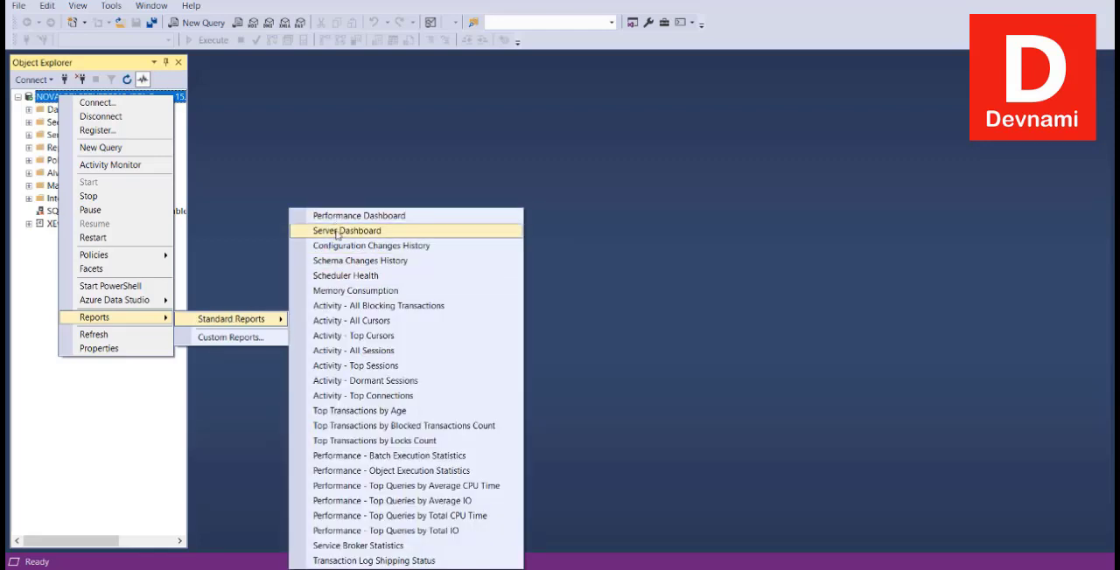
mouse_move(403, 515)
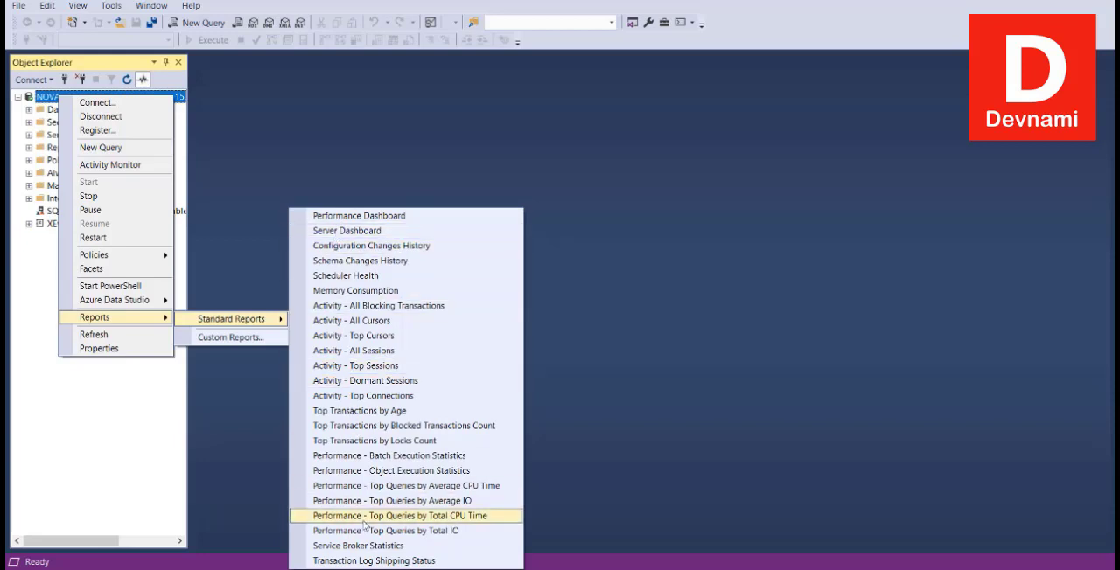
mouse_move(392, 471)
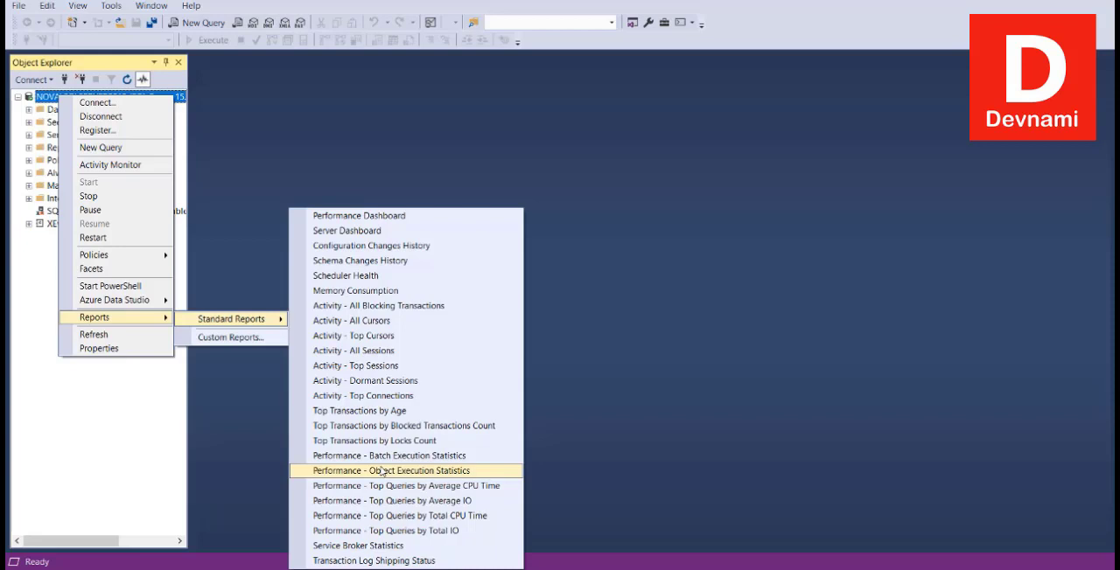
mouse_move(346, 230)
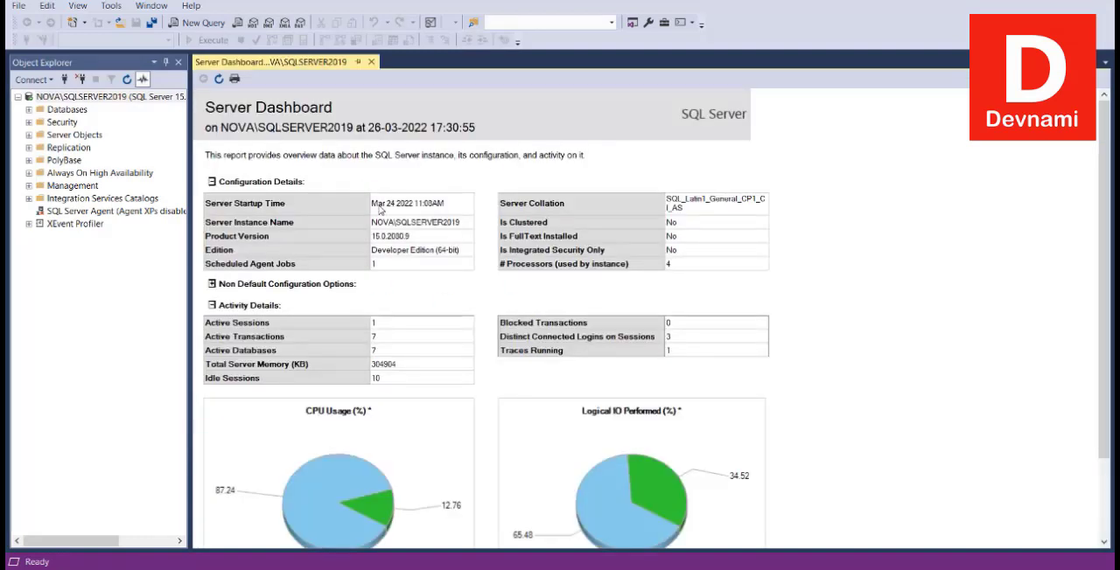
mouse_move(392, 160)
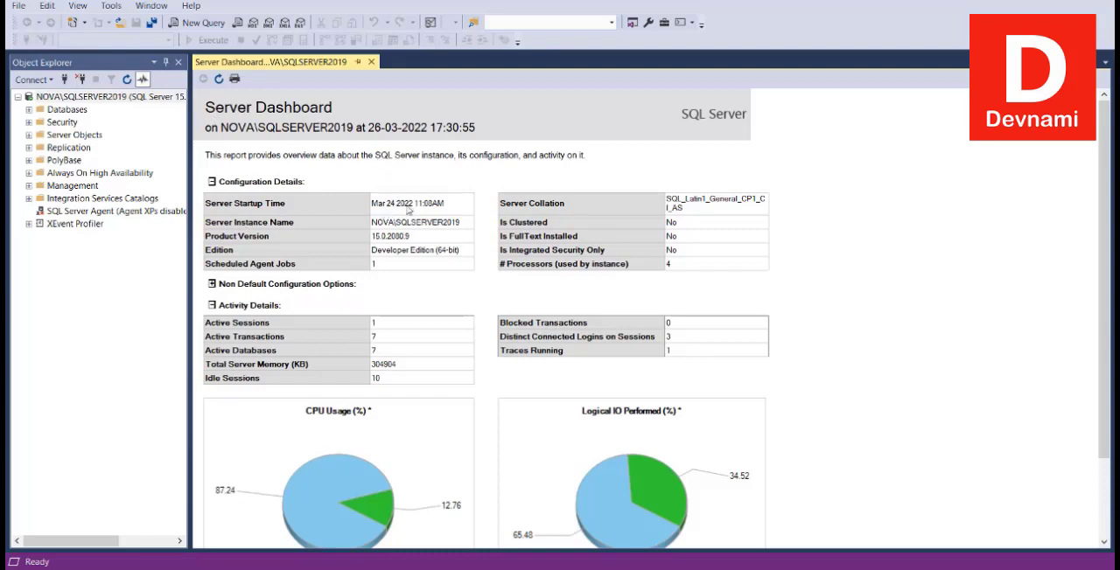
mouse_move(265, 246)
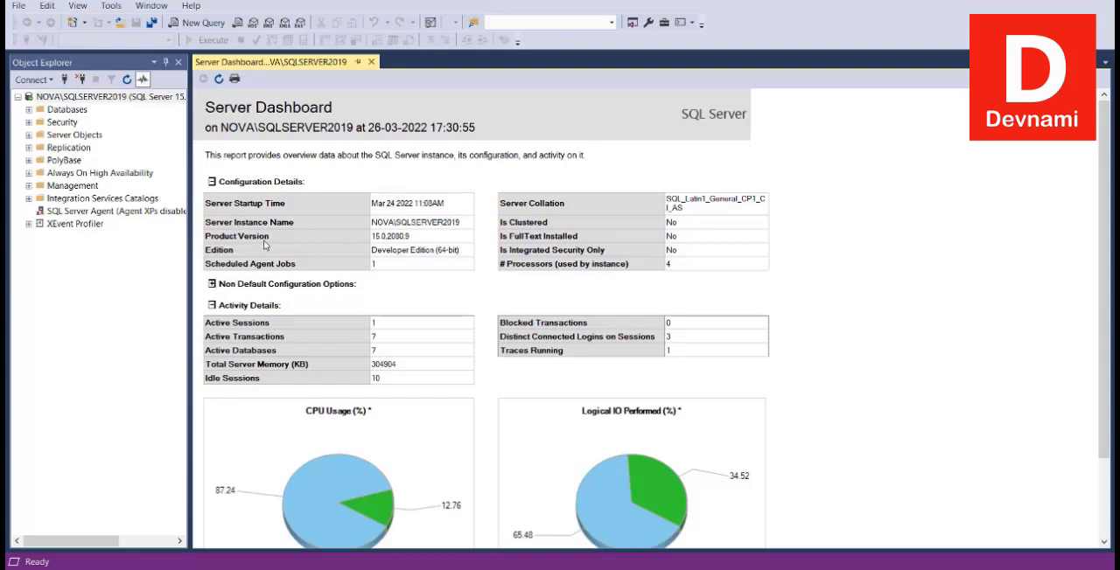
mouse_move(274, 274)
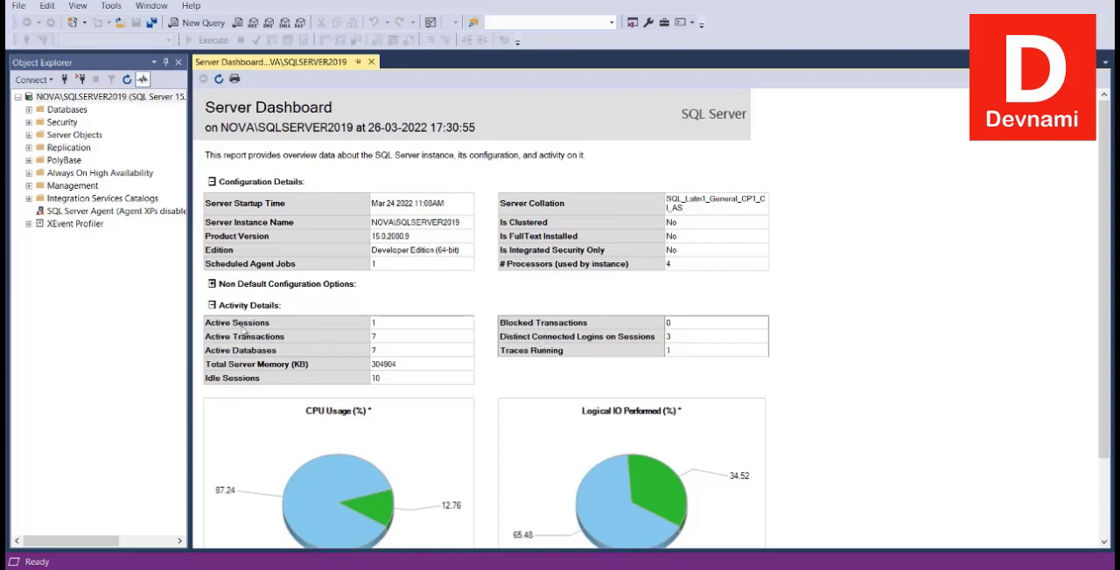
scroll(down, 3)
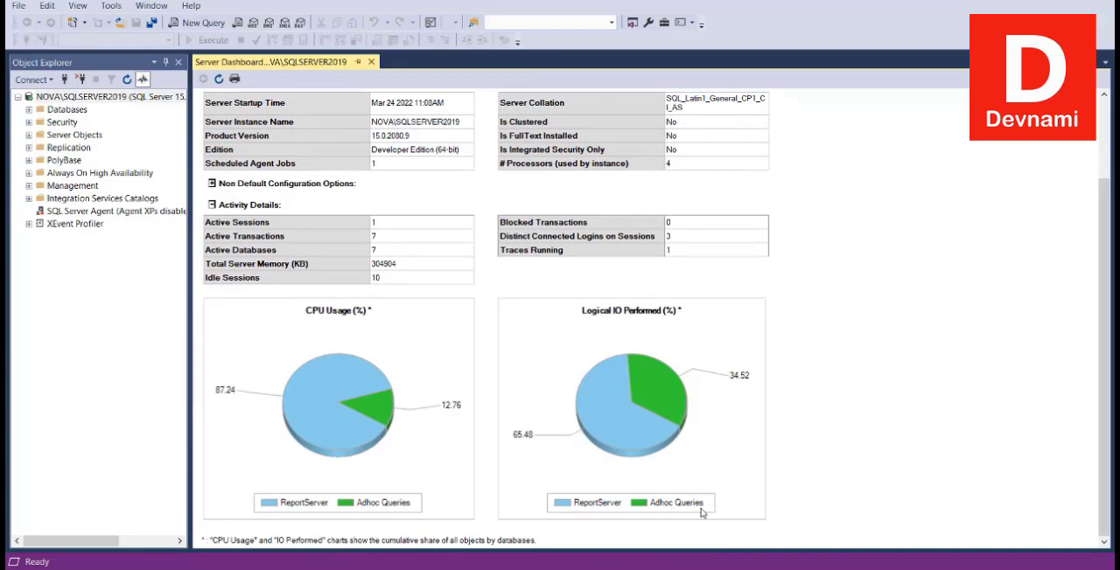
mouse_move(990, 399)
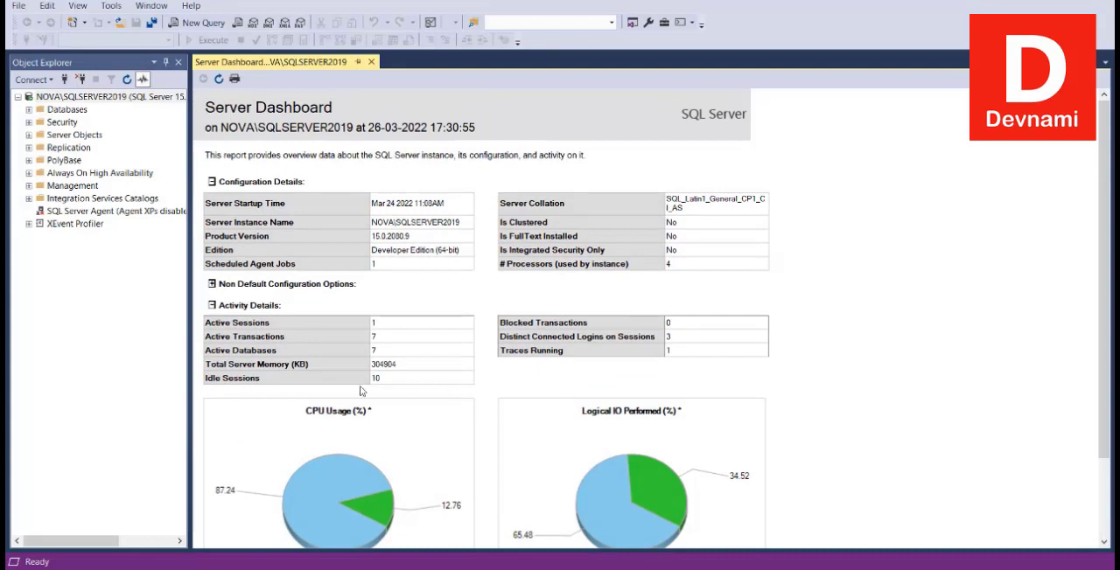
mouse_move(649, 409)
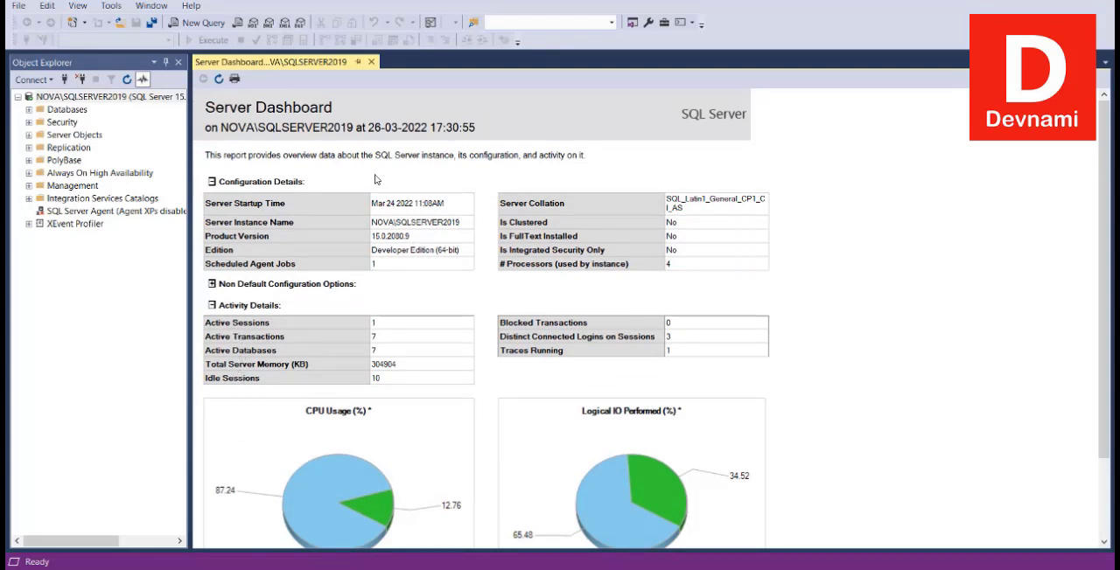
mouse_move(354, 242)
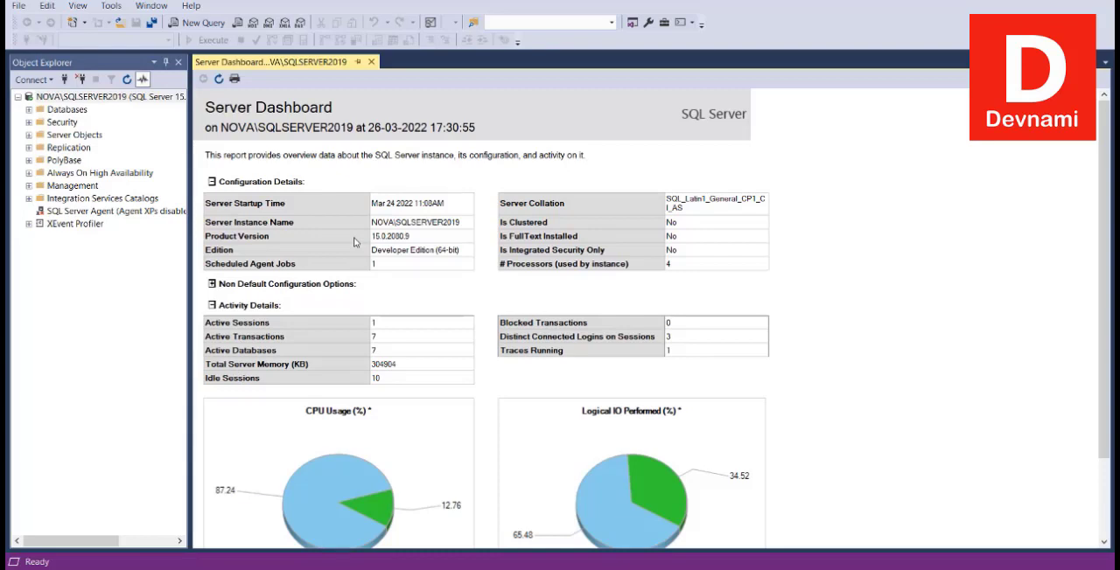
mouse_move(190, 162)
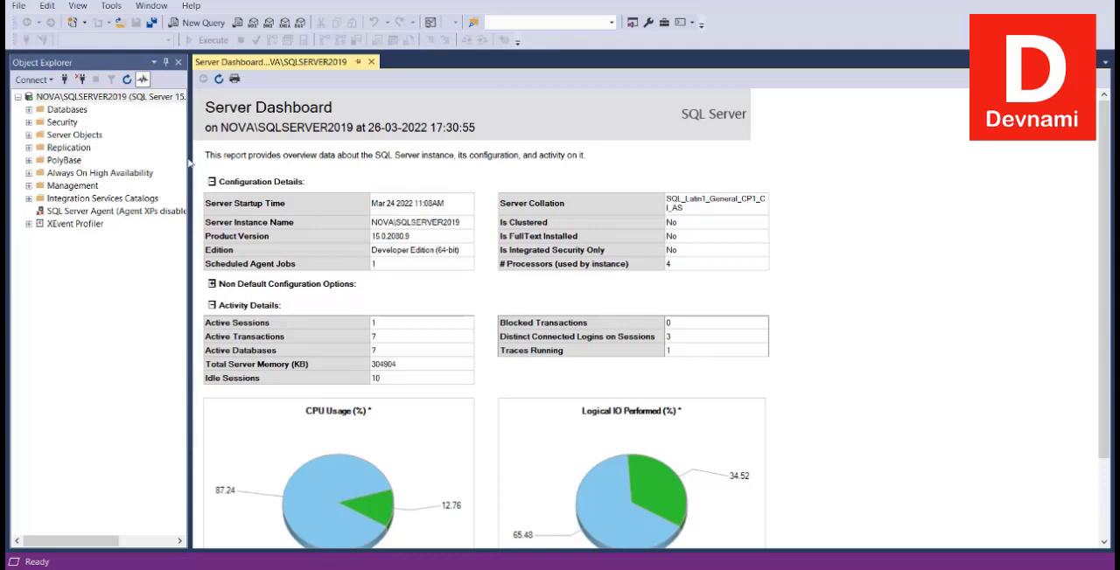
Reopen the standard reports list for the server instance to reach Performance Dashboard.
right_click(83, 96)
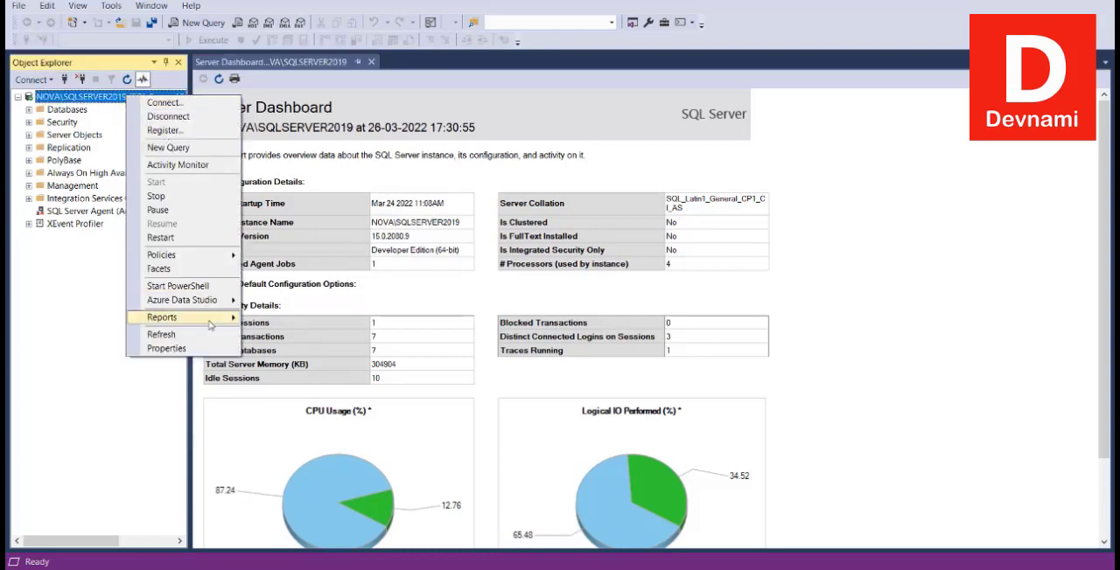
click(299, 319)
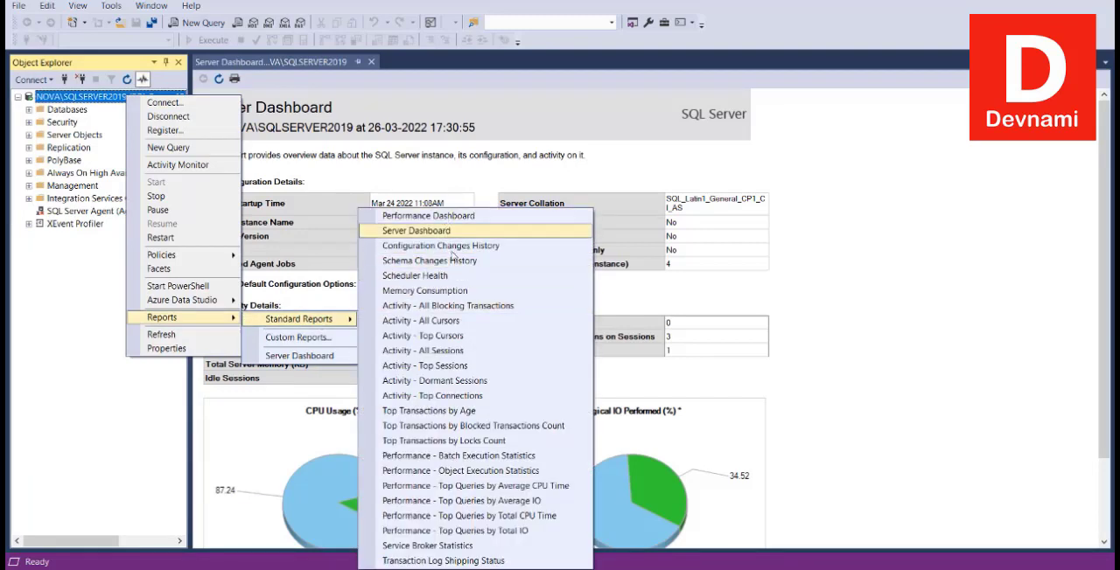
mouse_move(453, 291)
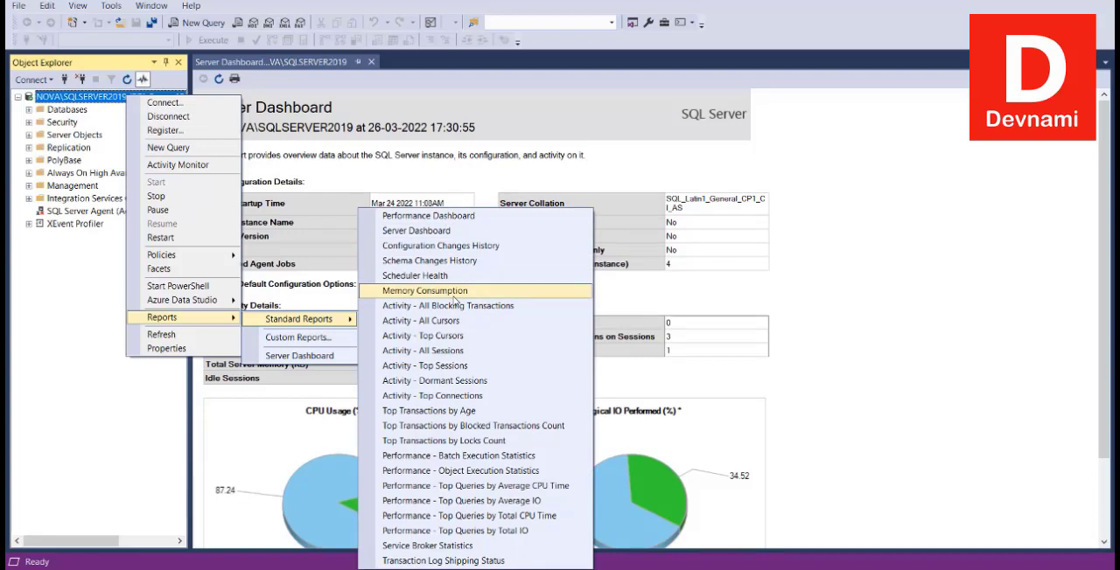
mouse_move(443, 440)
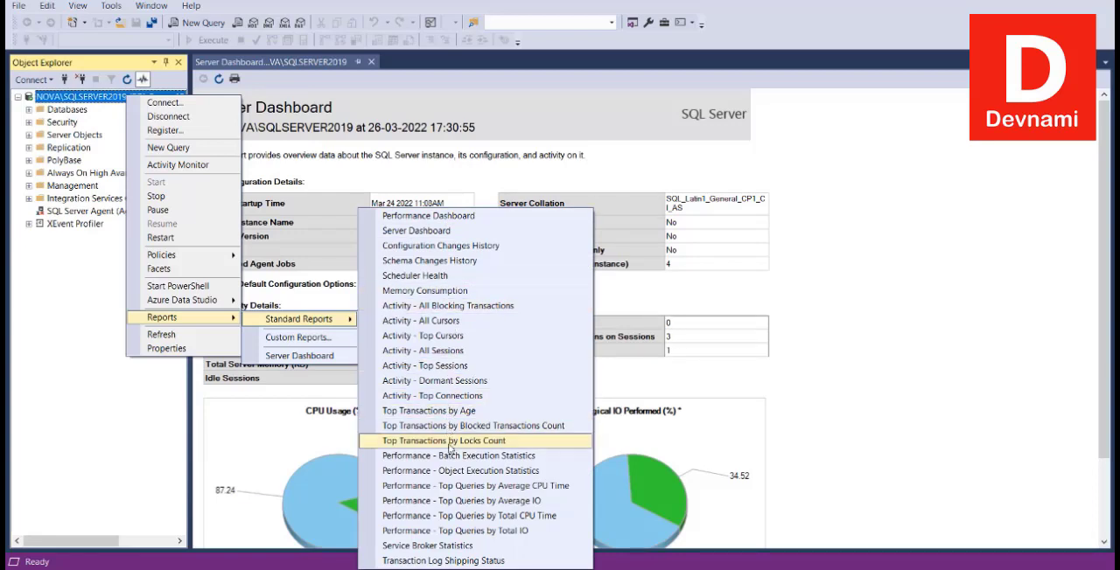
mouse_move(443, 561)
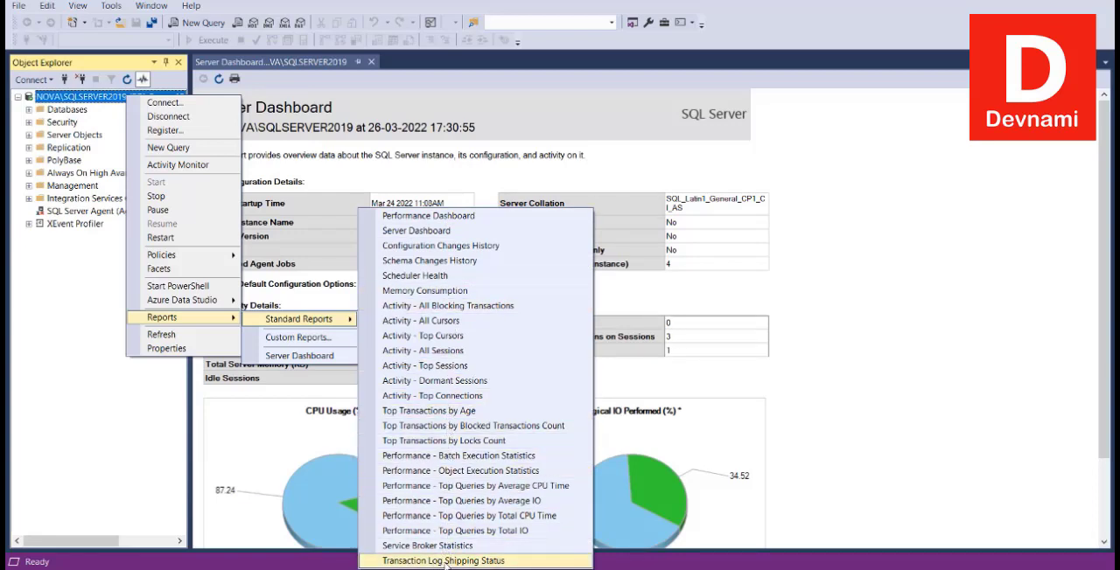
mouse_move(428, 545)
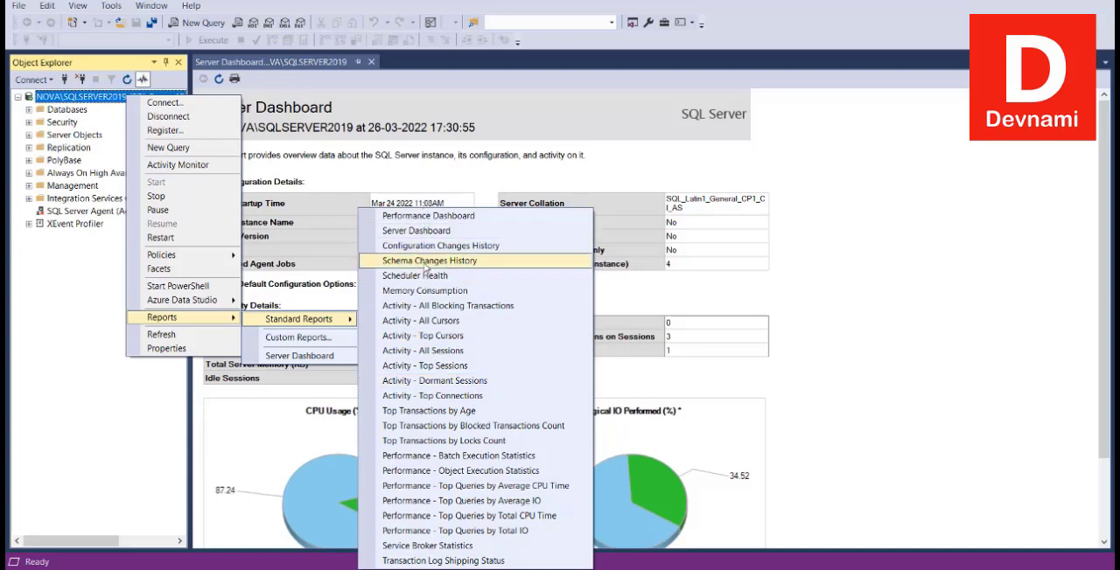
mouse_move(415, 276)
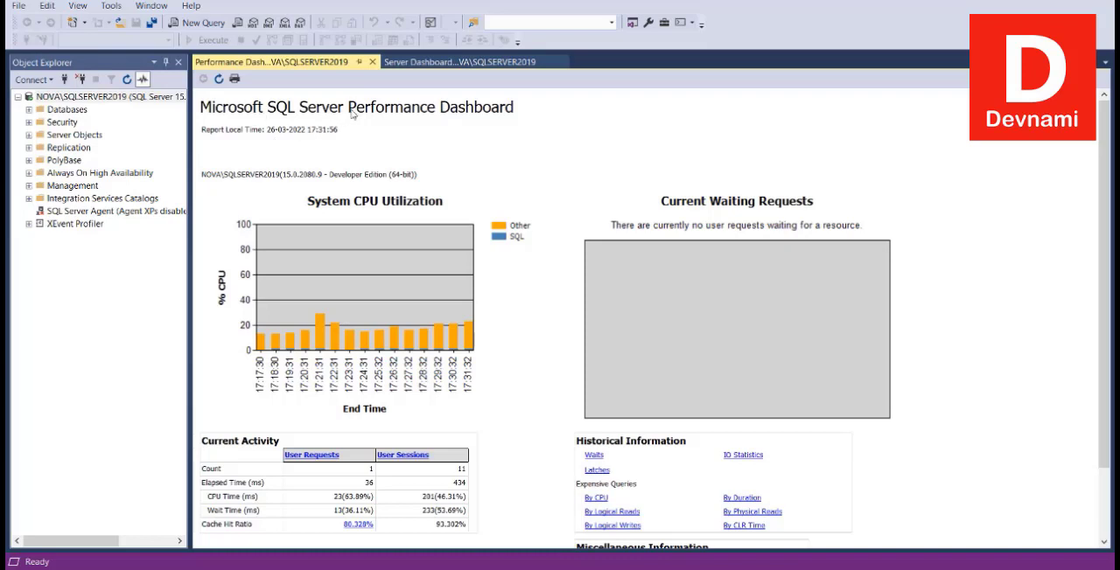
mouse_move(529, 140)
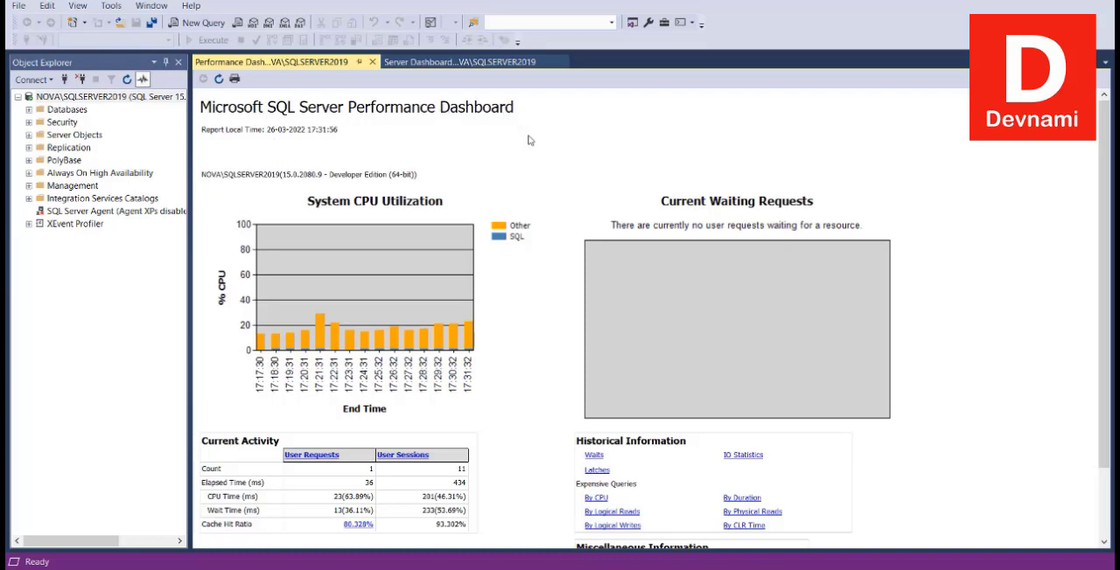
scroll(down, 3)
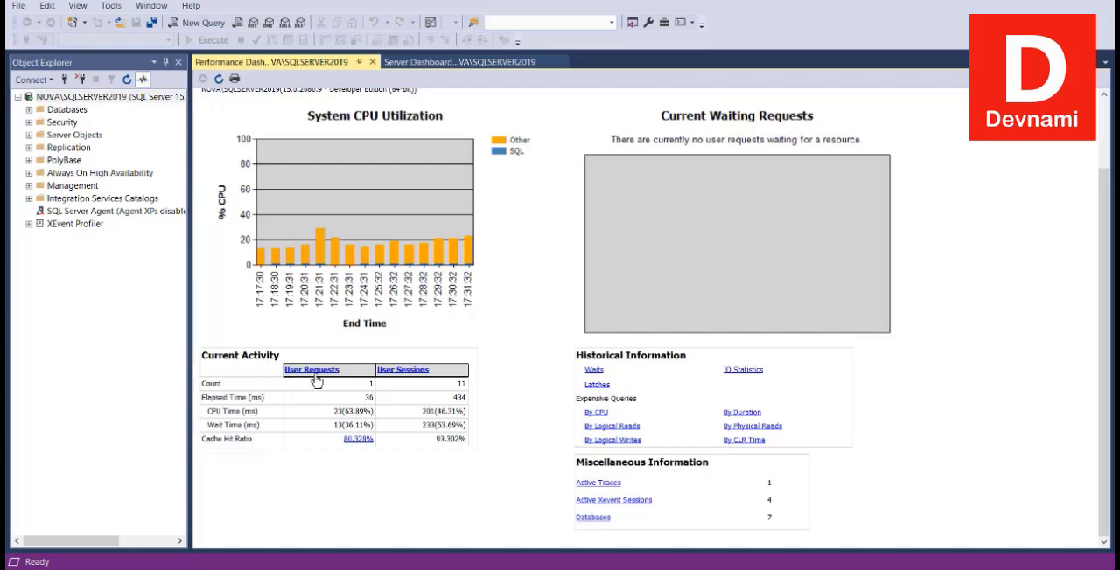
mouse_move(339, 396)
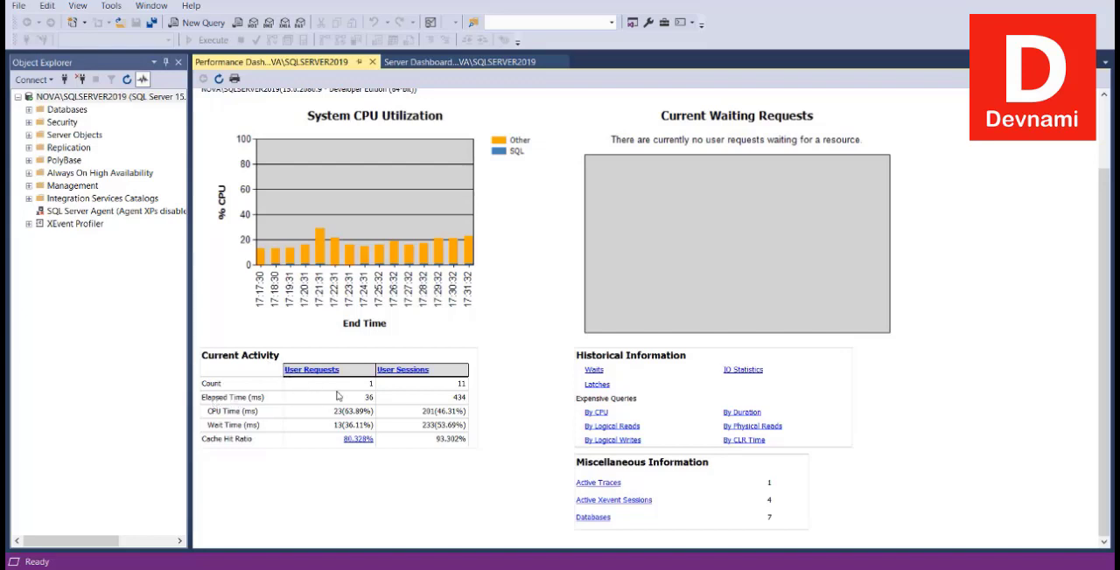
mouse_move(295, 405)
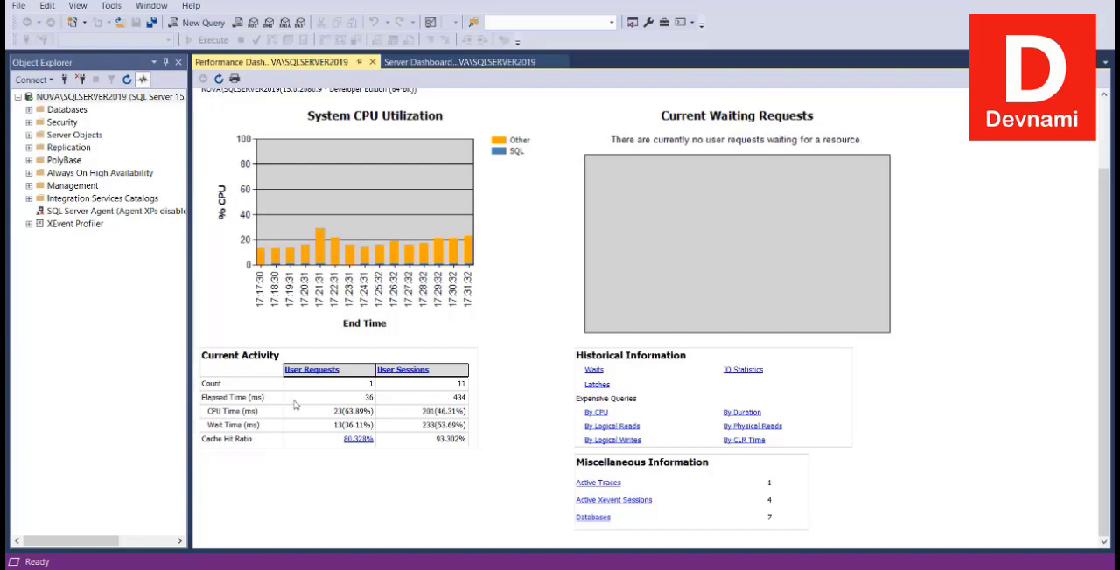
mouse_move(360, 406)
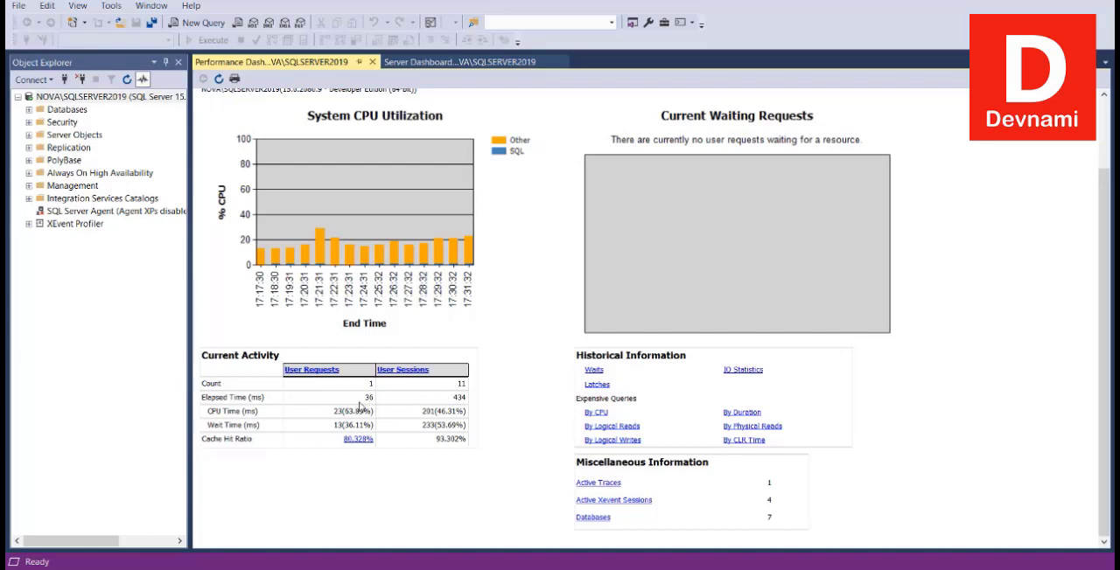
mouse_move(524, 448)
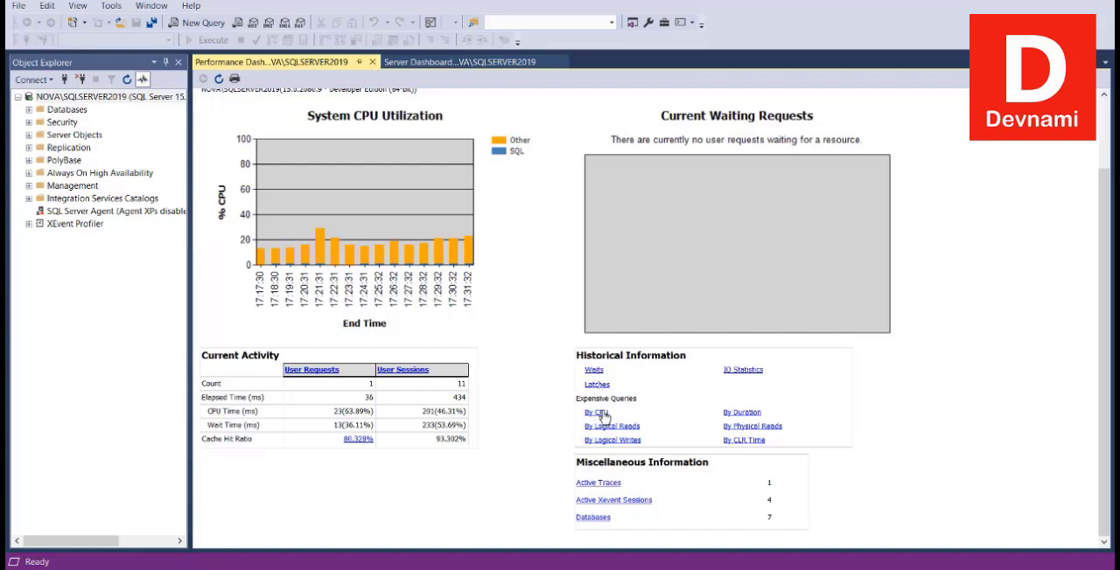
mouse_move(674, 429)
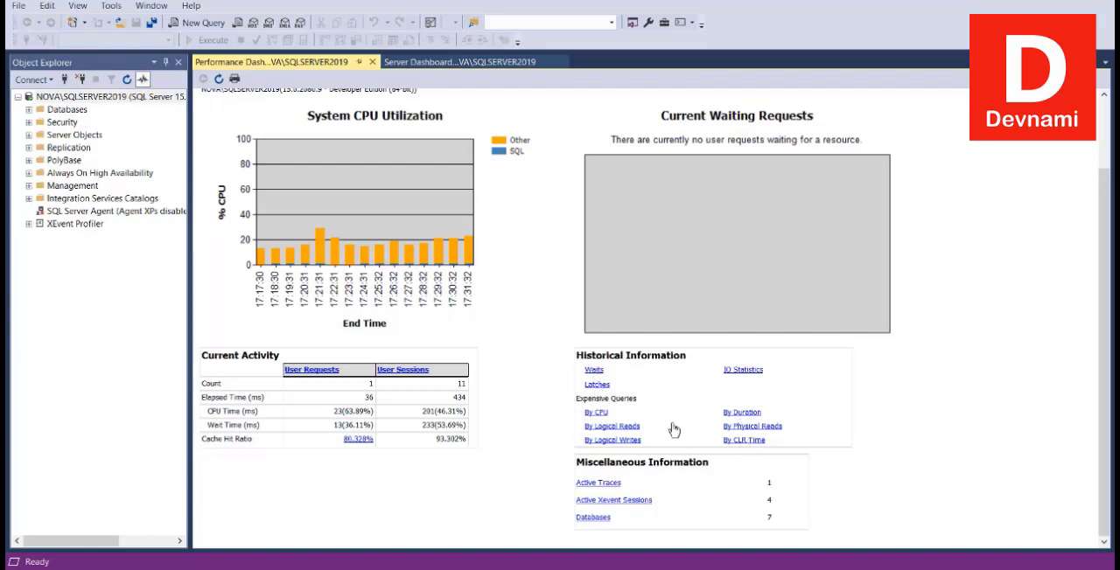
click(612, 426)
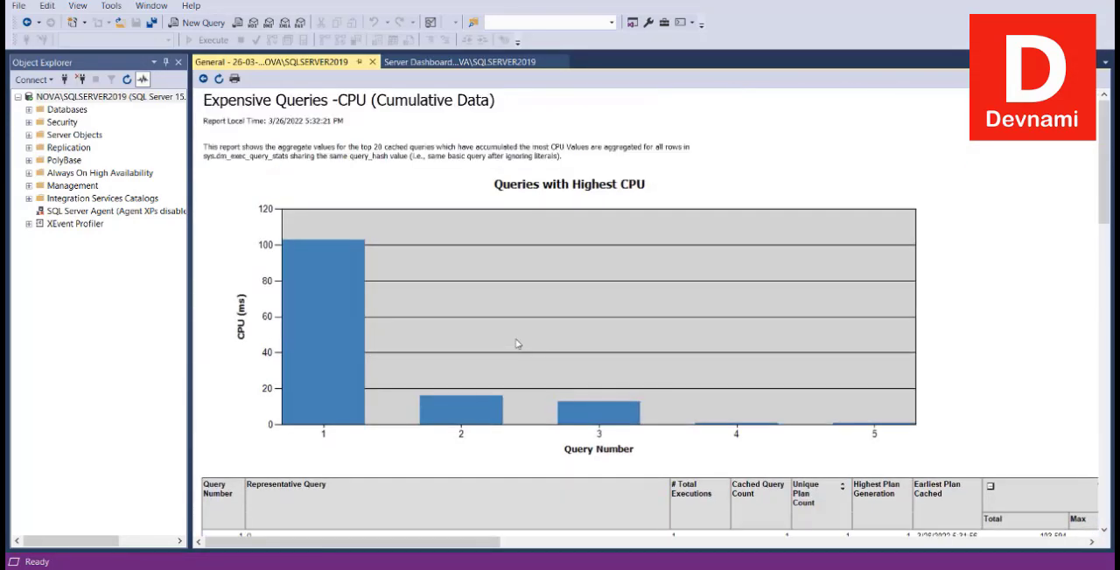
Scroll down the Performance Dashboard to the Historical Information section.
scroll(down, 3)
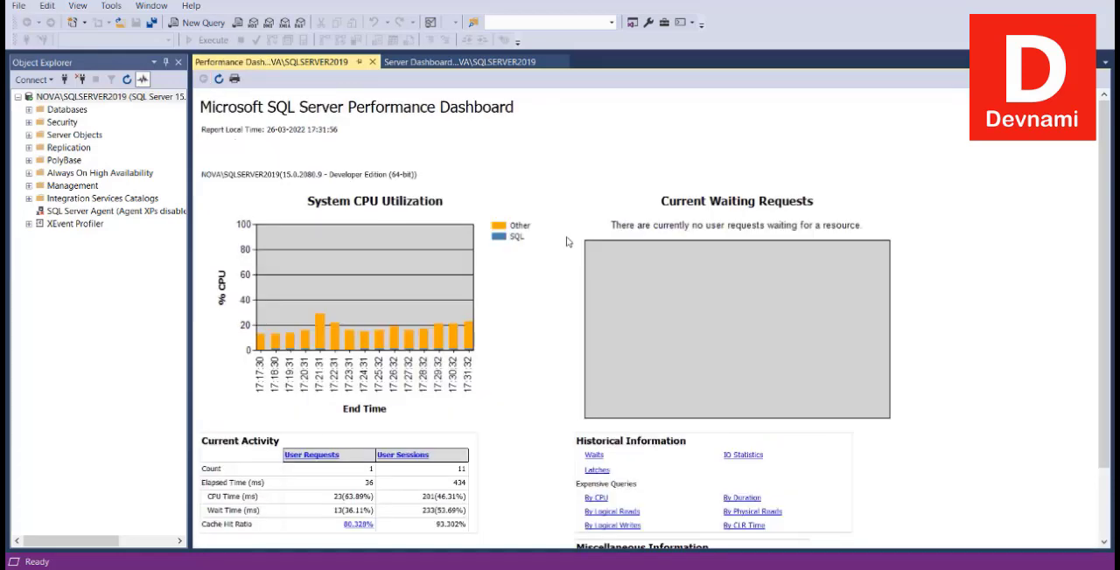
scroll(down, 3)
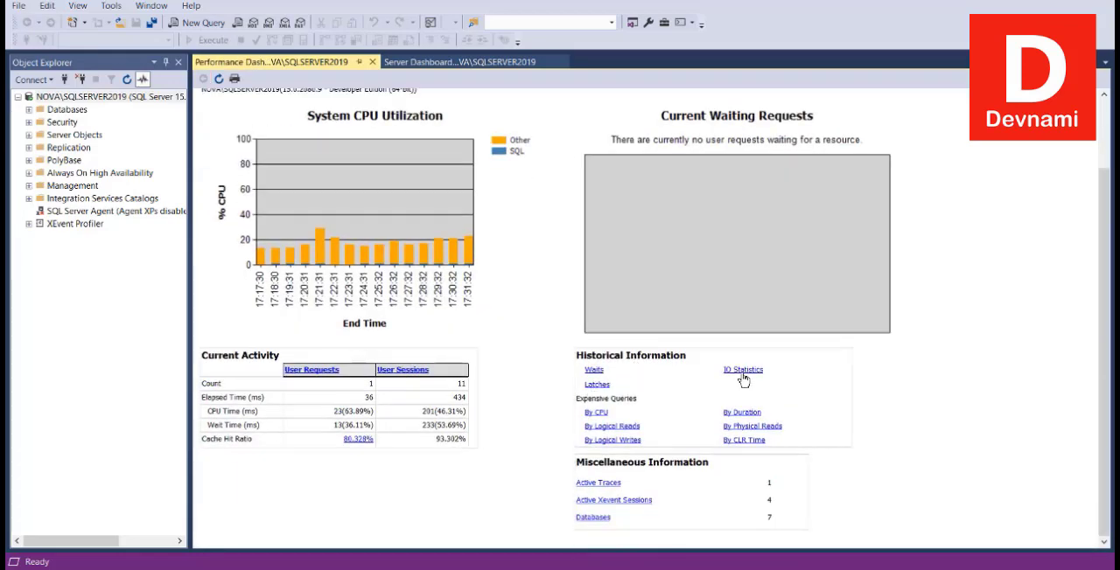
click(742, 370)
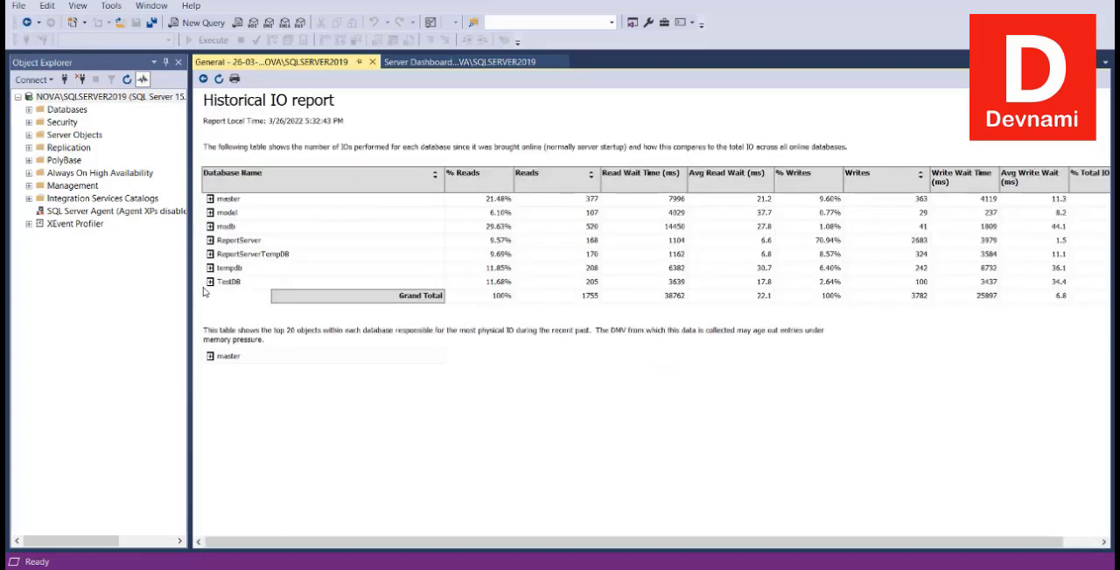
click(210, 281)
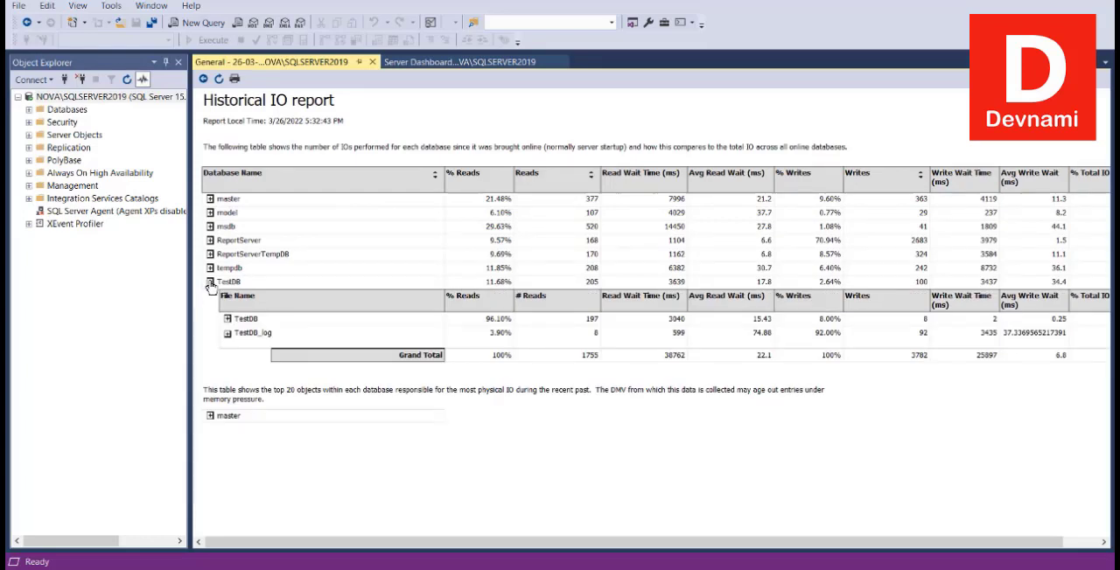
mouse_move(582, 229)
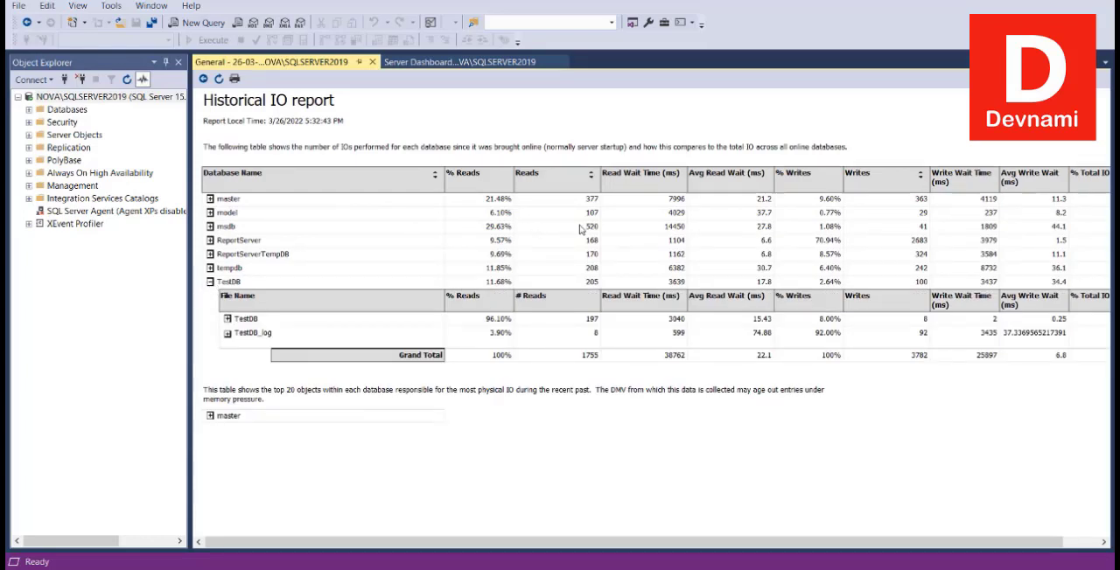
mouse_move(670, 227)
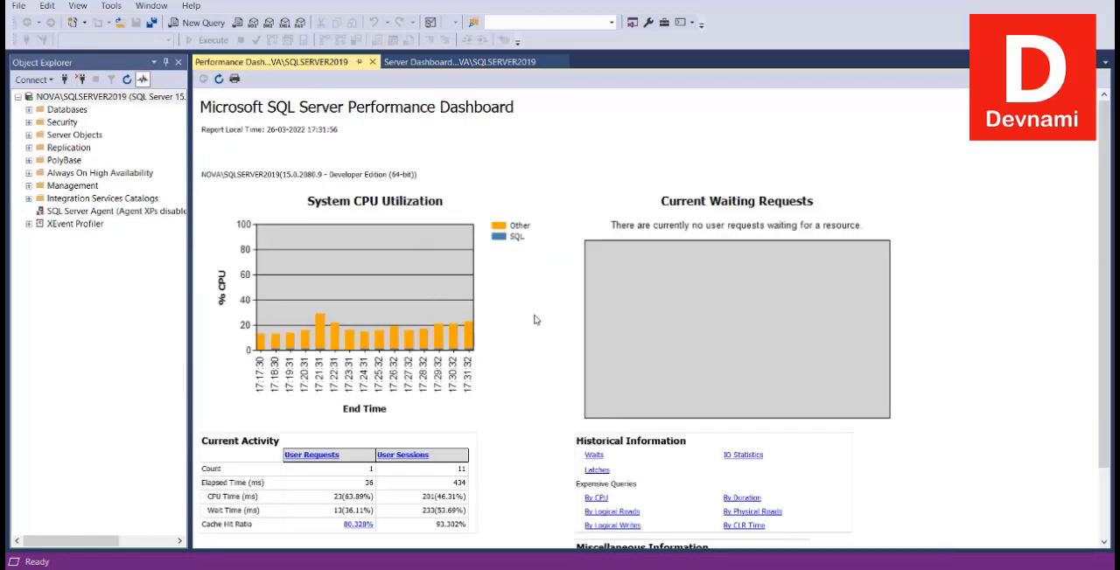
mouse_move(540, 304)
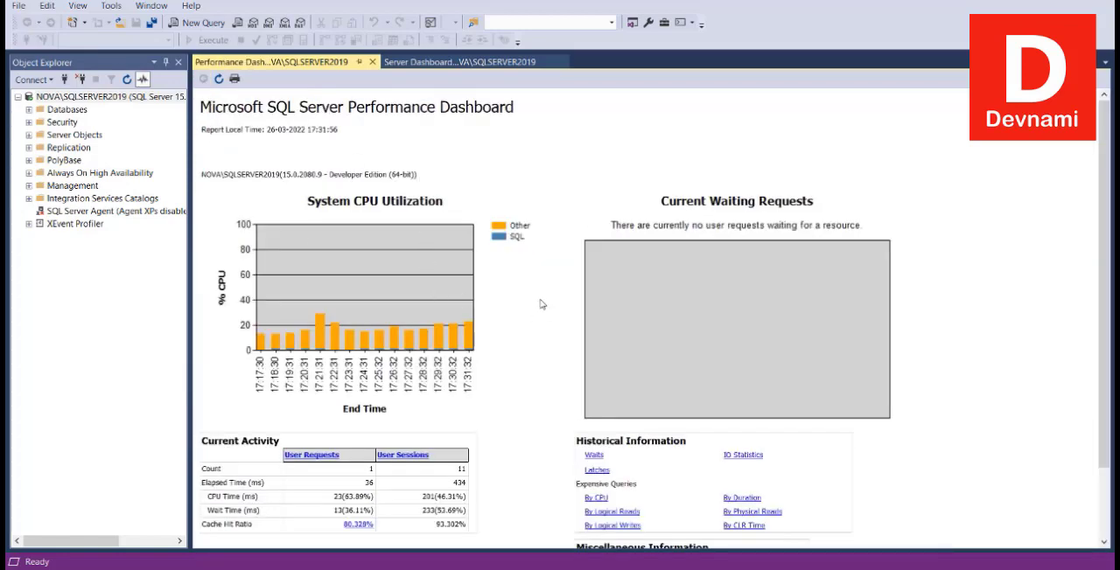
Close the Server Dashboard and Performance Dashboard report tabs.
scroll(down, 3)
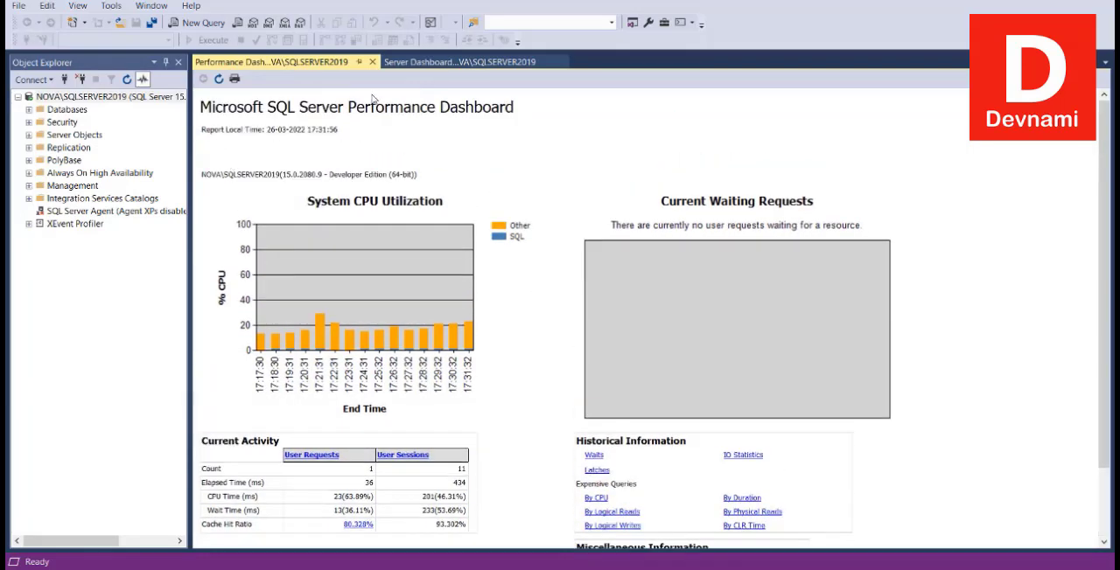
click(372, 62)
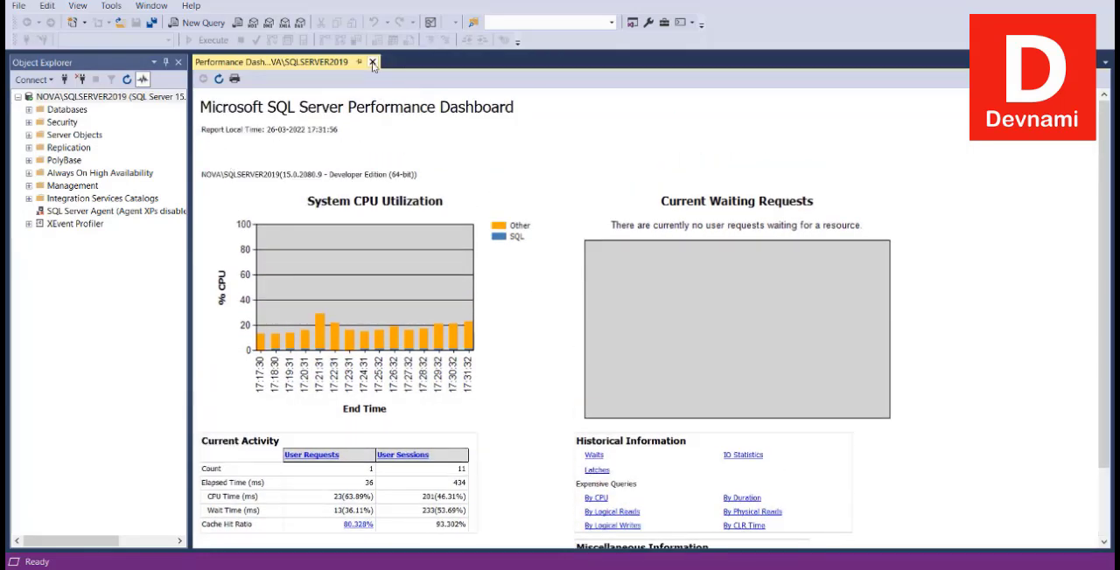
click(77, 5)
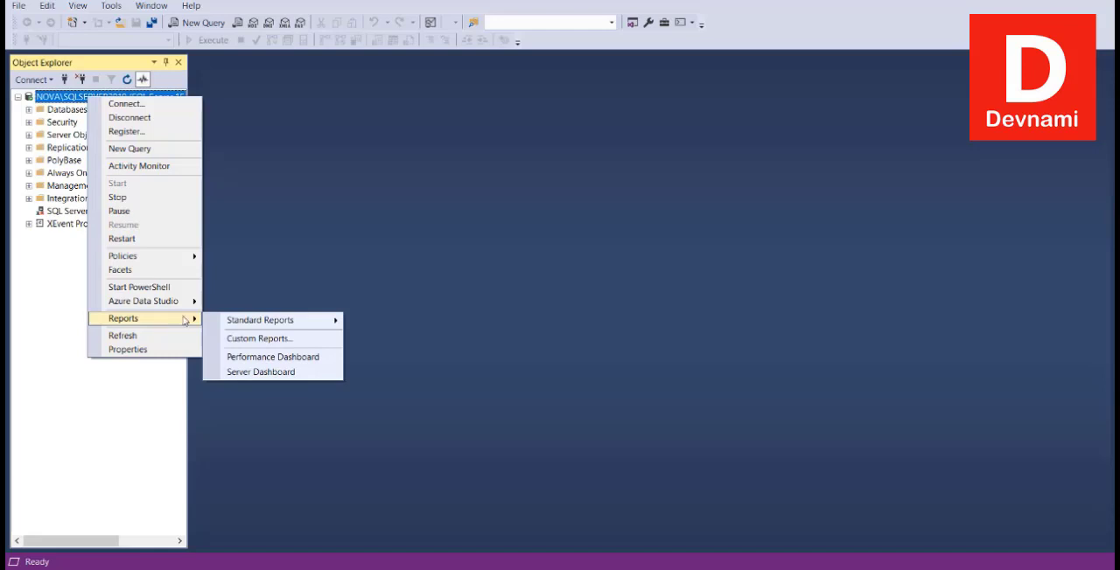
Browse the Custom Reports file dialog, check the accepted file types, and cancel.
click(447, 345)
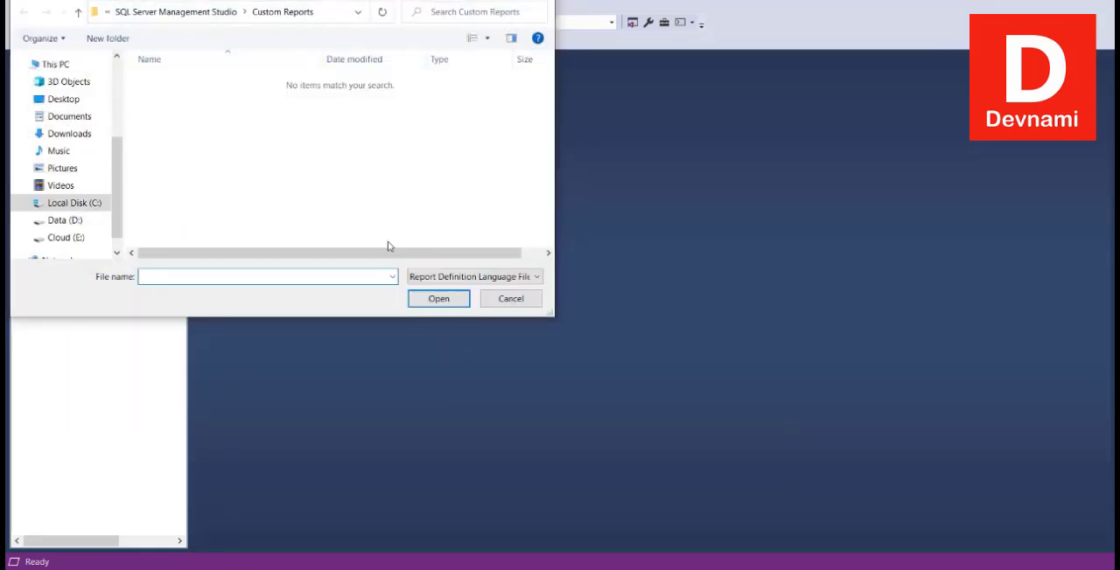
click(536, 277)
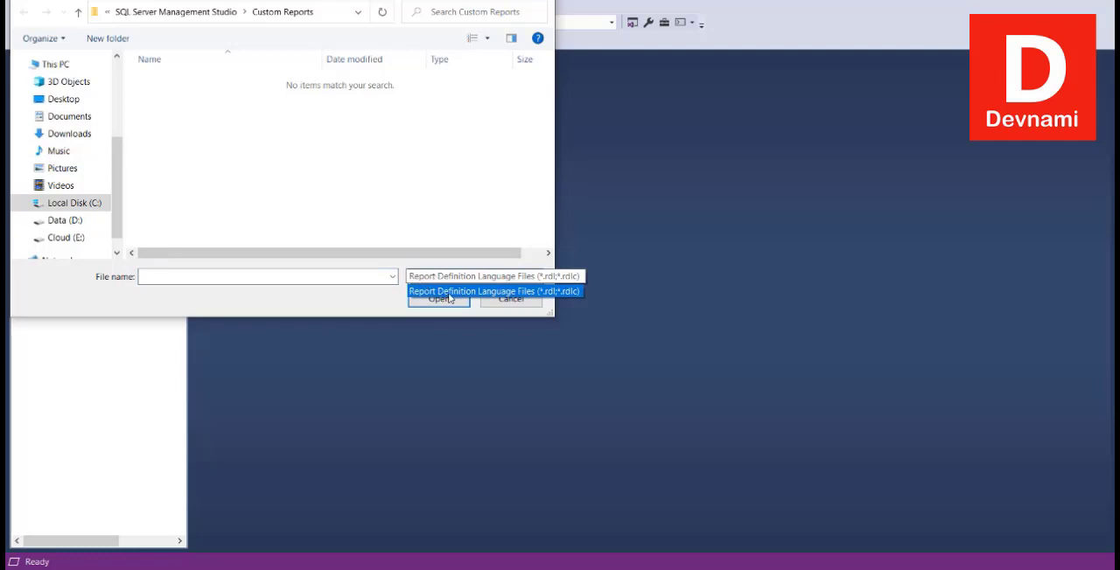
click(493, 291)
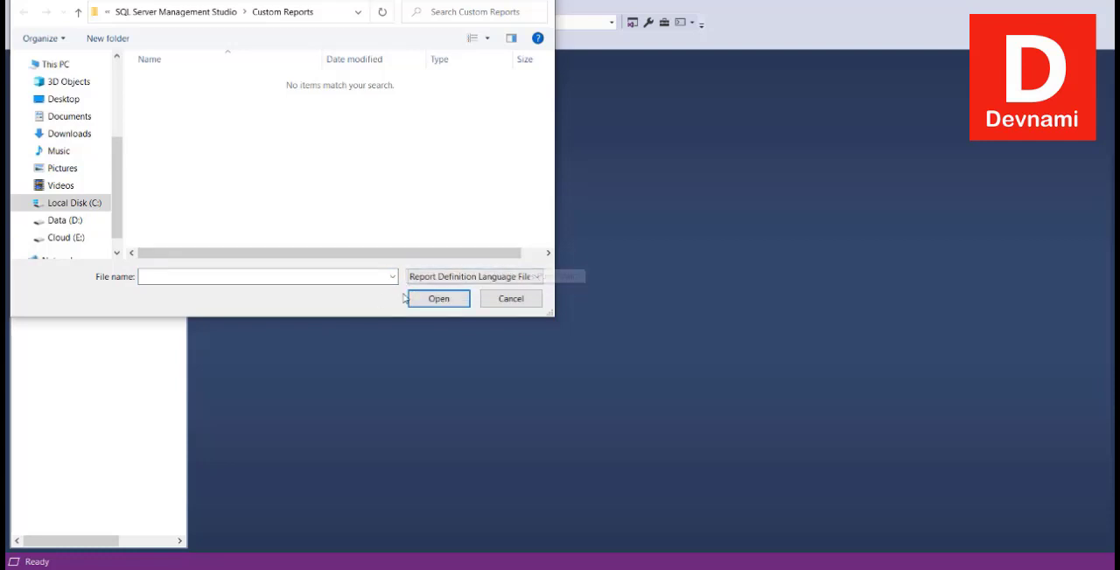
click(510, 299)
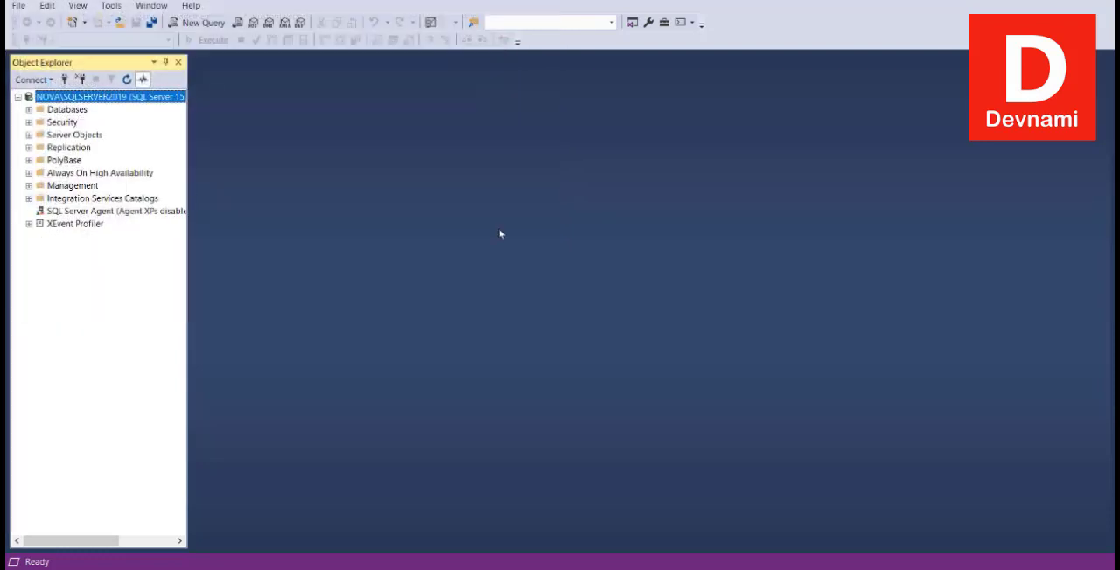
mouse_move(409, 80)
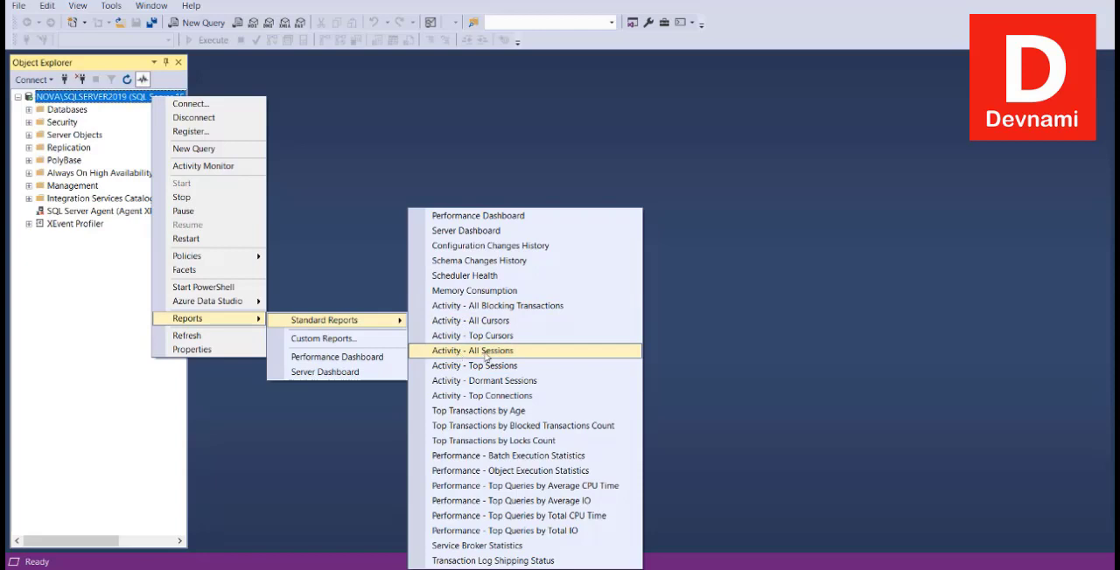
Open the Activity - All Sessions standard report for NOVA\SQLSERVER2019.
click(476, 350)
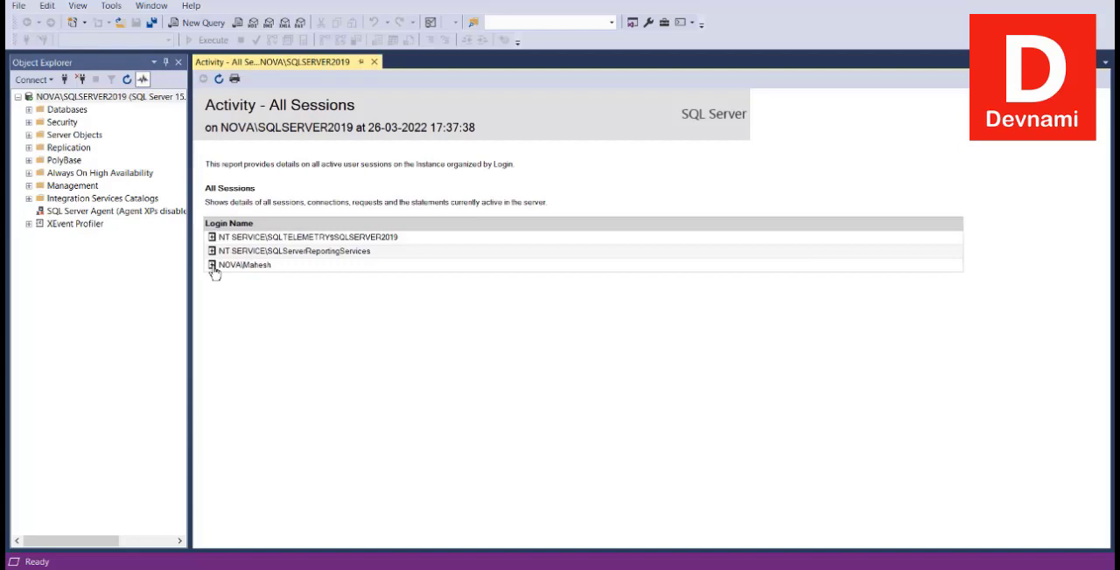
Expand the logins in the All Sessions table and scroll through their session details.
click(205, 265)
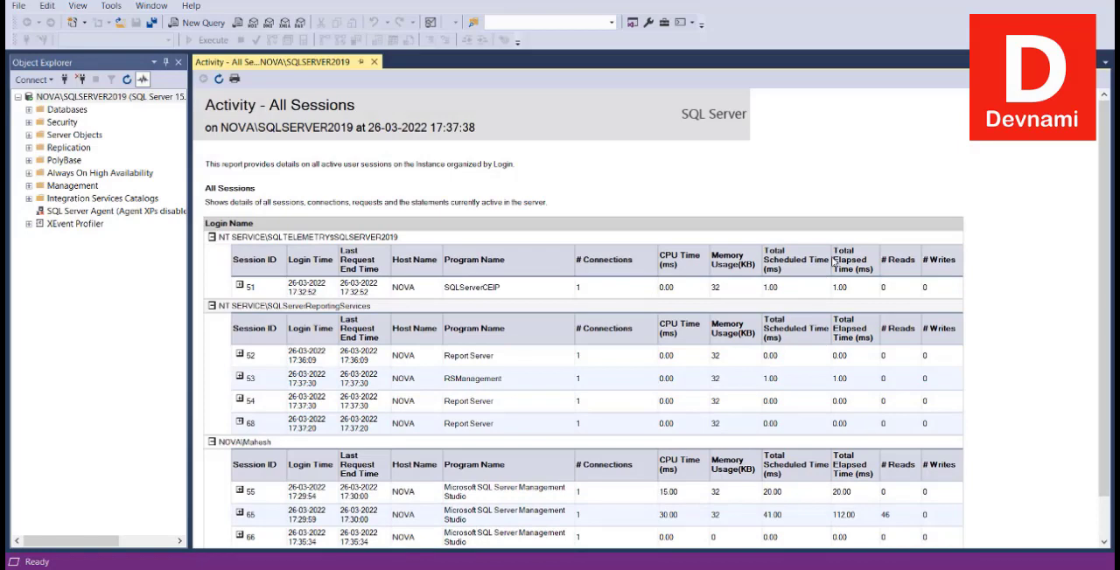
scroll(down, 3)
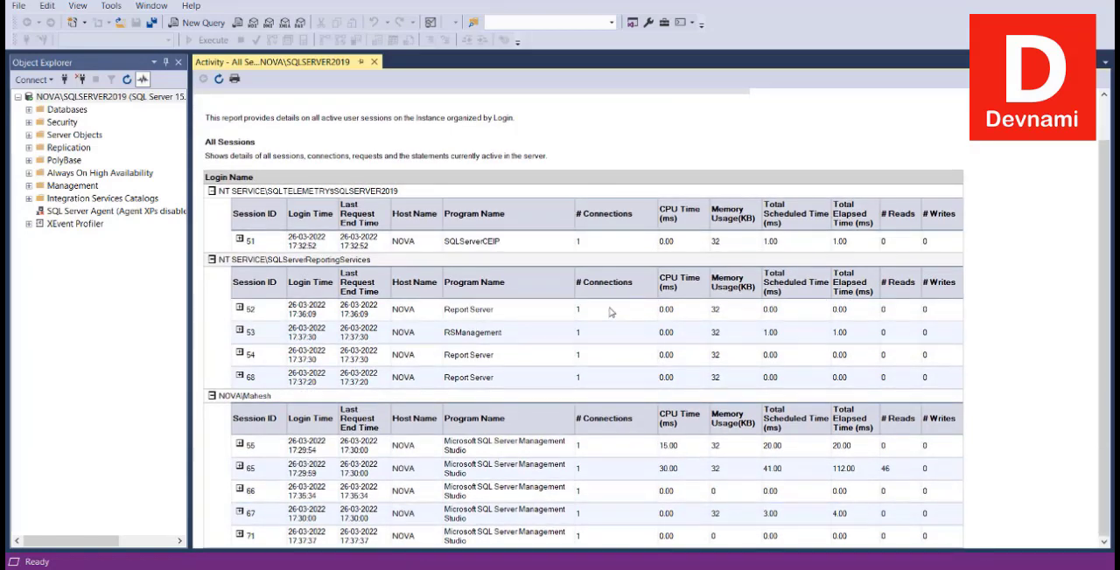
mouse_move(475, 348)
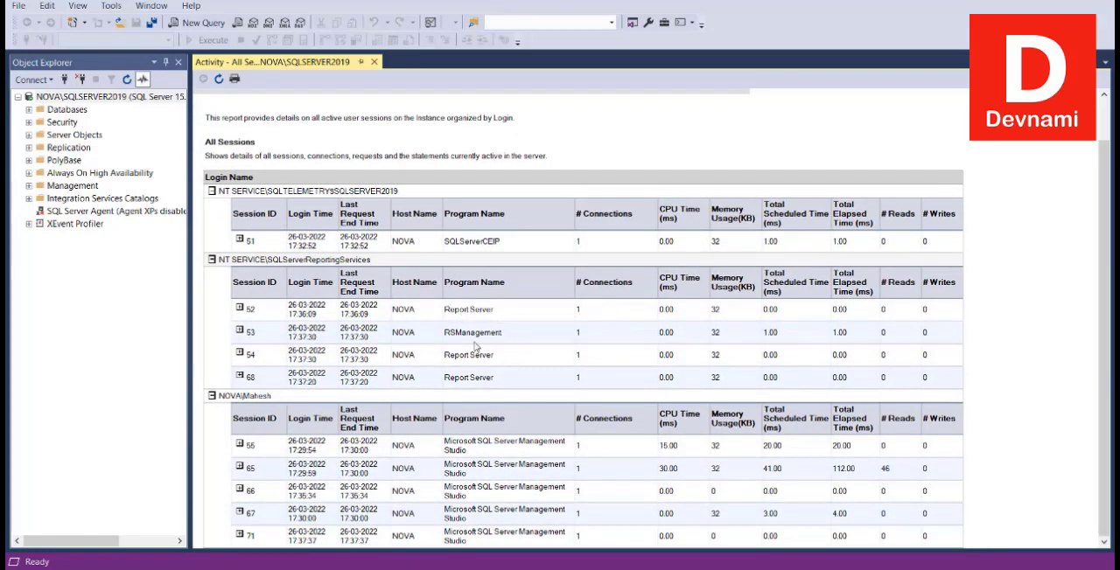
mouse_move(462, 243)
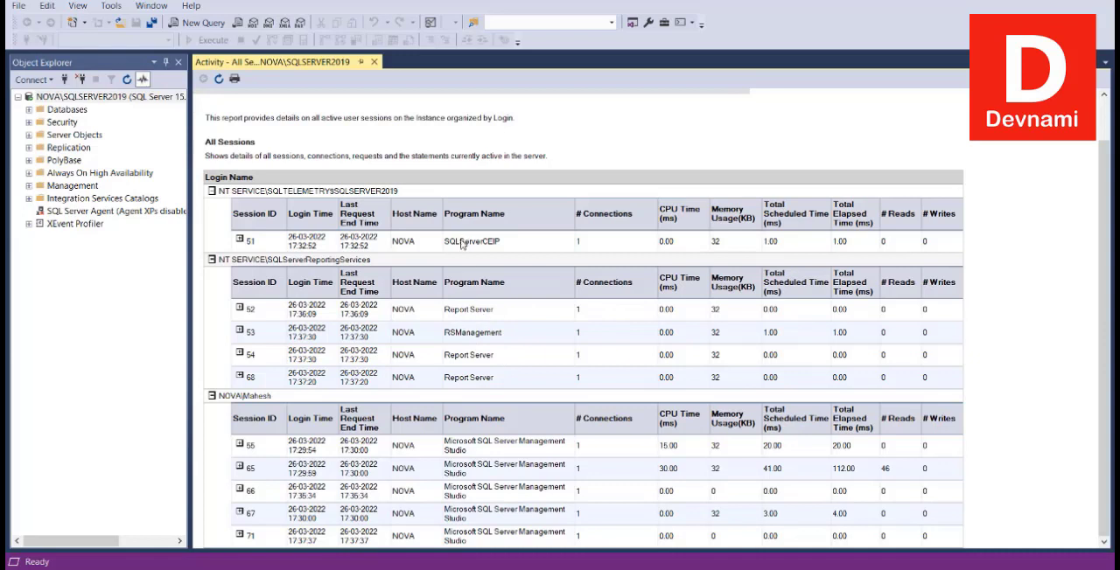
mouse_move(518, 486)
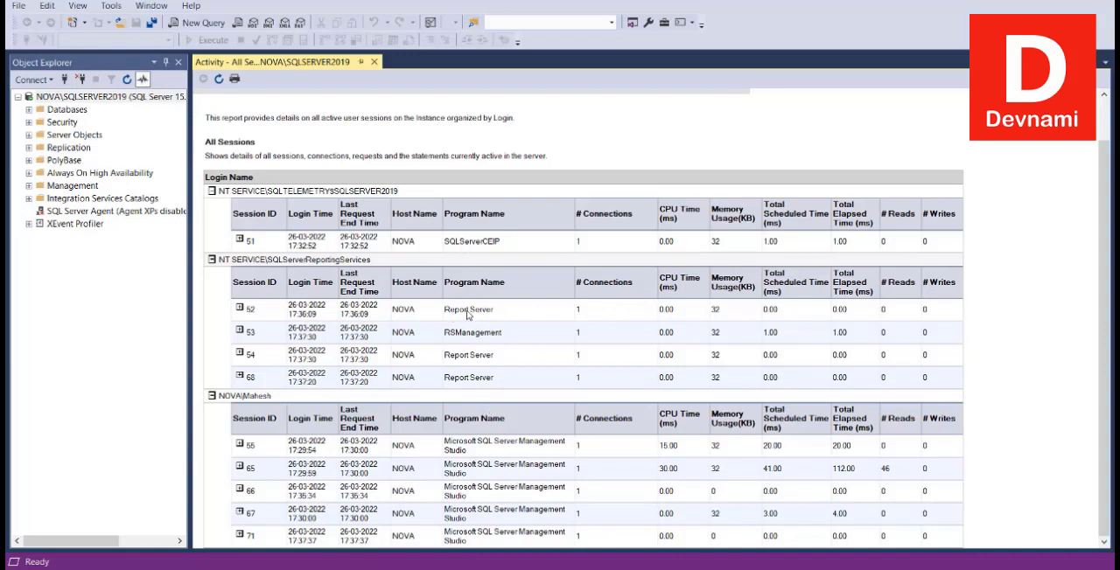
mouse_move(670, 328)
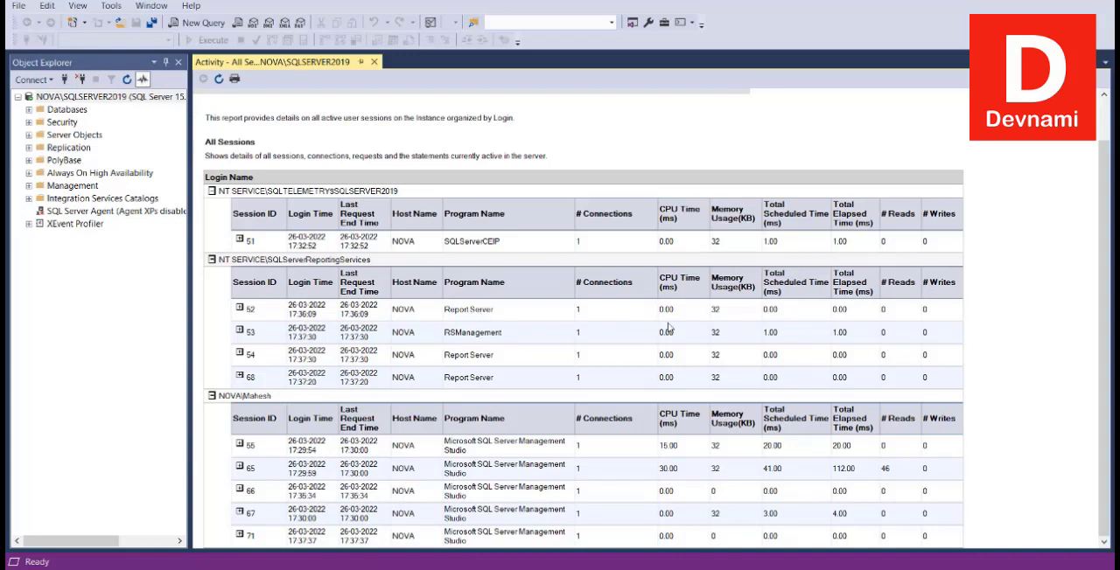
mouse_move(697, 320)
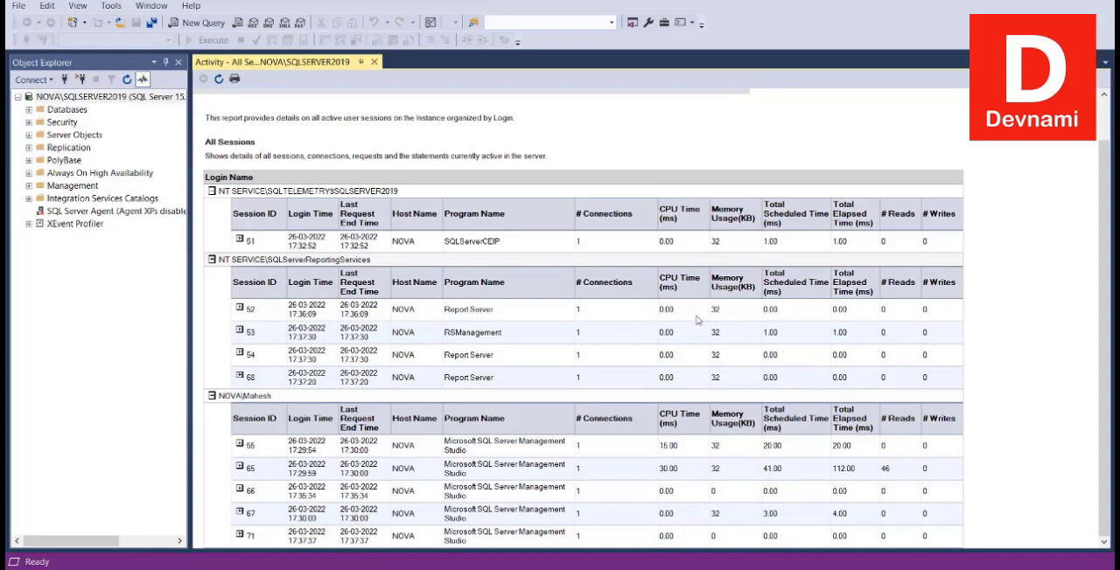
mouse_move(810, 315)
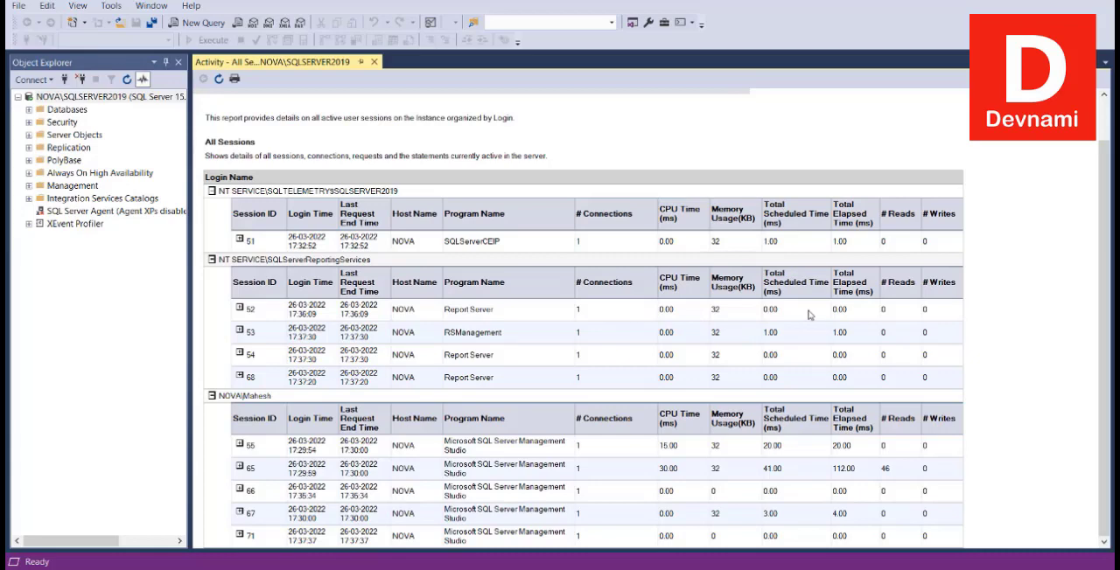
mouse_move(855, 487)
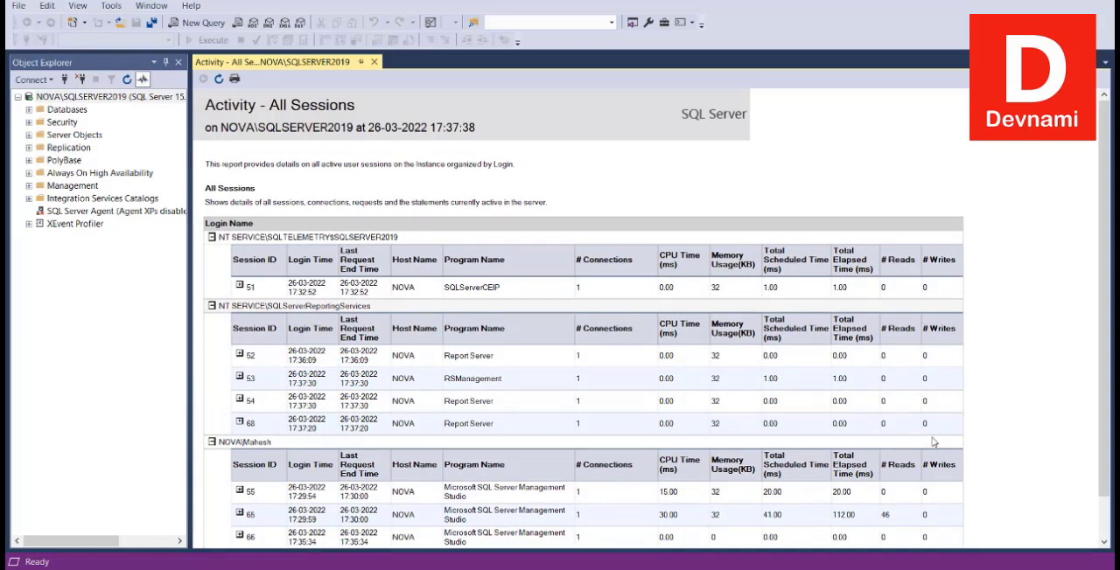
mouse_move(587, 337)
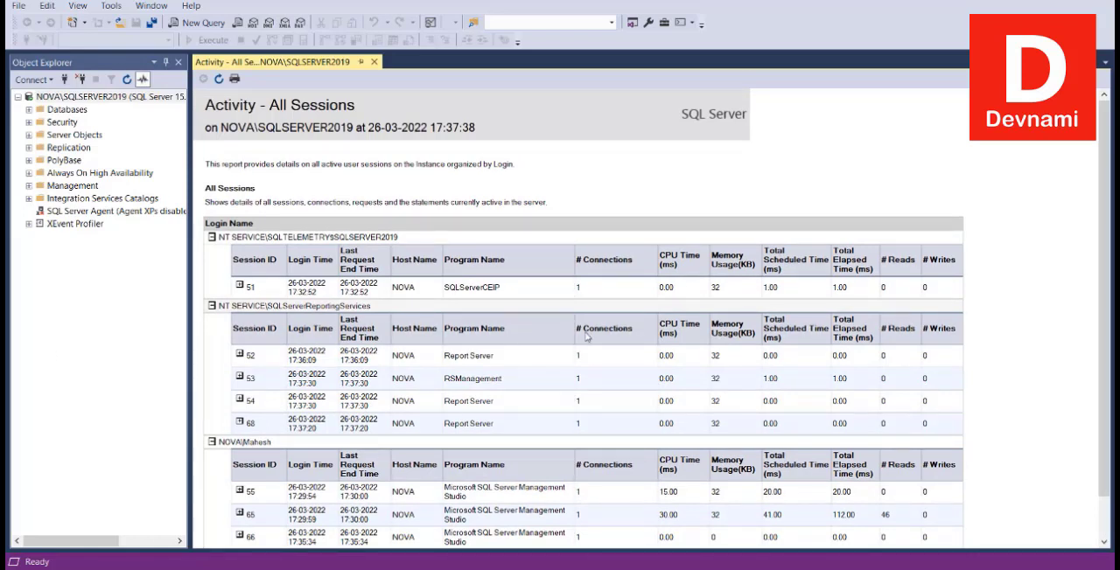